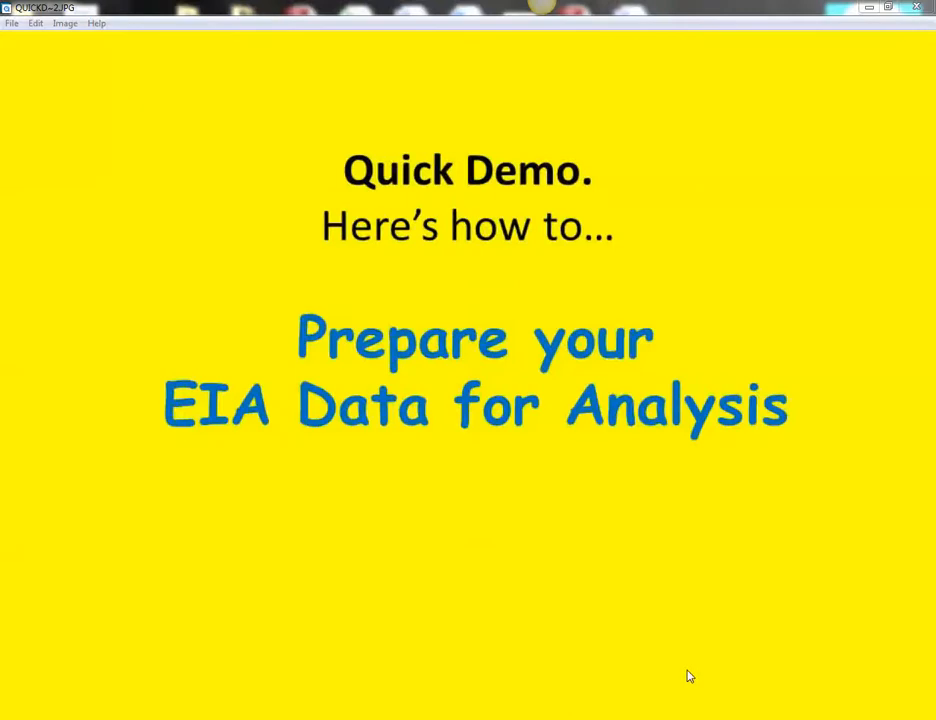
mouse_move(658, 664)
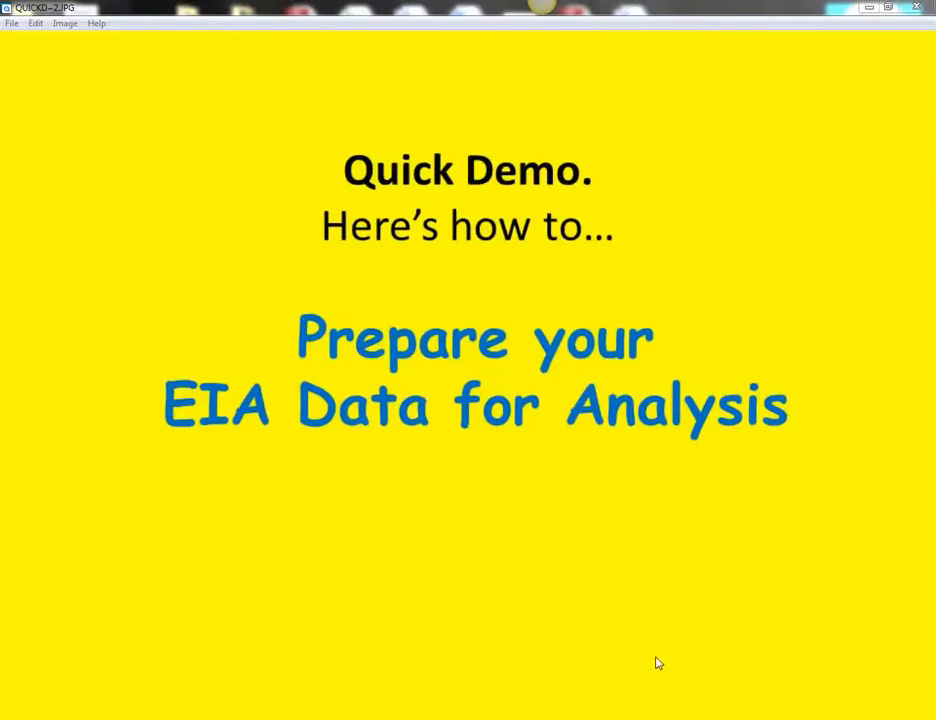
mouse_move(596, 650)
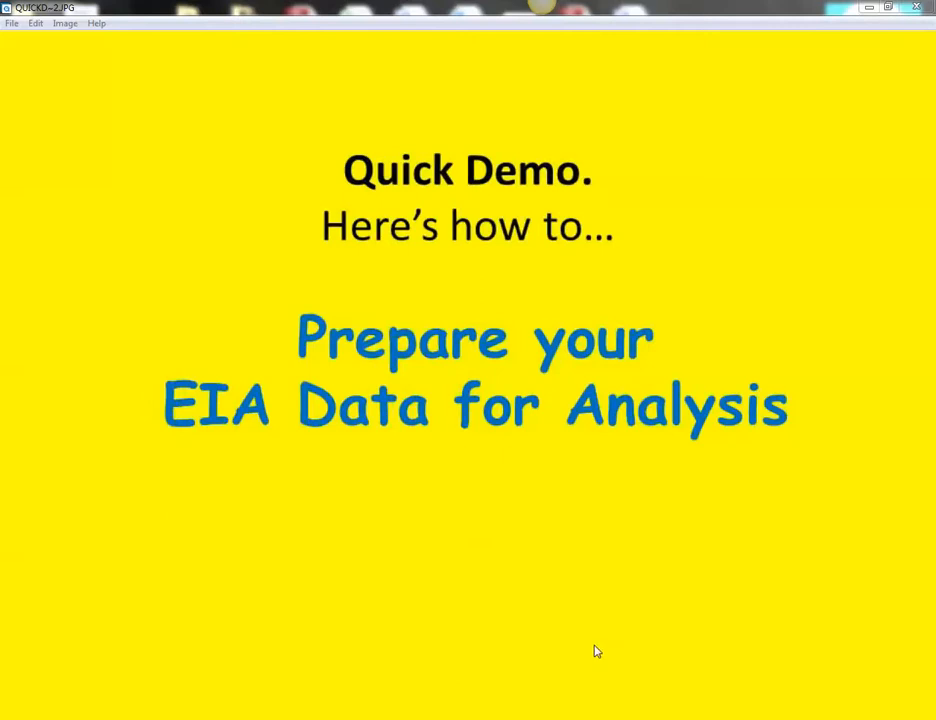
mouse_move(72, 684)
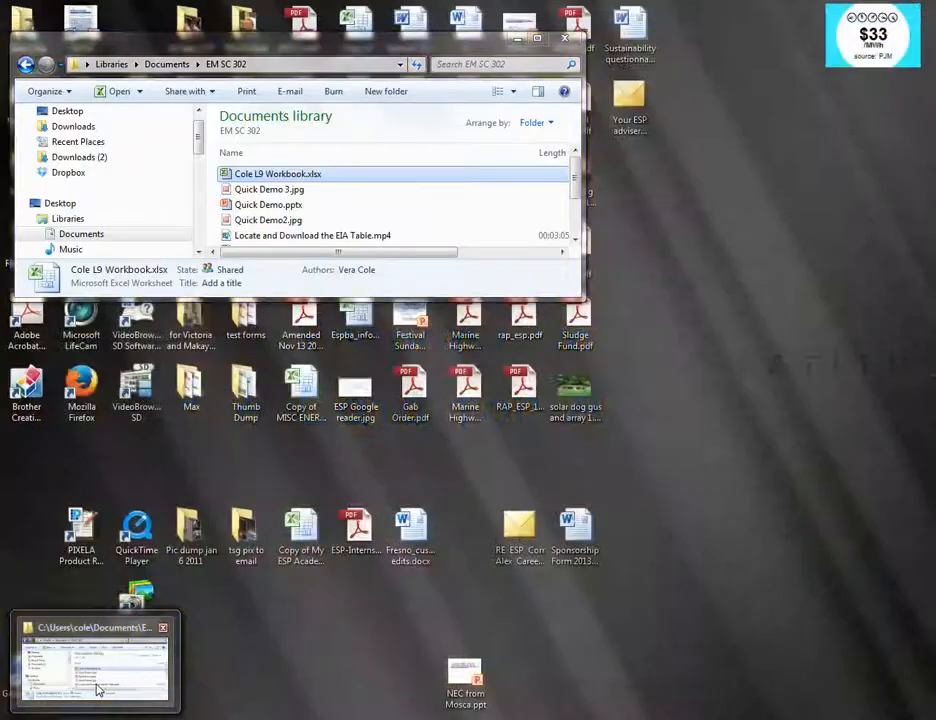
Open Cole L9 Workbook.xlsx from the EM SC 302 documents library into Excel
click(96, 662)
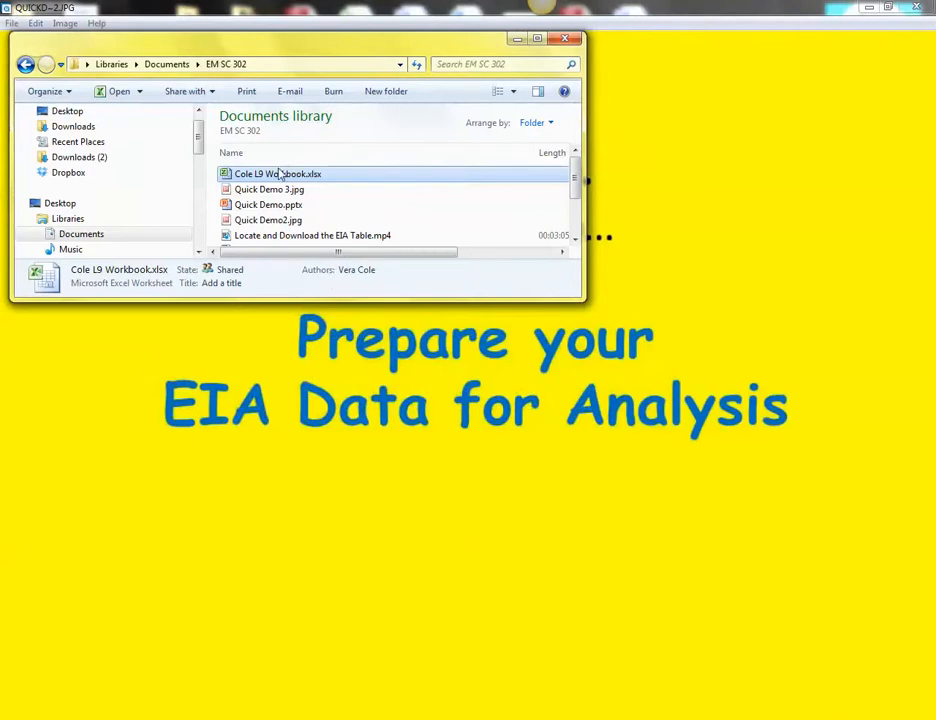
double_click(278, 172)
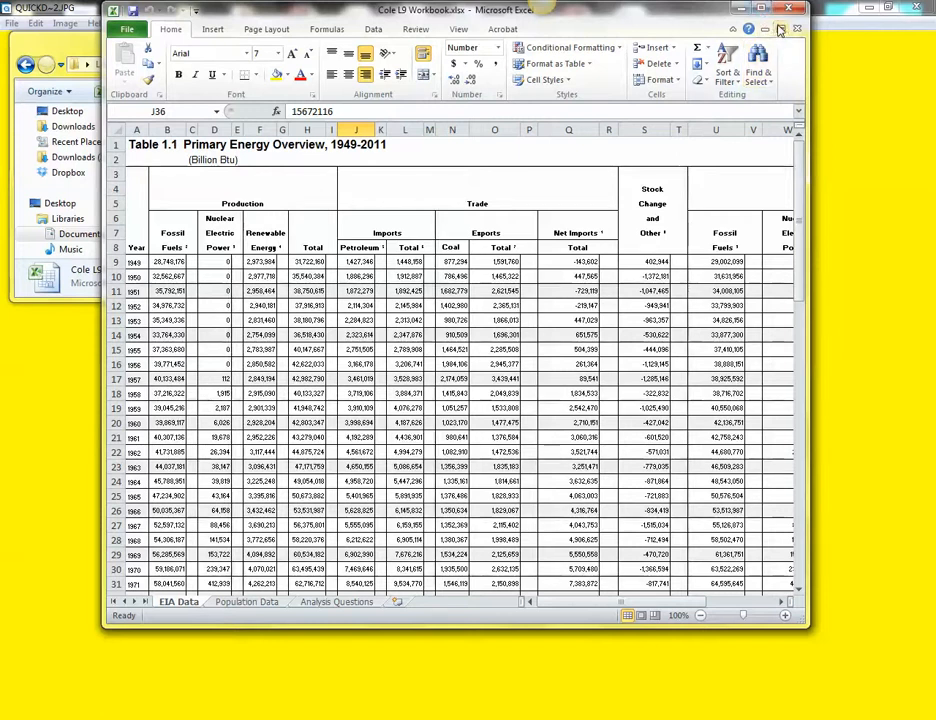
Maximize the Excel window and scroll through Table 1.1 on the EIA Data sheet
click(782, 24)
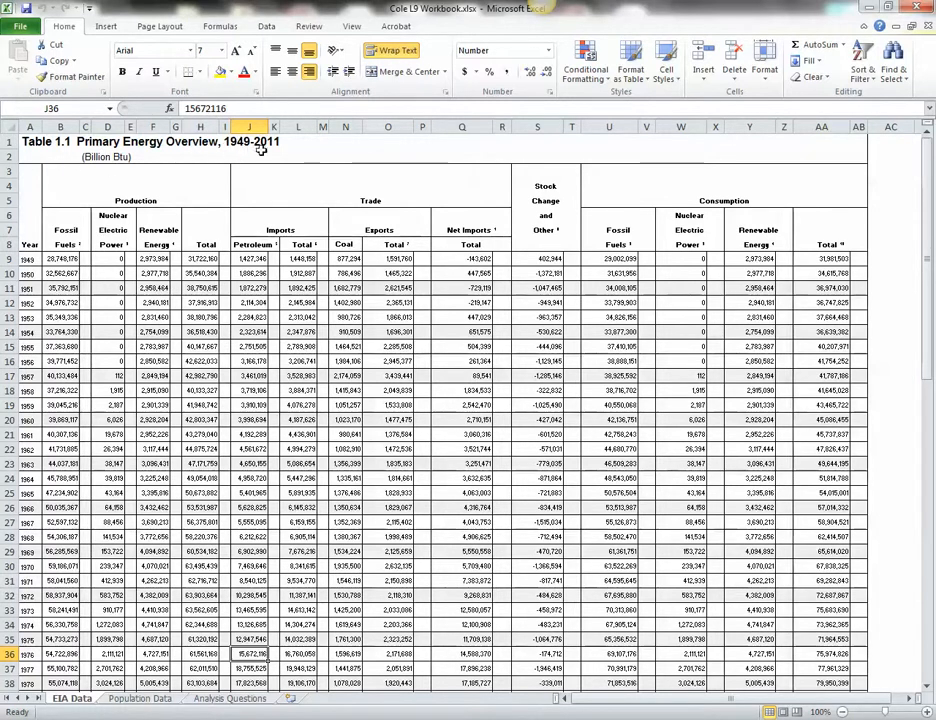
mouse_move(170, 176)
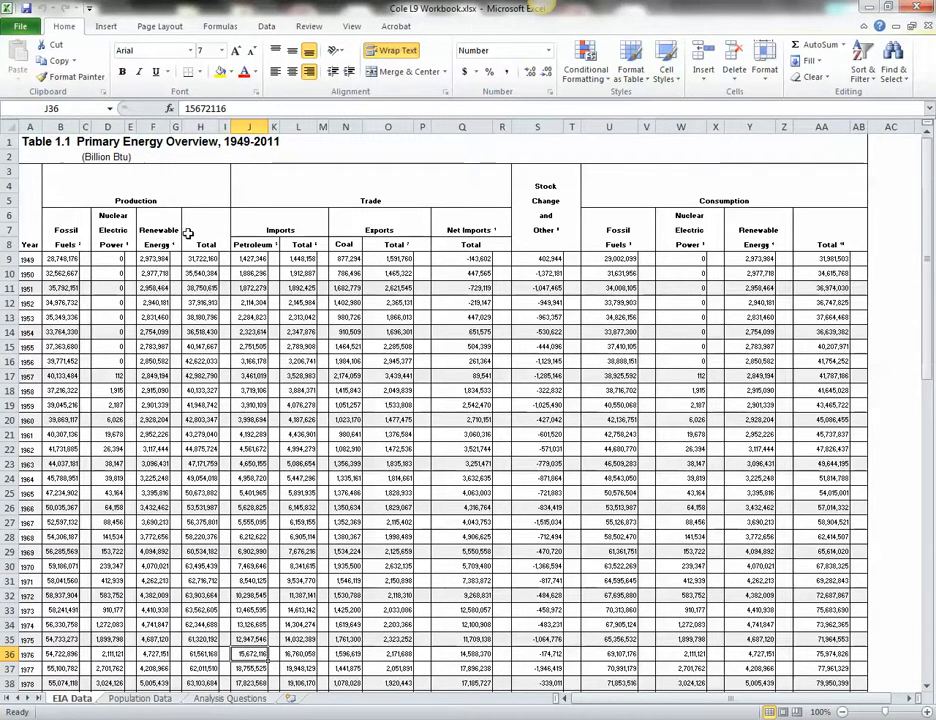
mouse_move(360, 190)
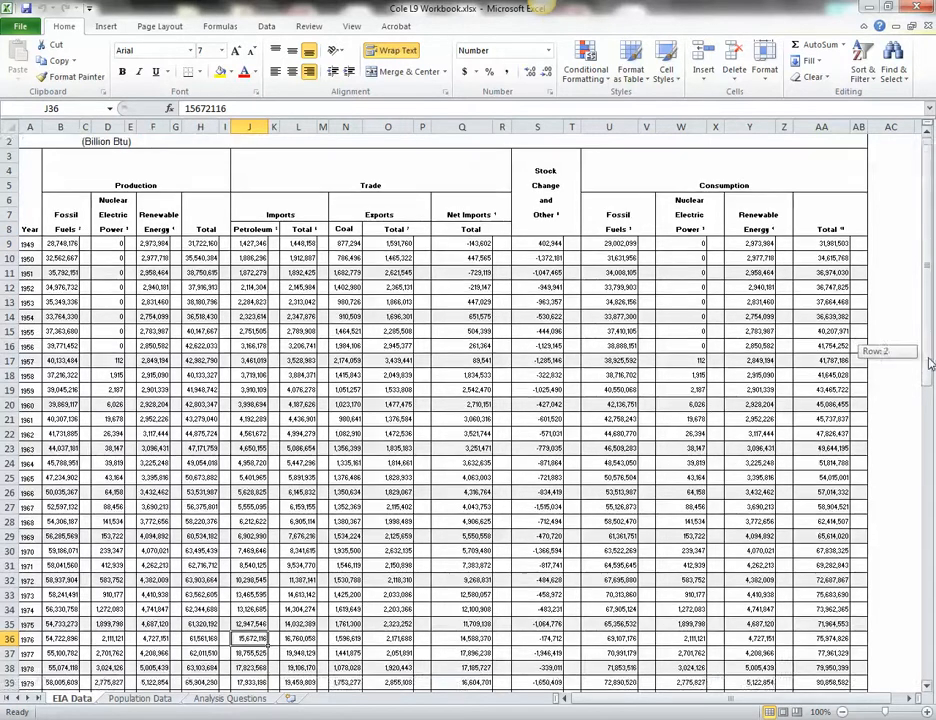
scroll(down, 3)
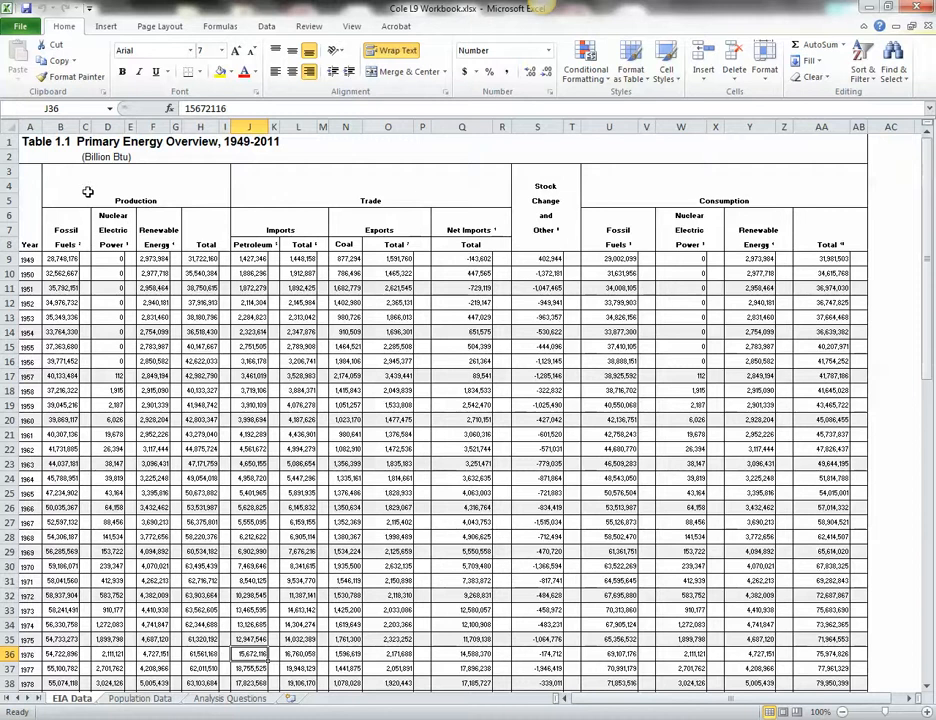
mouse_move(66, 152)
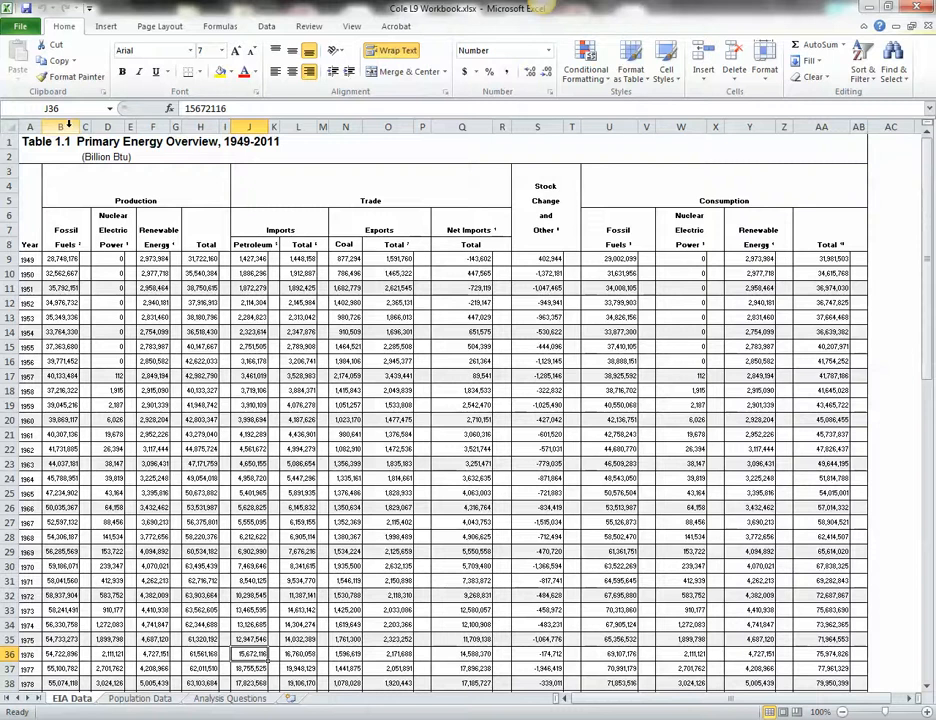
Select columns B through T and bring up the column actions to hide them
click(64, 128)
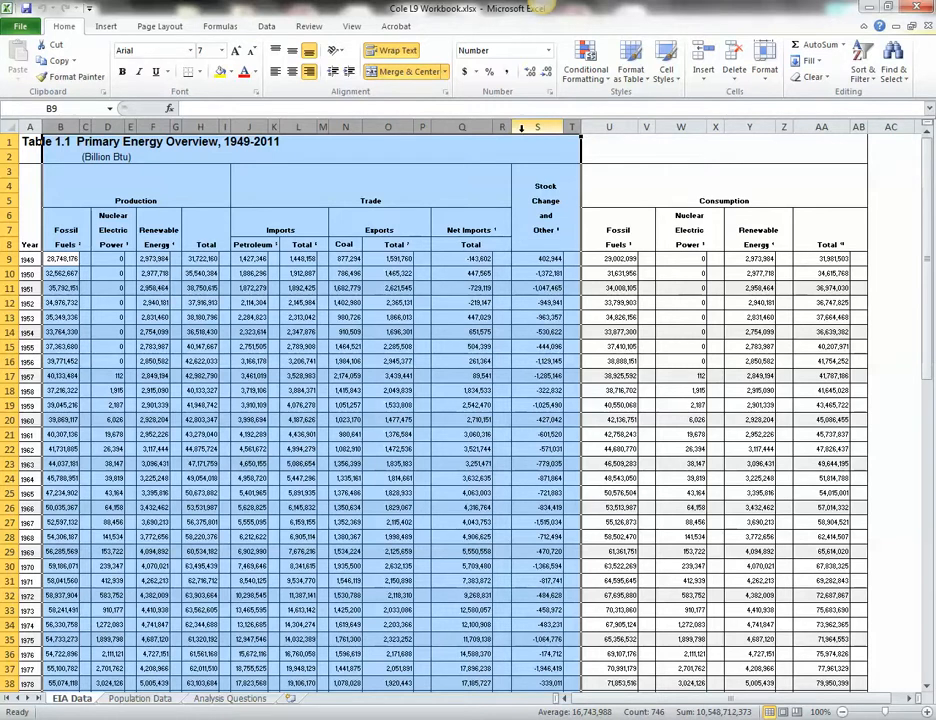
right_click(528, 128)
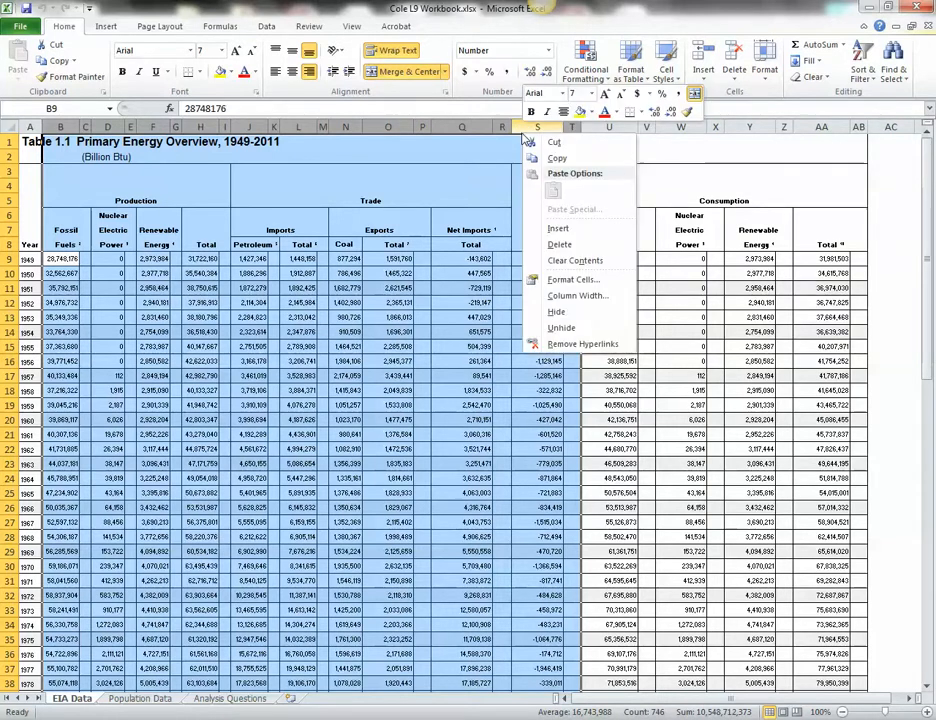
mouse_move(556, 312)
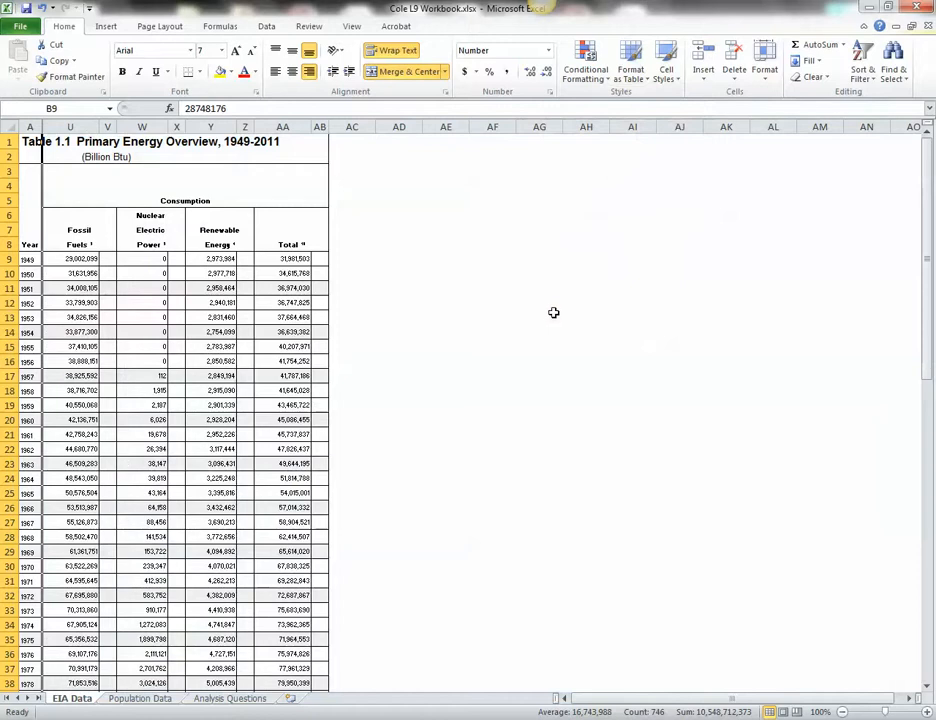
mouse_move(494, 398)
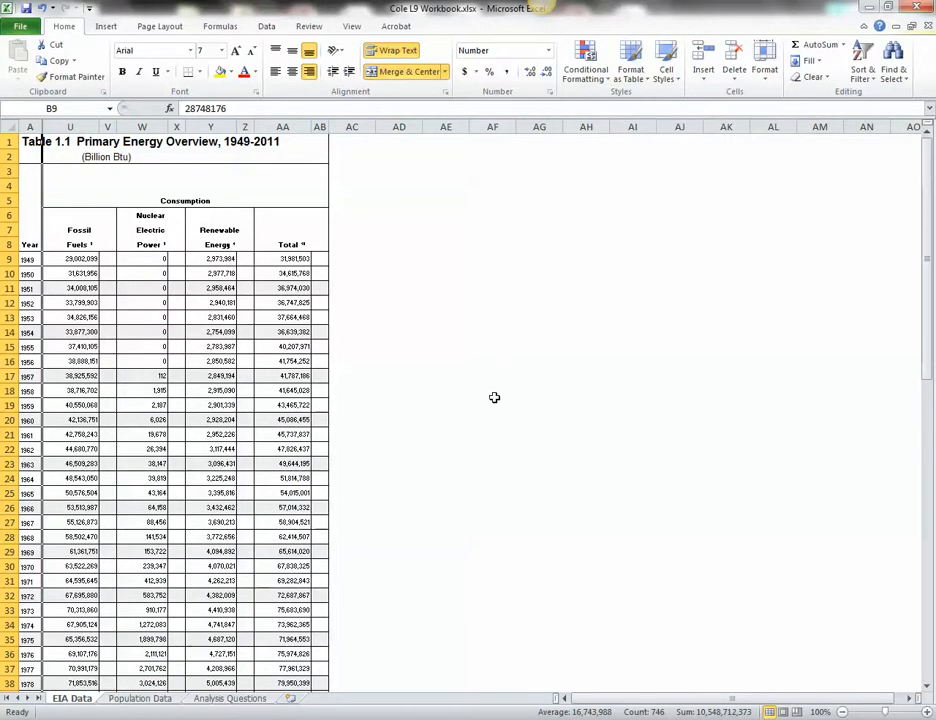
mouse_move(486, 502)
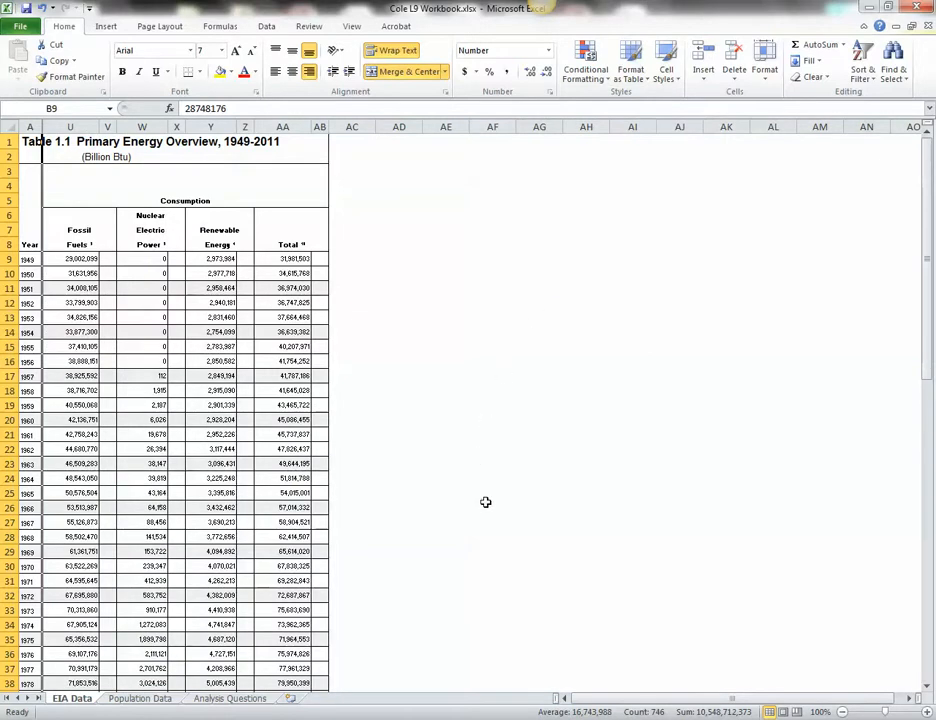
mouse_move(440, 464)
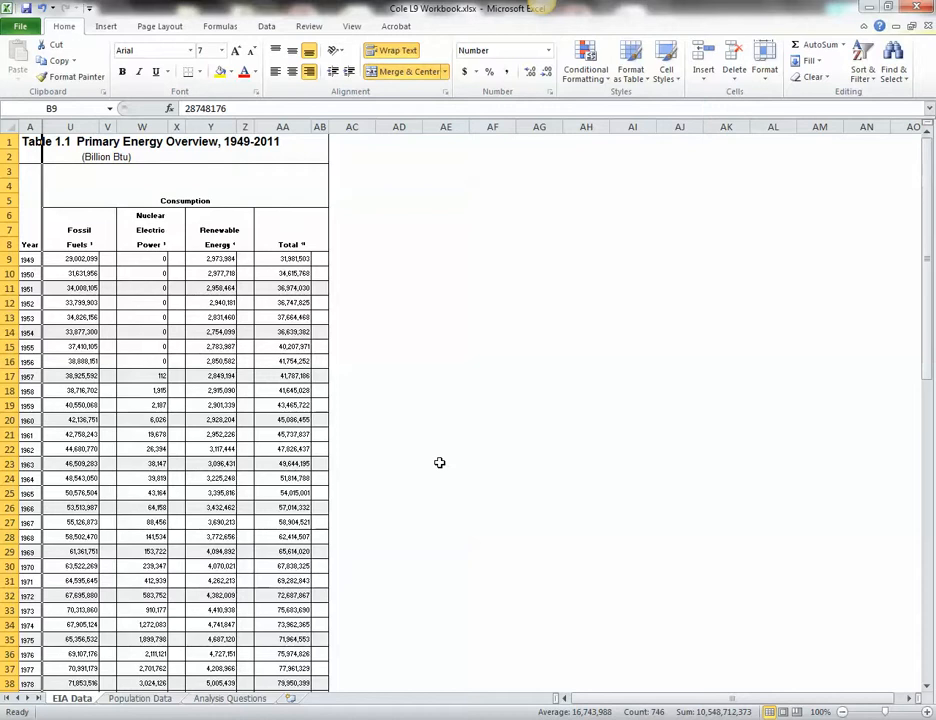
mouse_move(412, 408)
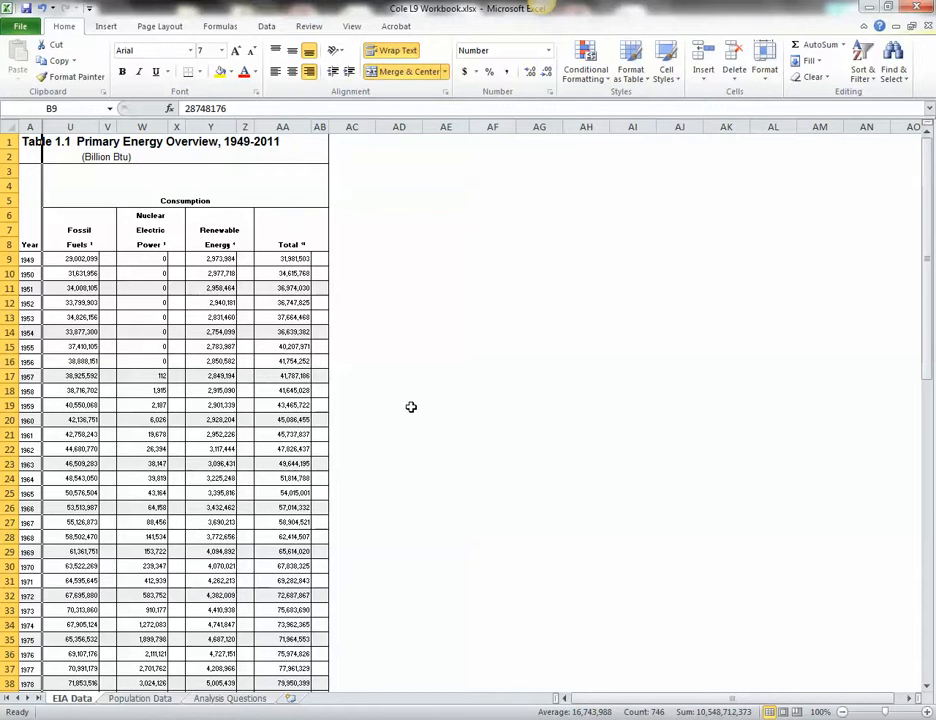
mouse_move(456, 304)
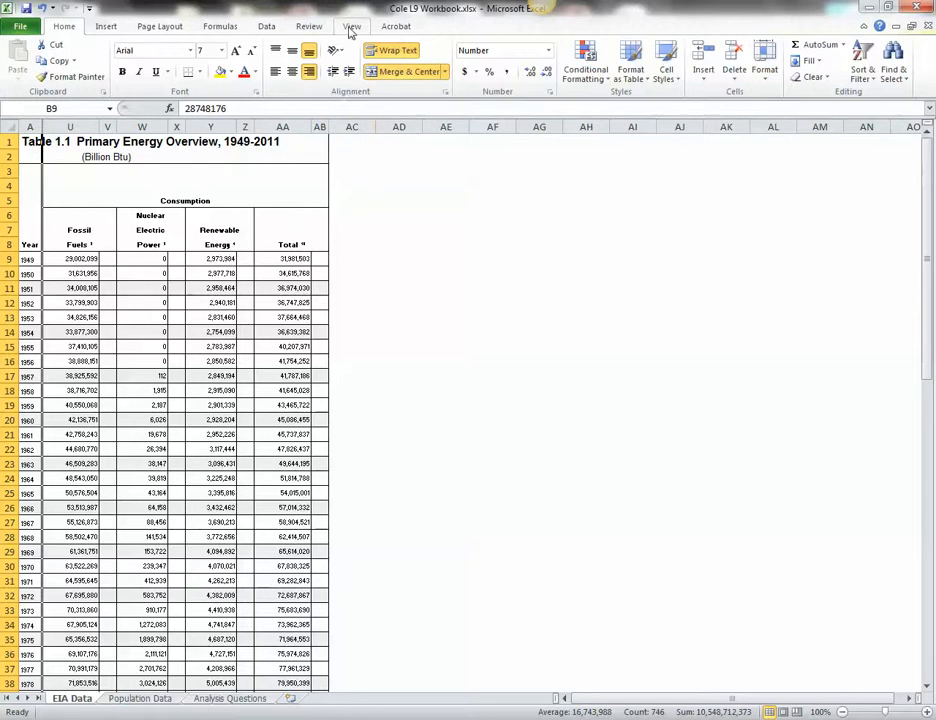
Switch to the View ribbon for sheet view and window options
click(352, 26)
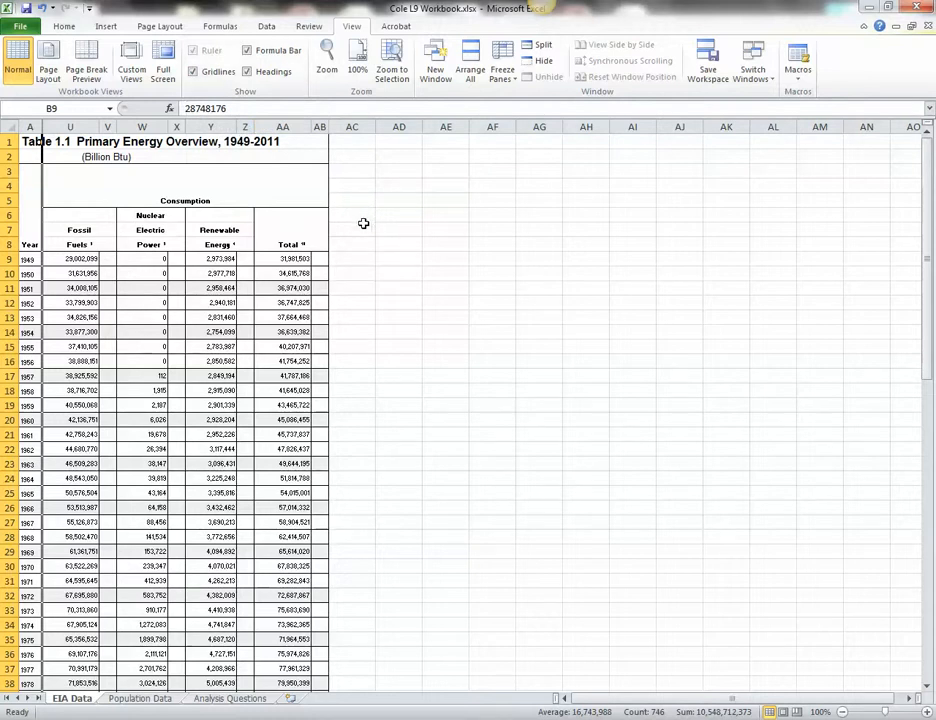
mouse_move(384, 196)
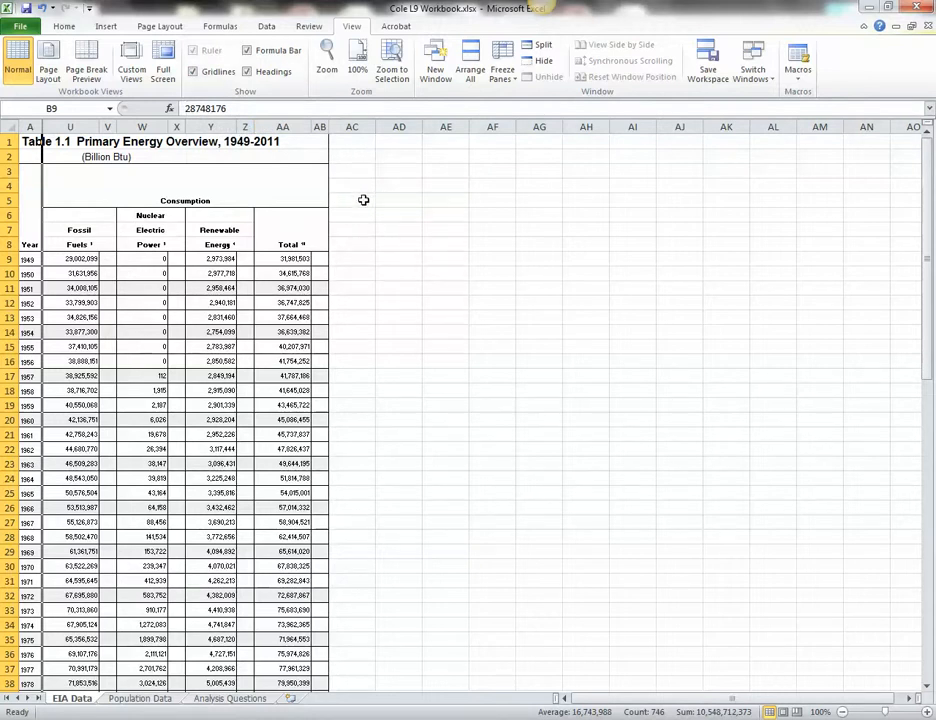
mouse_move(366, 160)
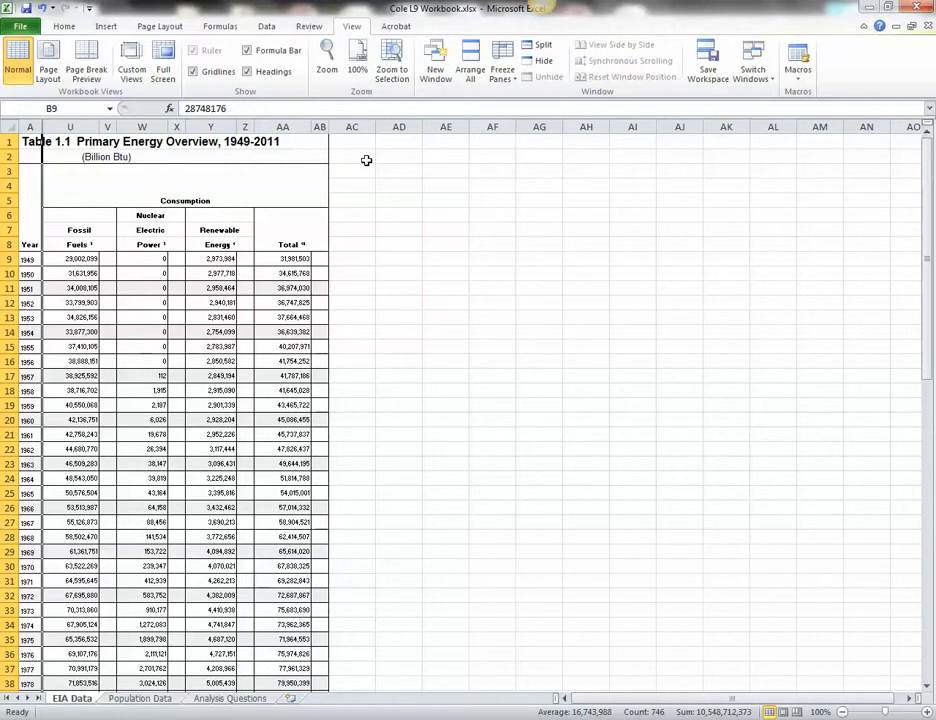
mouse_move(396, 168)
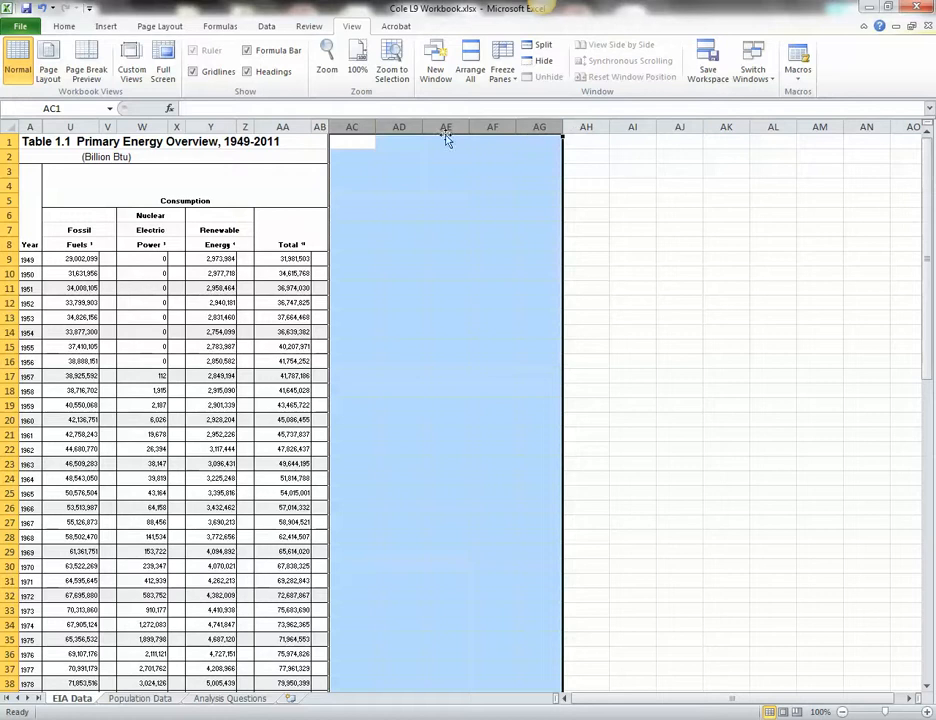
Set the empty columns AC through AG to the Arial font from the Home ribbon
click(68, 22)
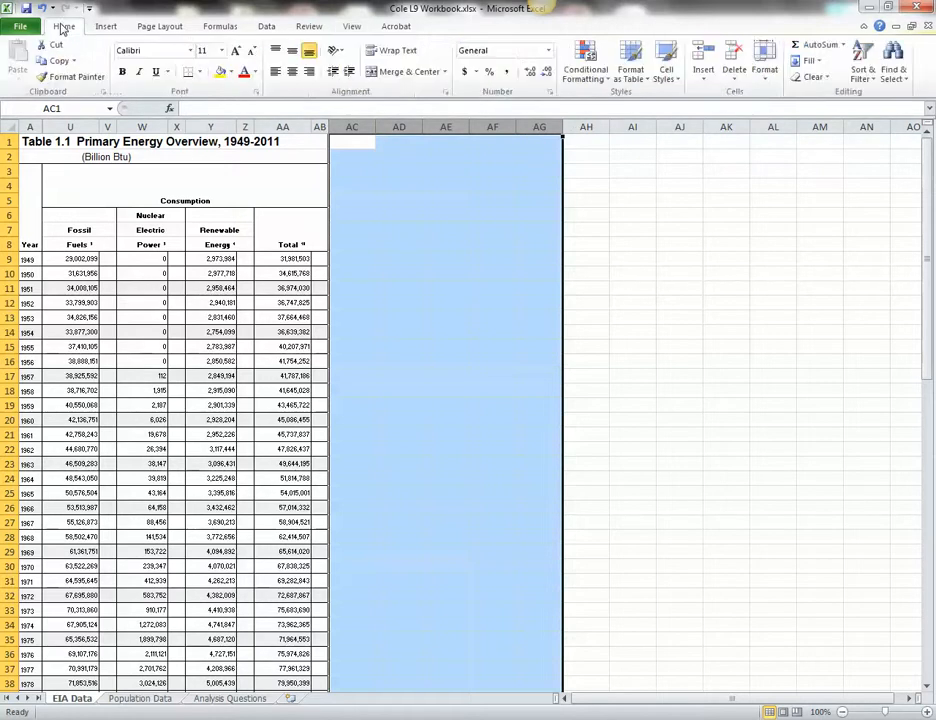
mouse_move(188, 54)
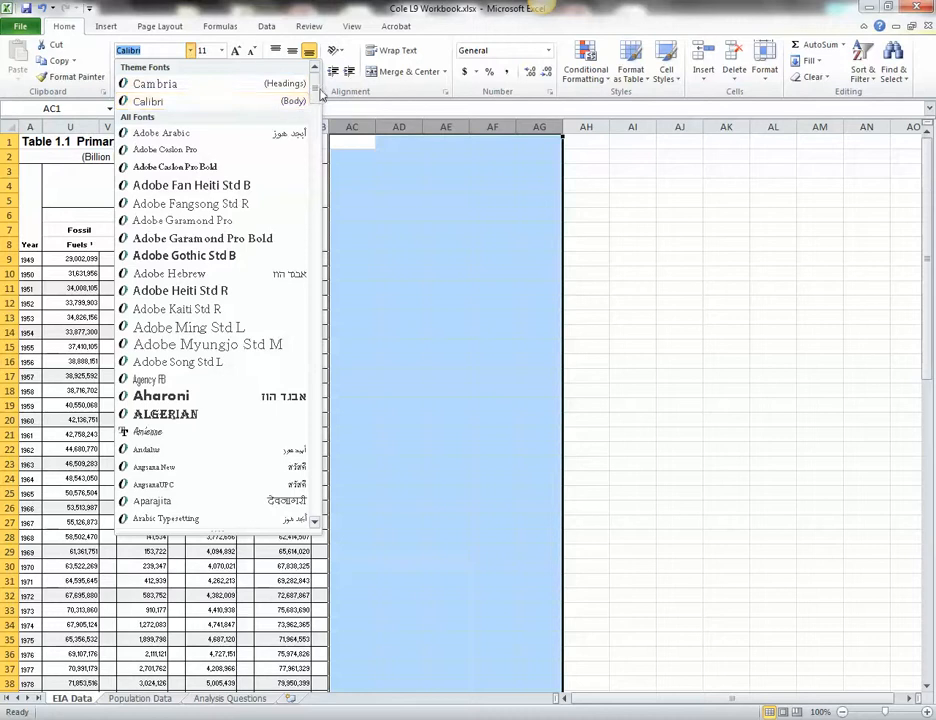
scroll(down, 3)
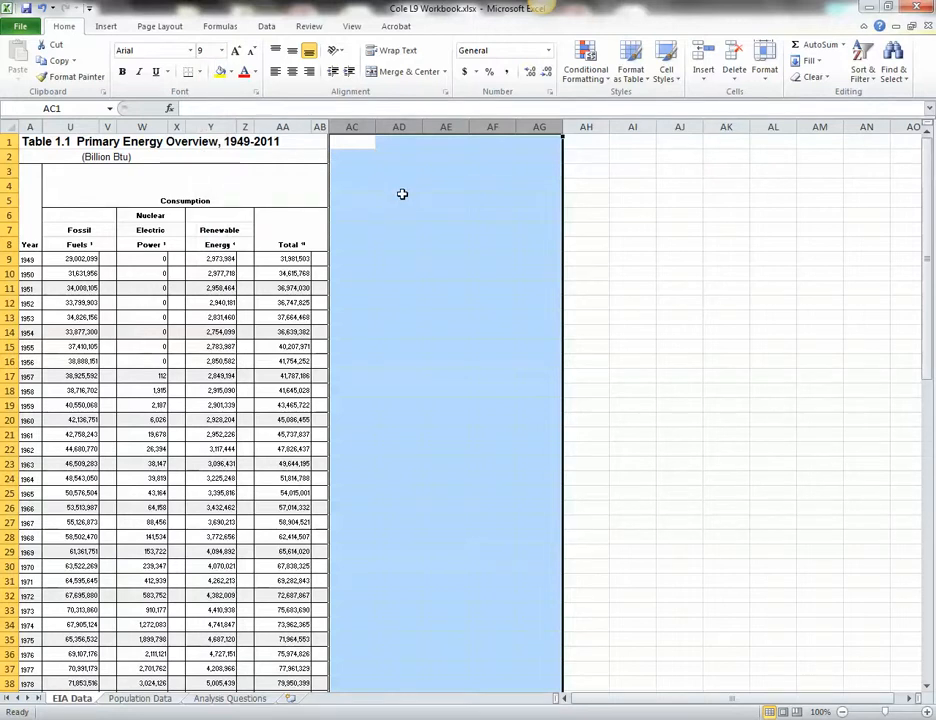
mouse_move(400, 198)
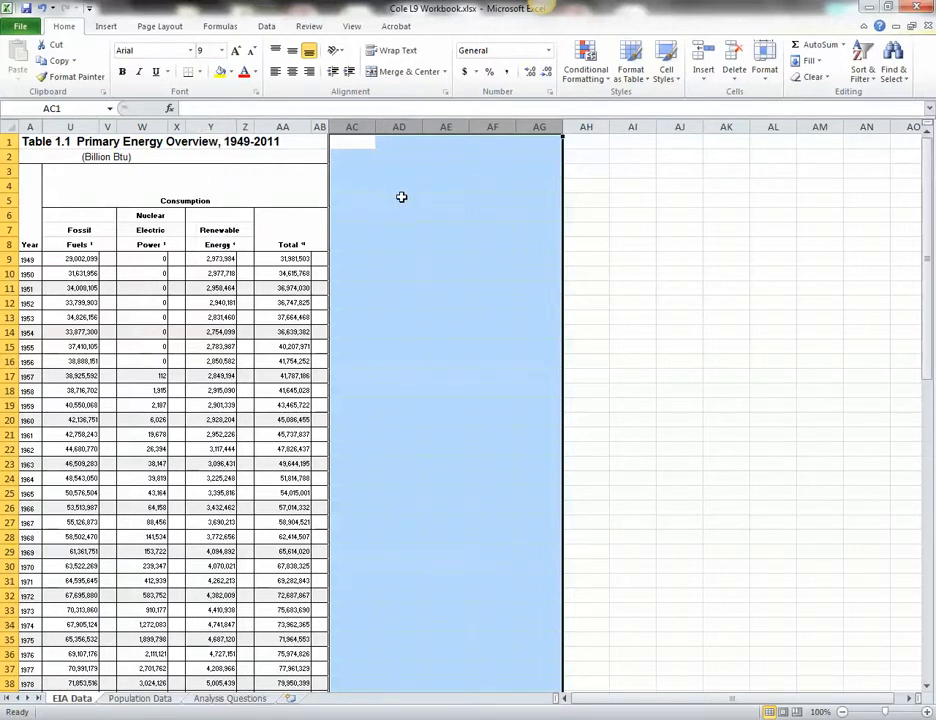
mouse_move(364, 200)
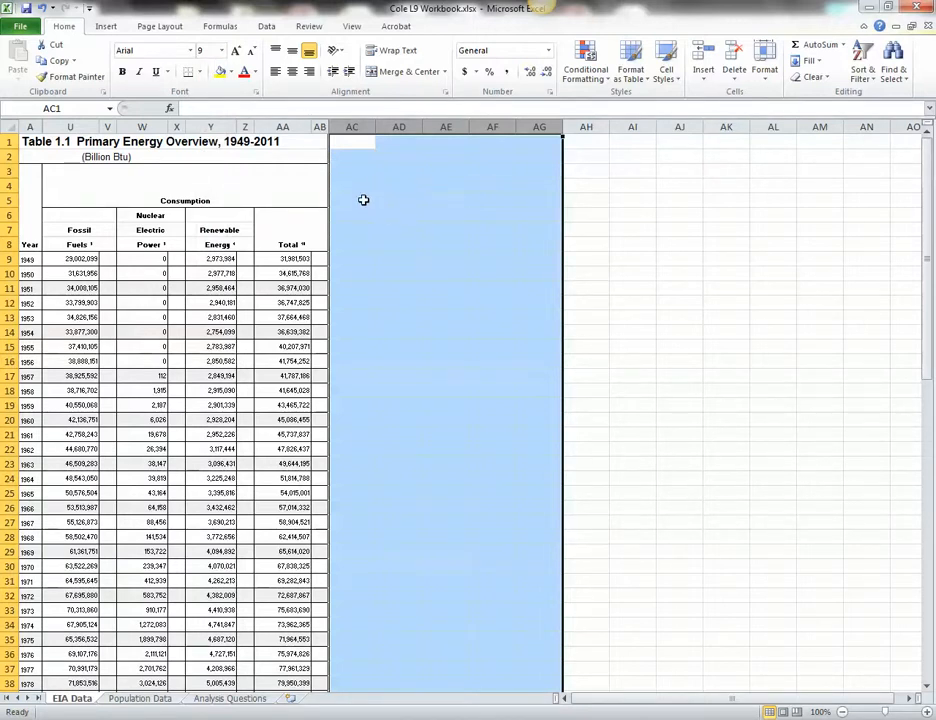
mouse_move(352, 174)
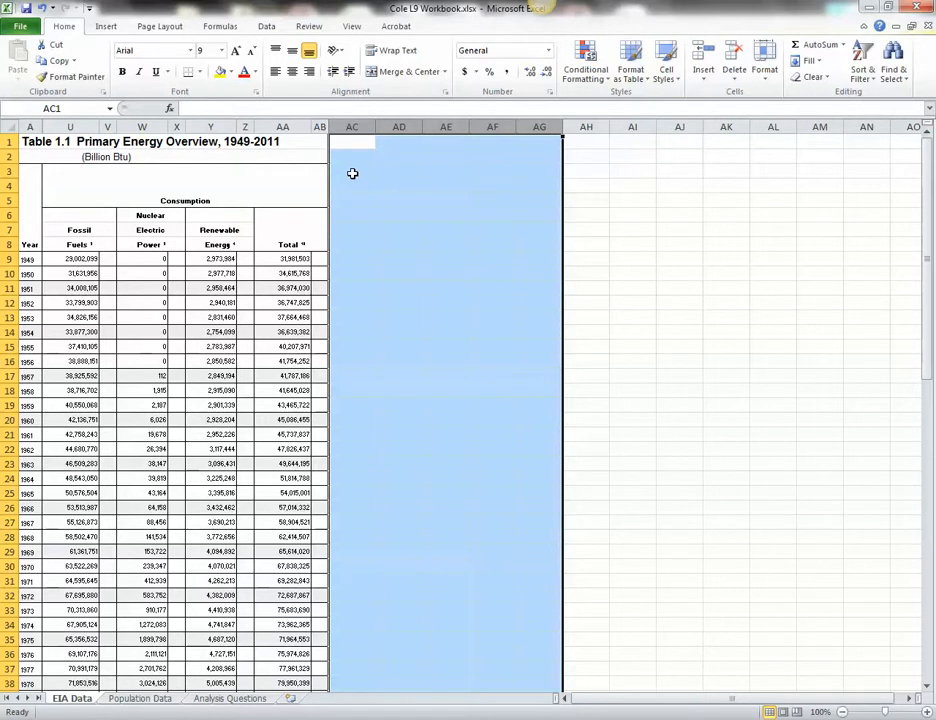
Enter the heading 'My Analysis for EM SC 302' in cell AC3 and reselect it
click(352, 170)
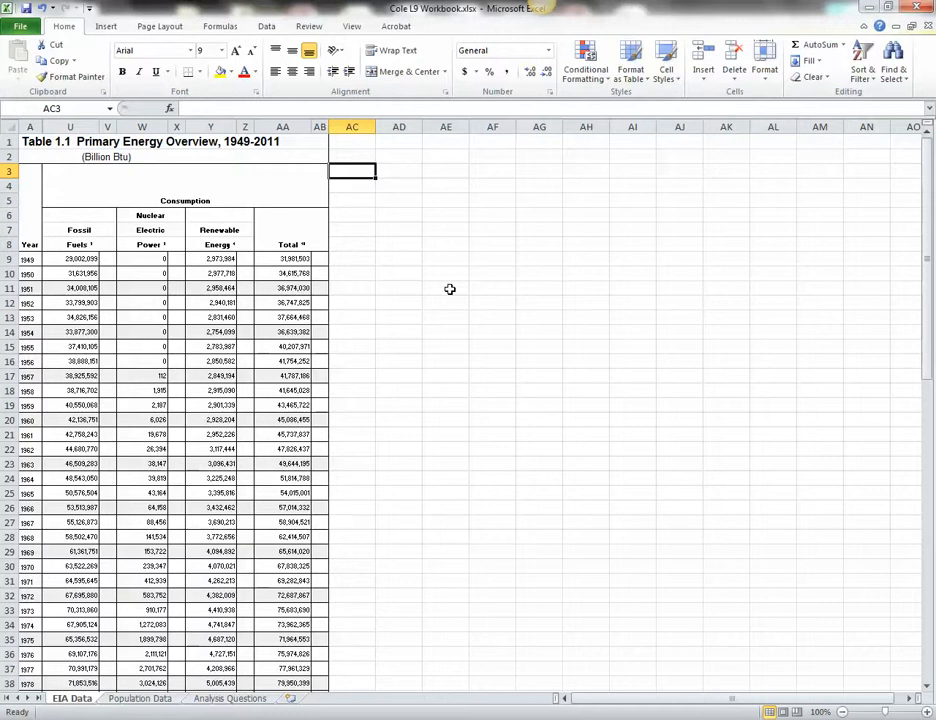
text(M)
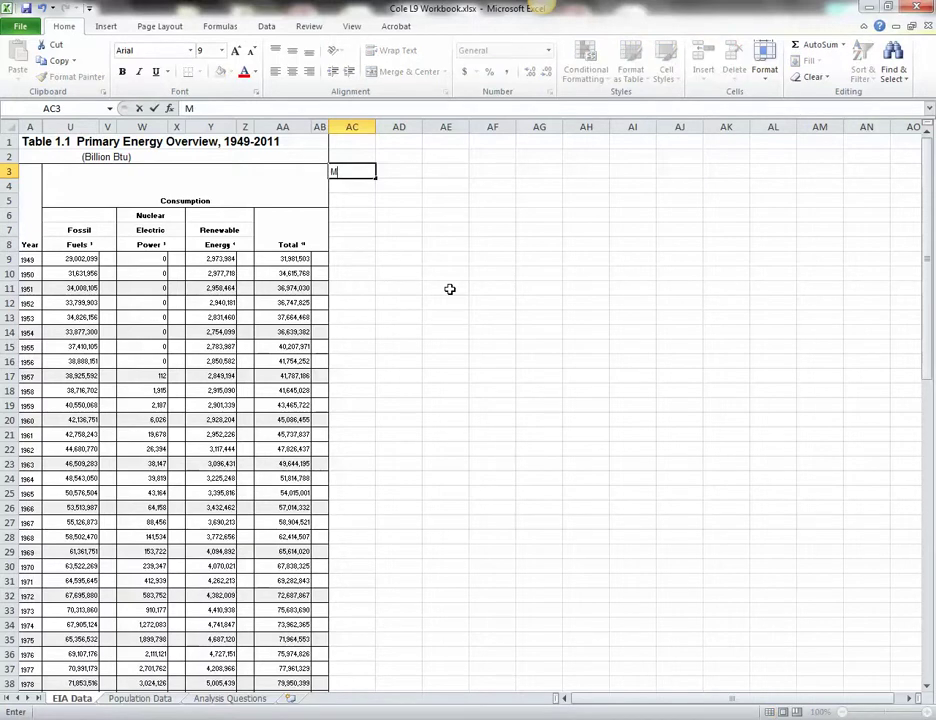
text(y Analysis)
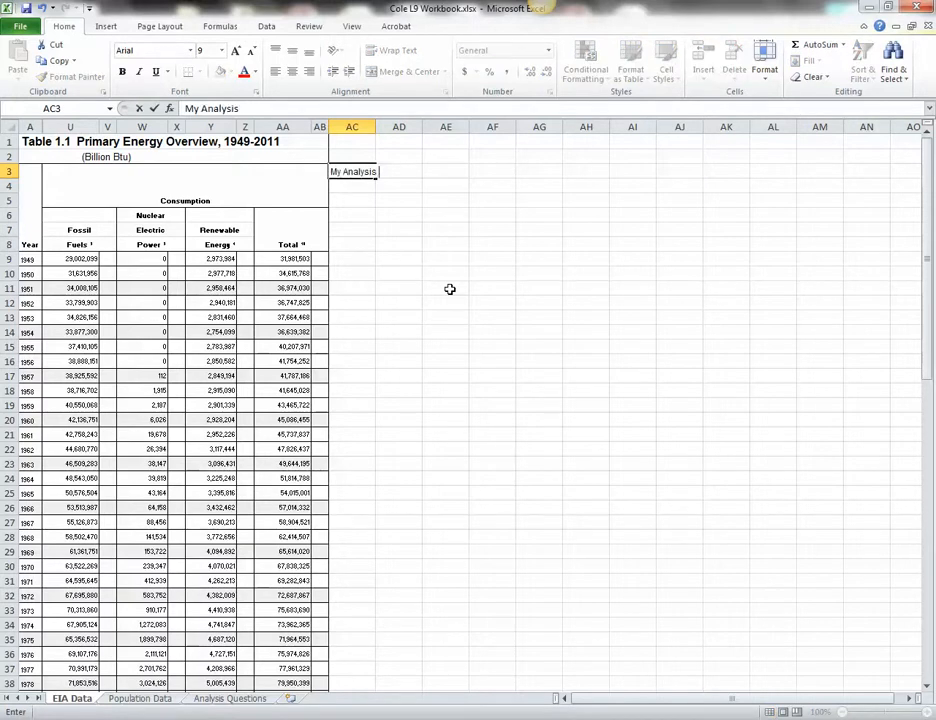
text(for EM SC)
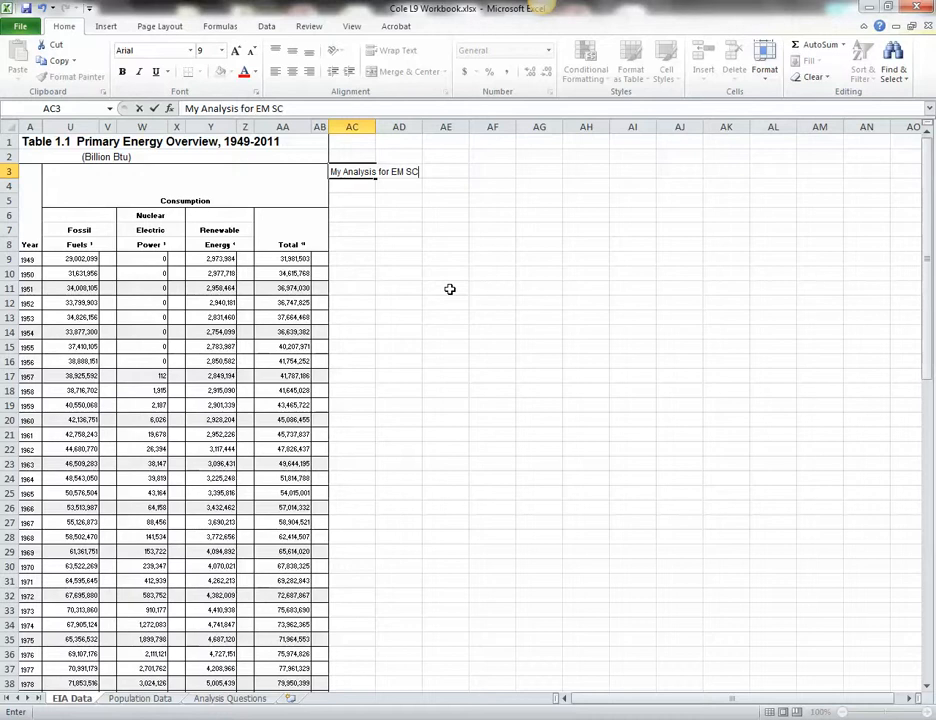
text(30)
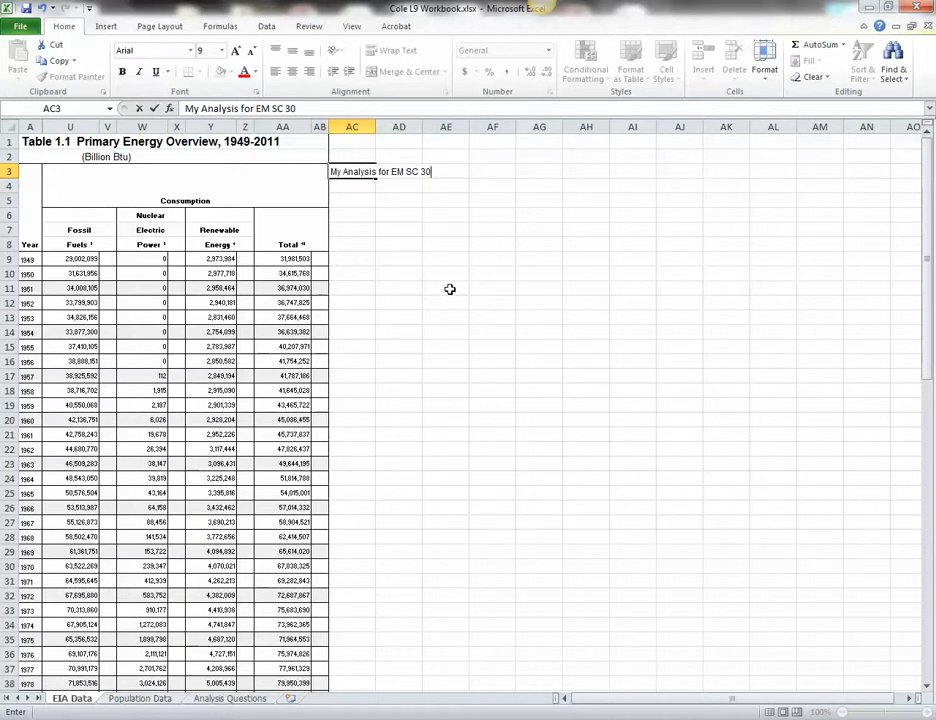
text(2)
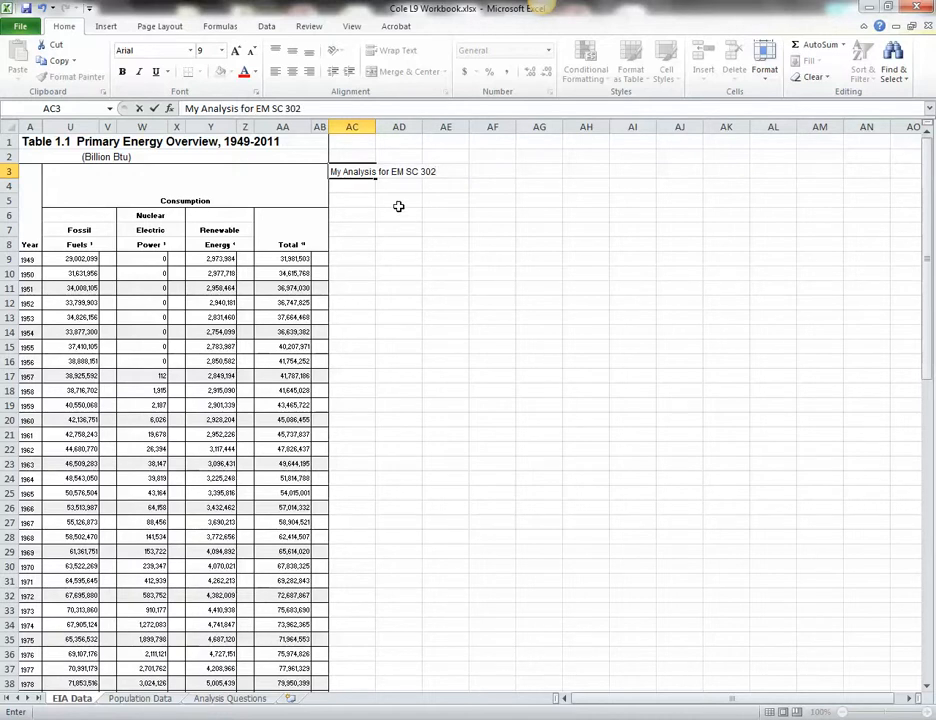
click(352, 184)
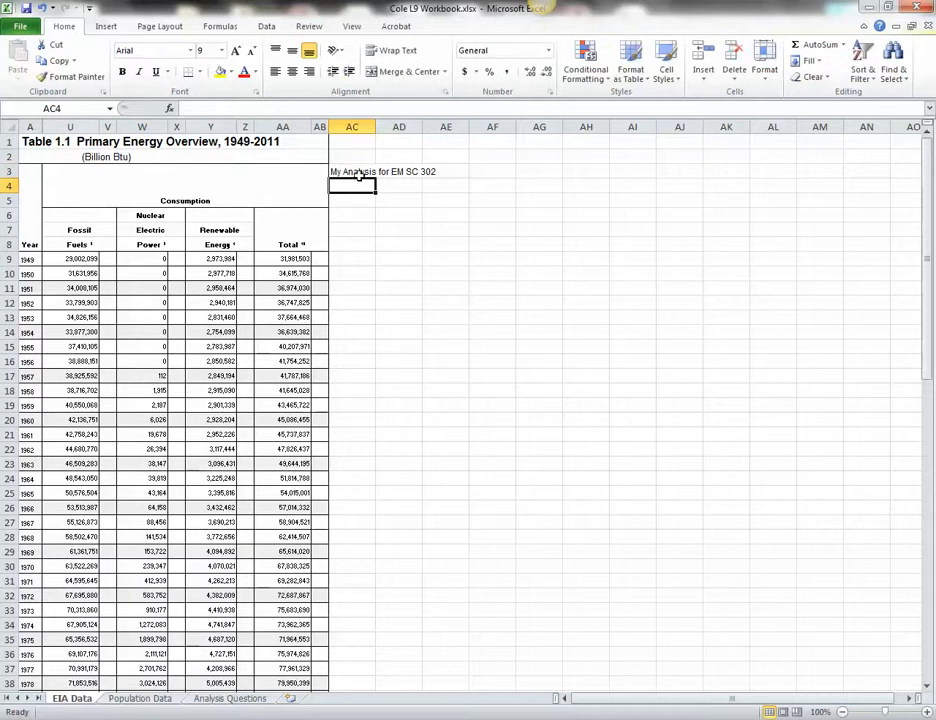
click(352, 172)
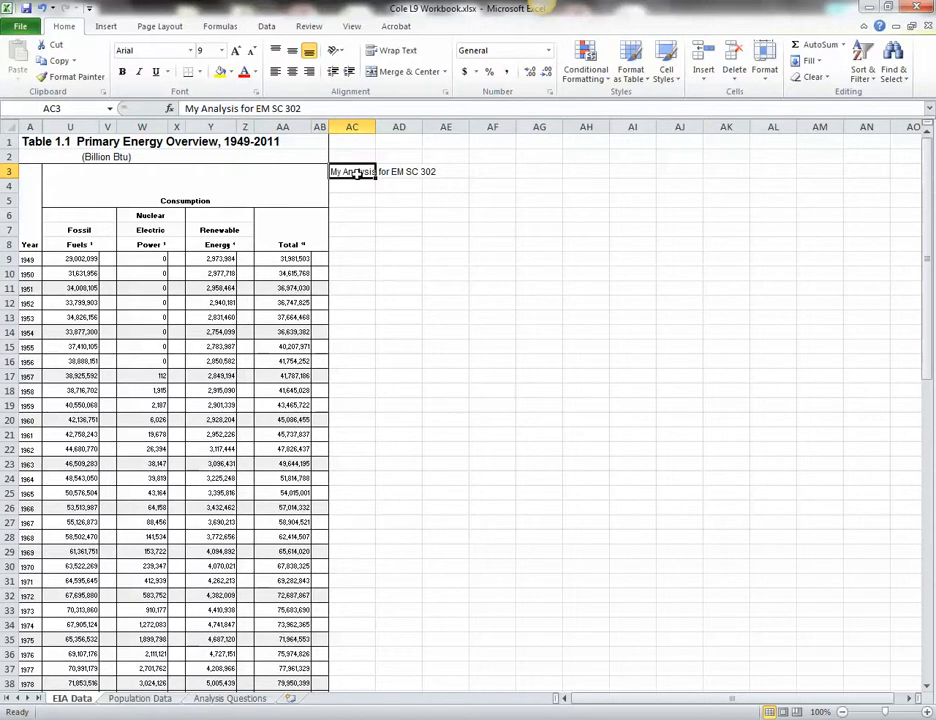
Merge and center the heading across AC3:AG4
drag(352, 172, 352, 184)
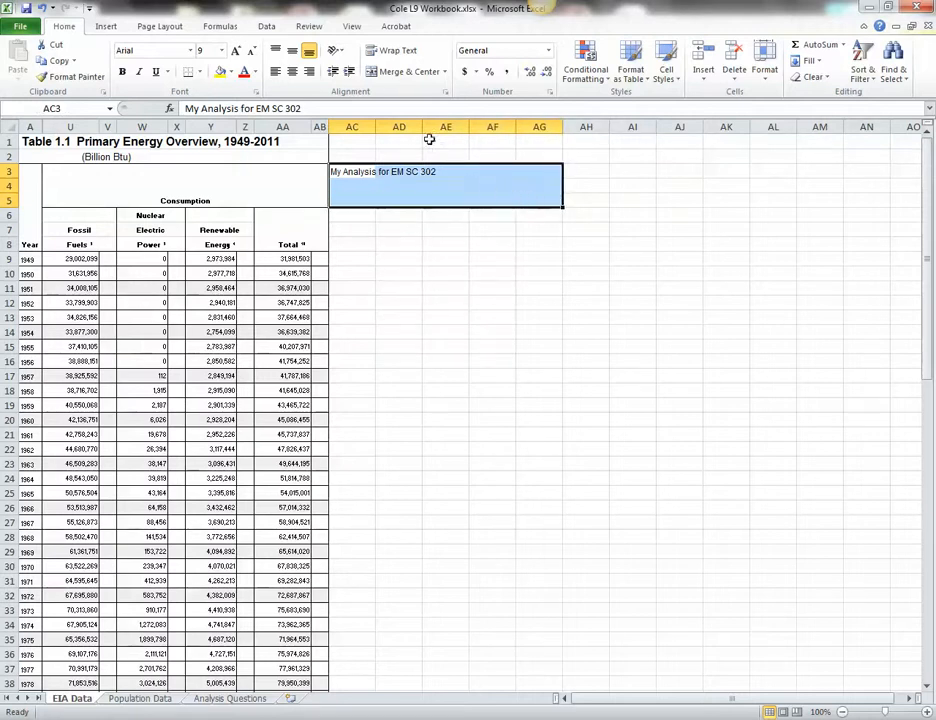
click(404, 72)
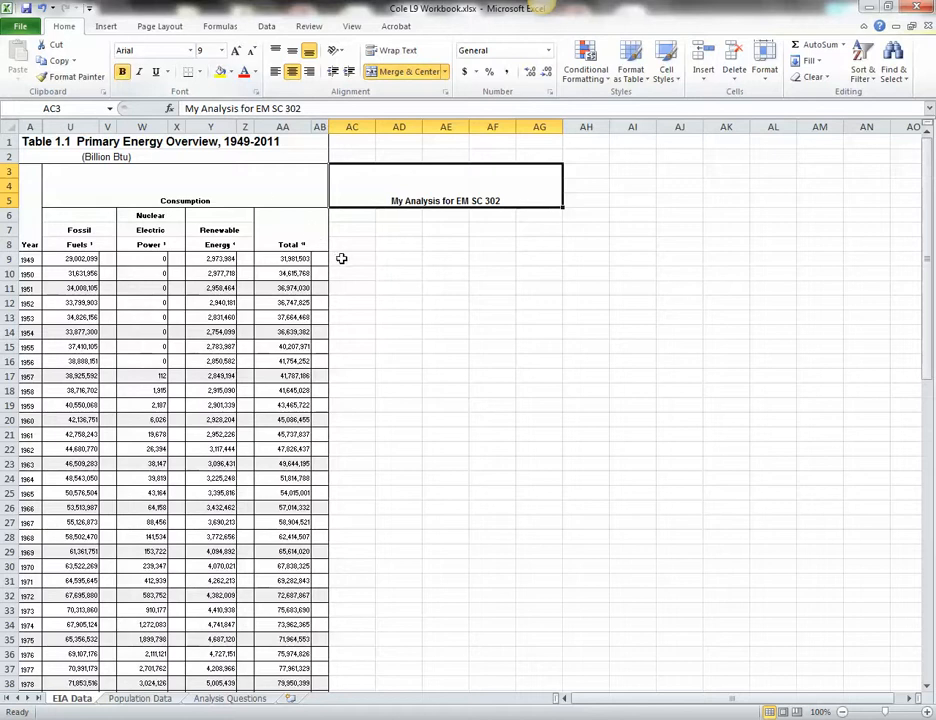
Enter 'Fossil Fuels (%)' in AC8, merge AC6:AC8 and wrap the label onto two lines
click(352, 244)
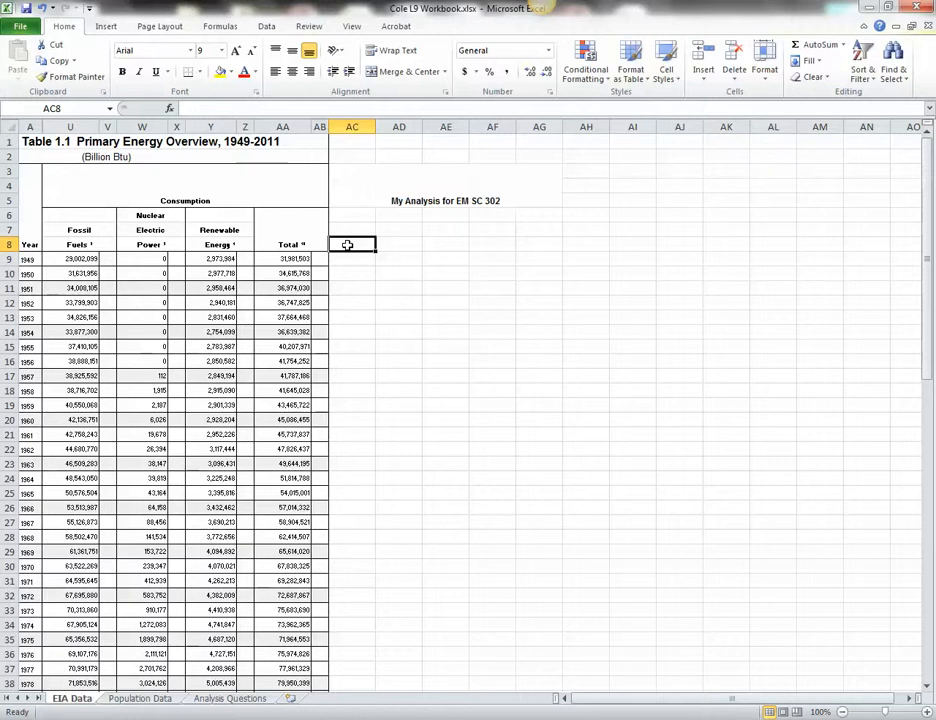
text(Fossil Fuels ()
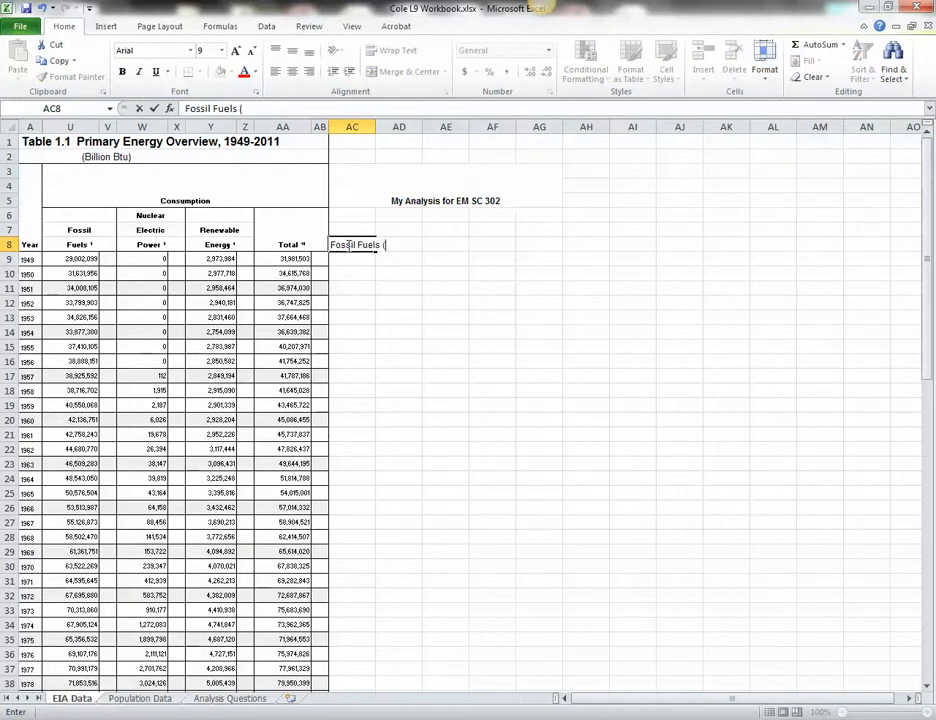
text(5)
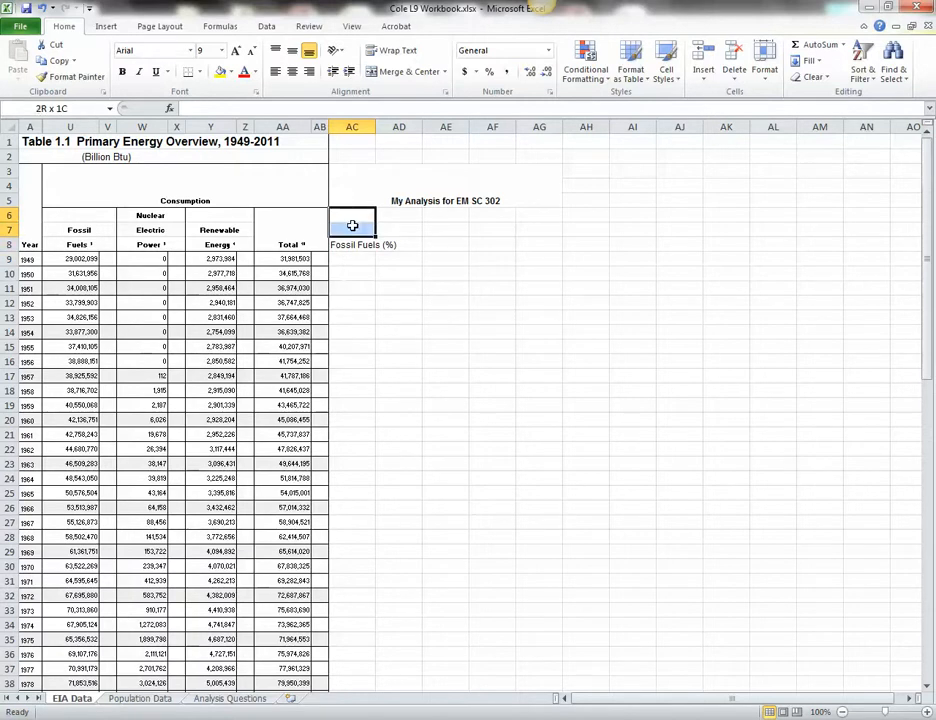
click(352, 244)
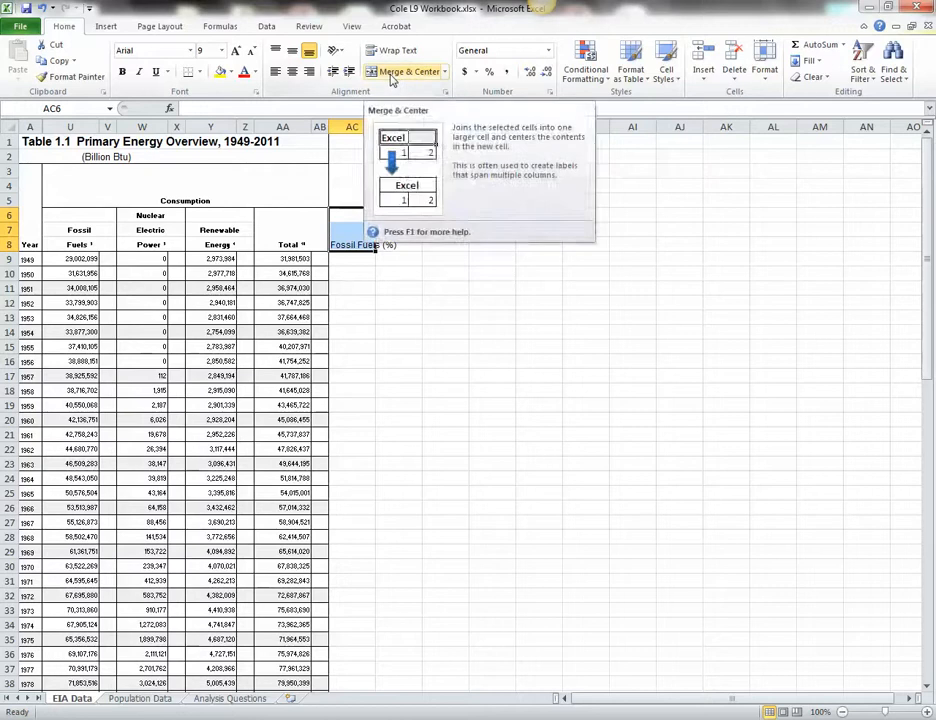
click(398, 50)
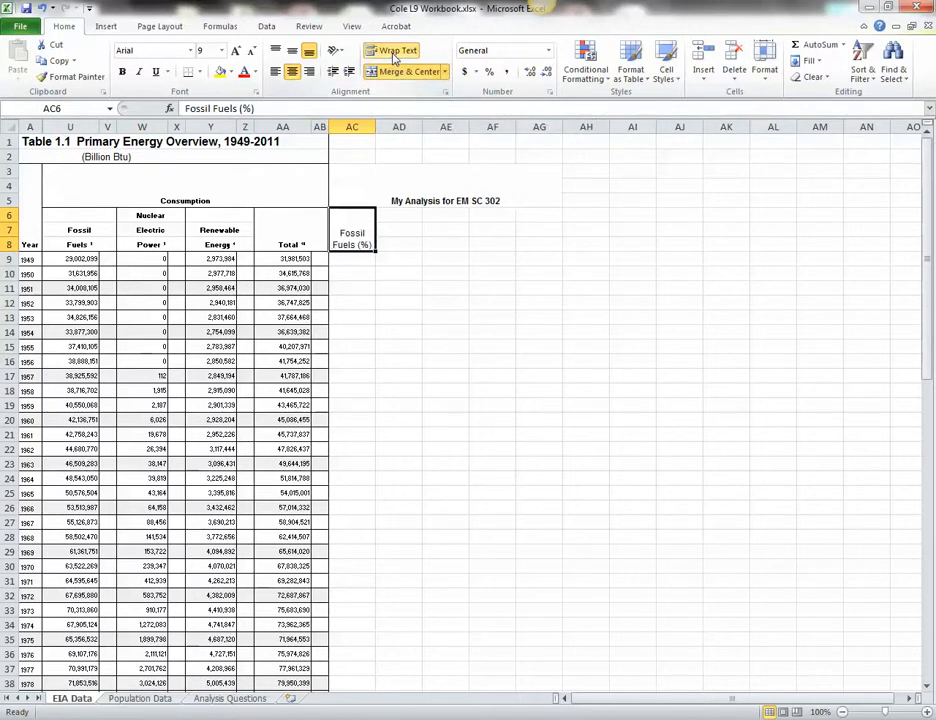
click(400, 244)
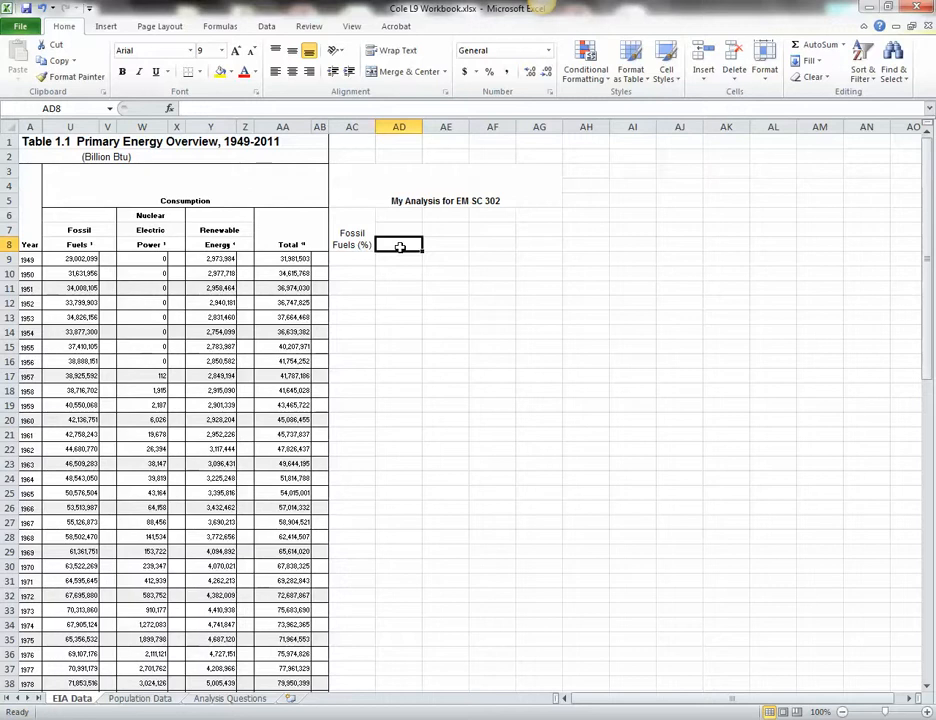
Enter 'Nuclear (%)' in AD8, merge AD6:AD8 and wrap the label
text(Nuclear (%)
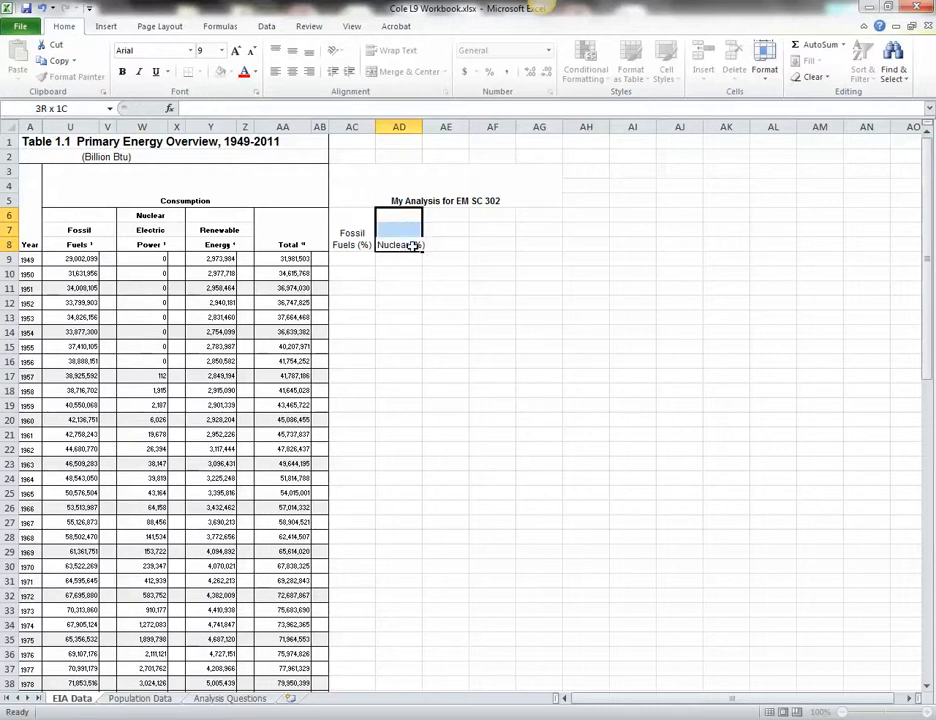
click(404, 72)
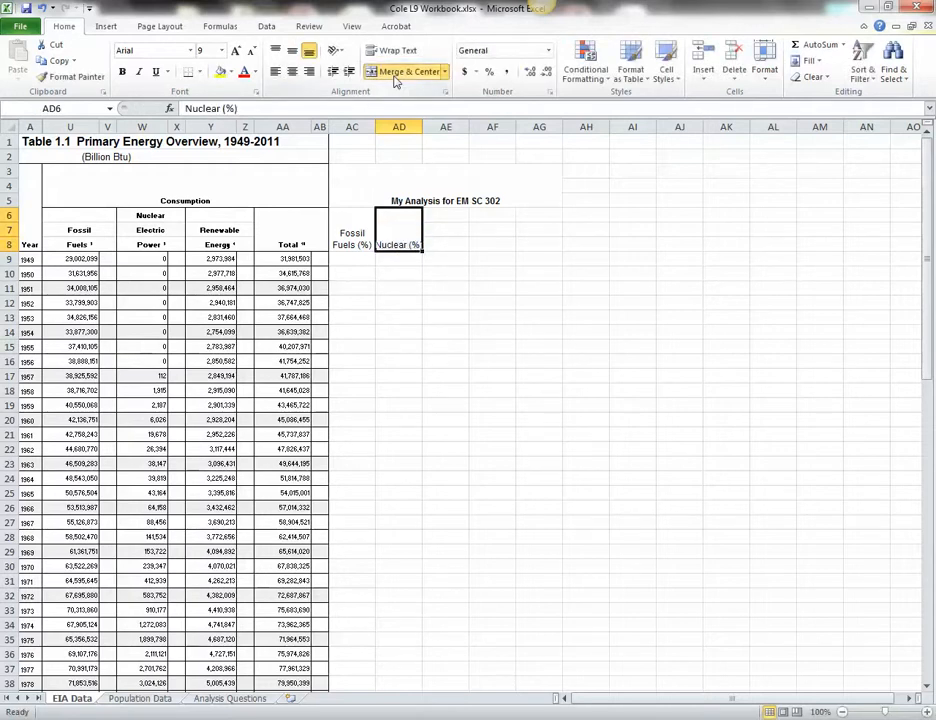
click(392, 50)
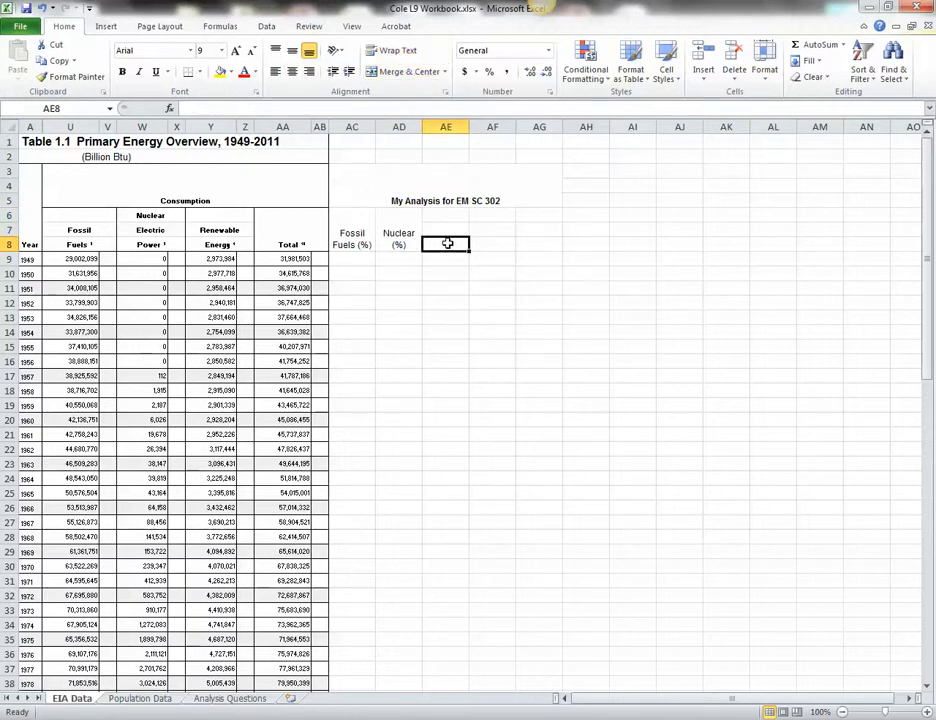
Enter a wrapped 'Renewable Energy (%)' label in AE8 and widen column AE to fit it
text(Renewable)
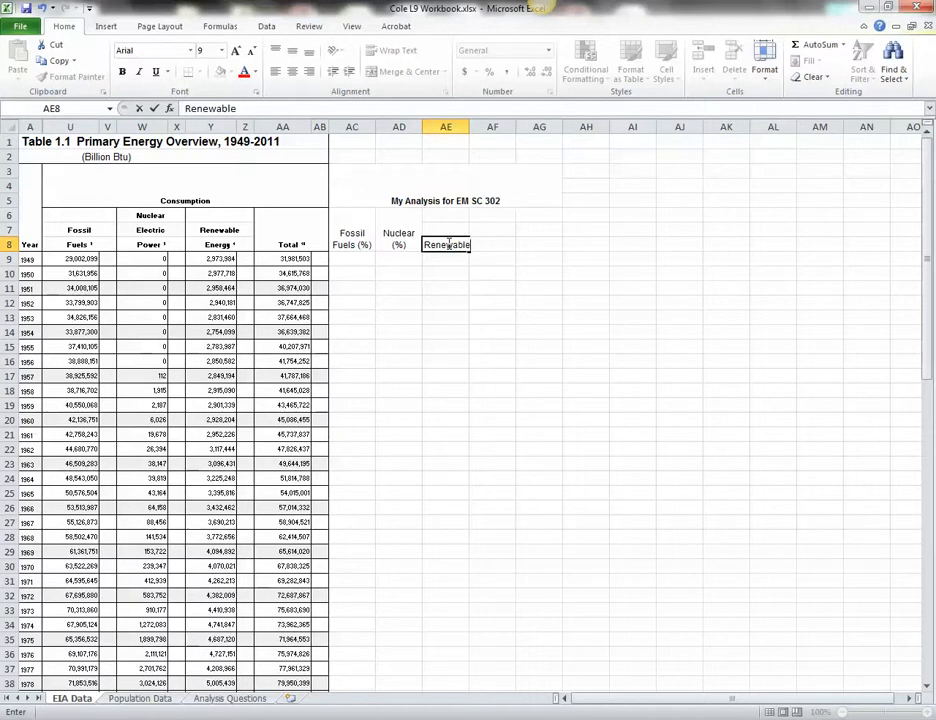
text(Energy)
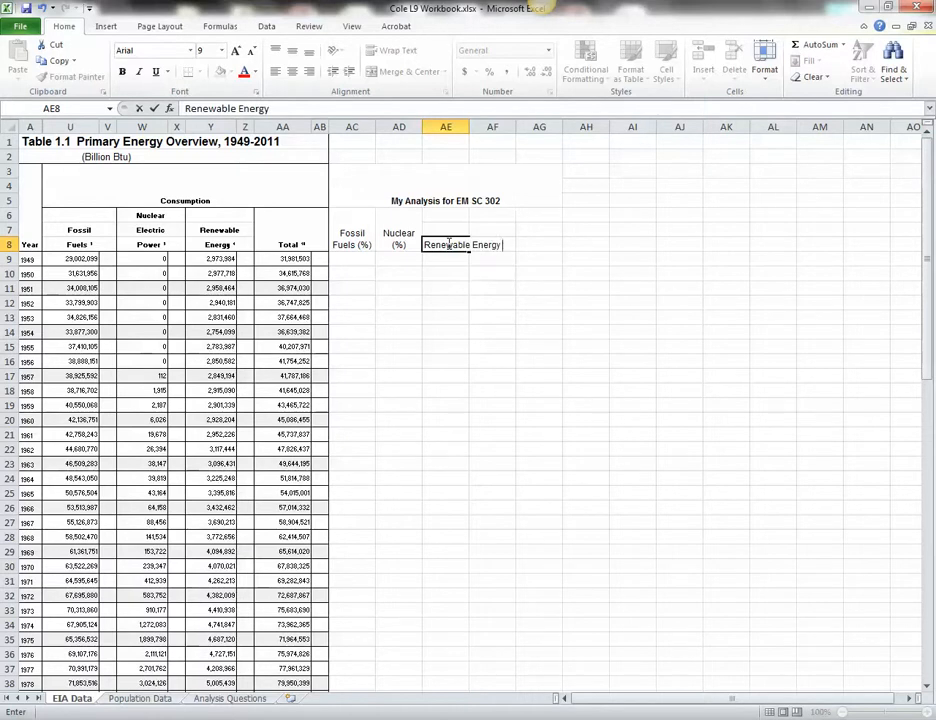
text(()
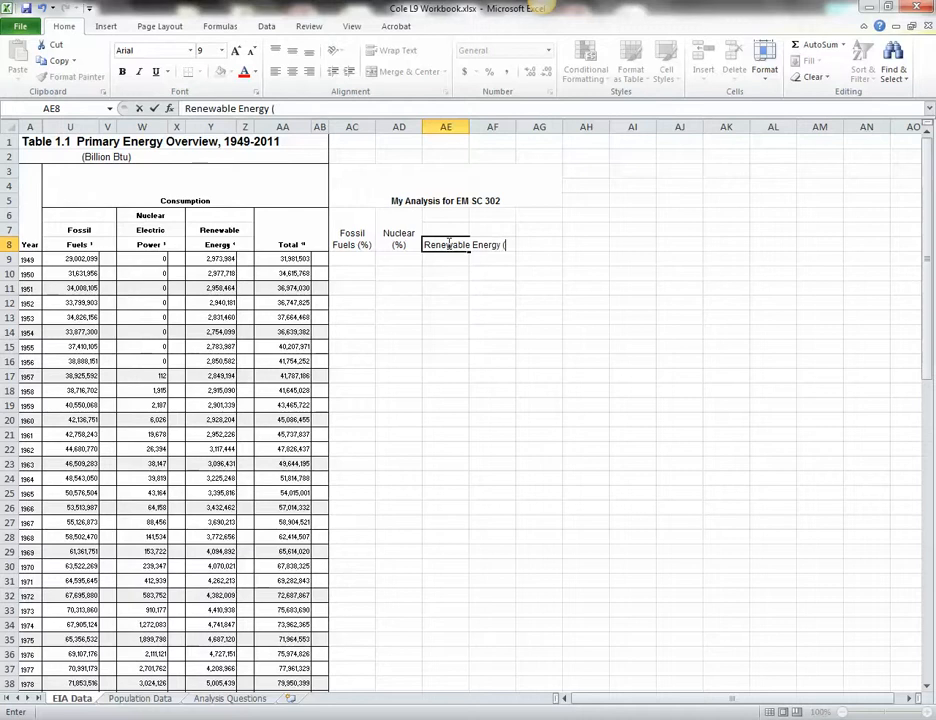
text(%))
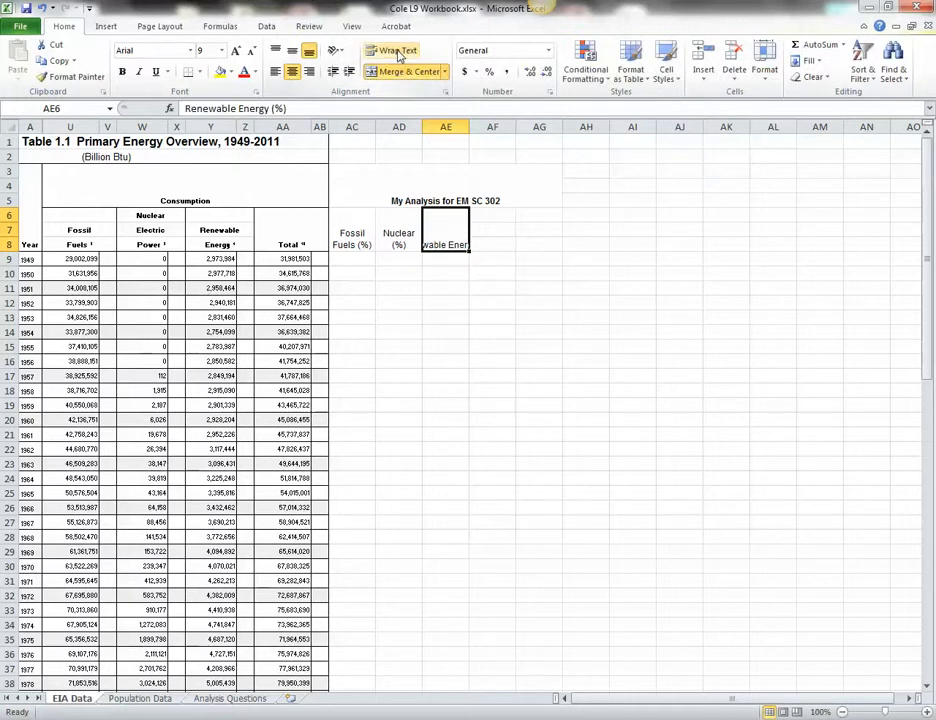
click(392, 50)
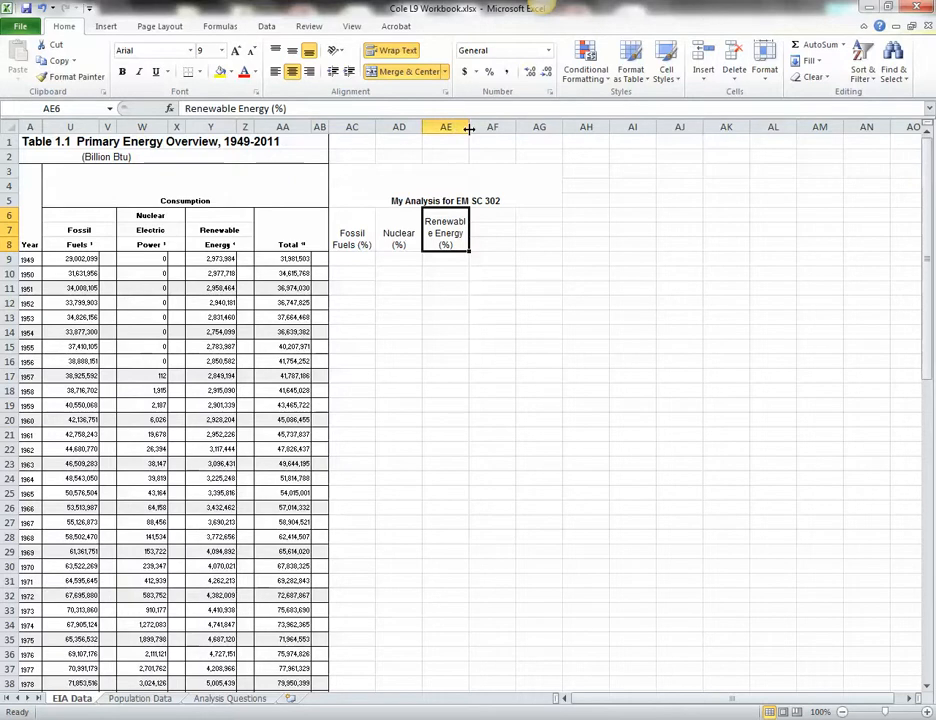
drag(468, 128, 470, 128)
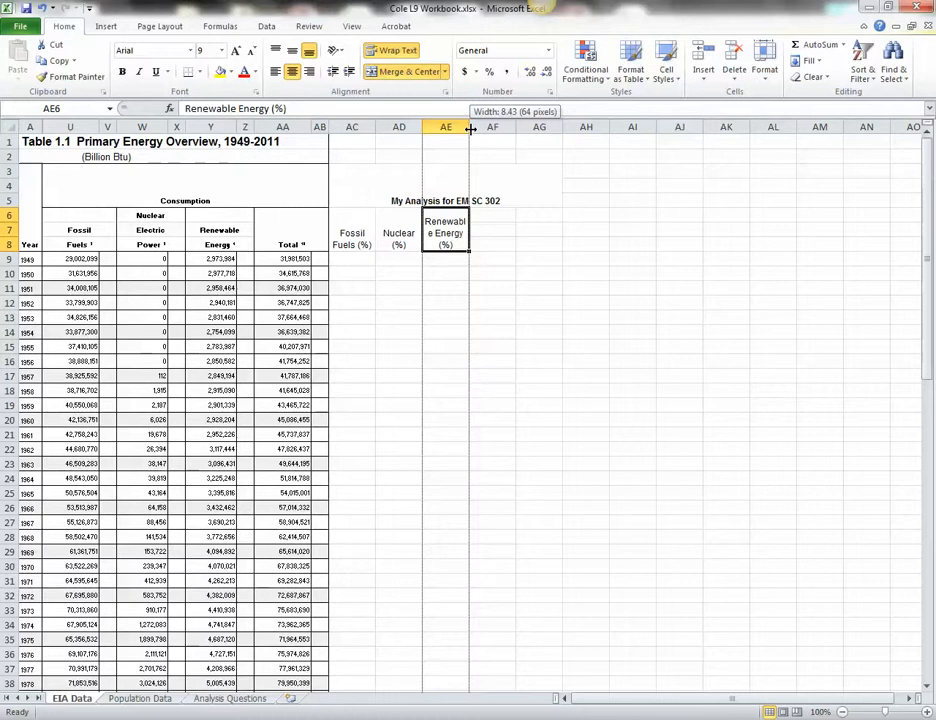
drag(470, 128, 476, 128)
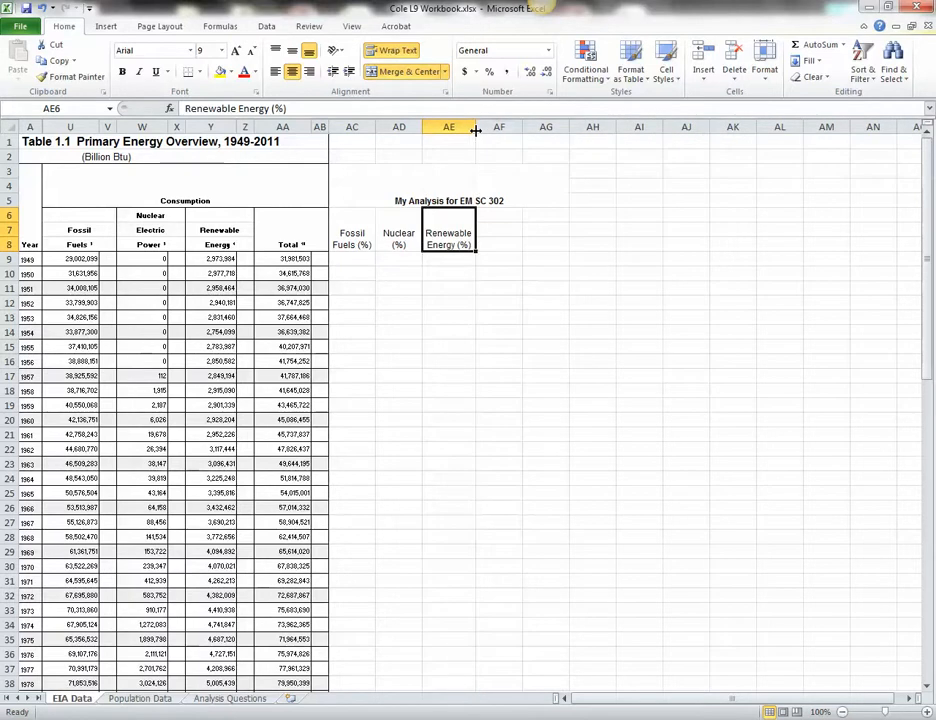
click(498, 244)
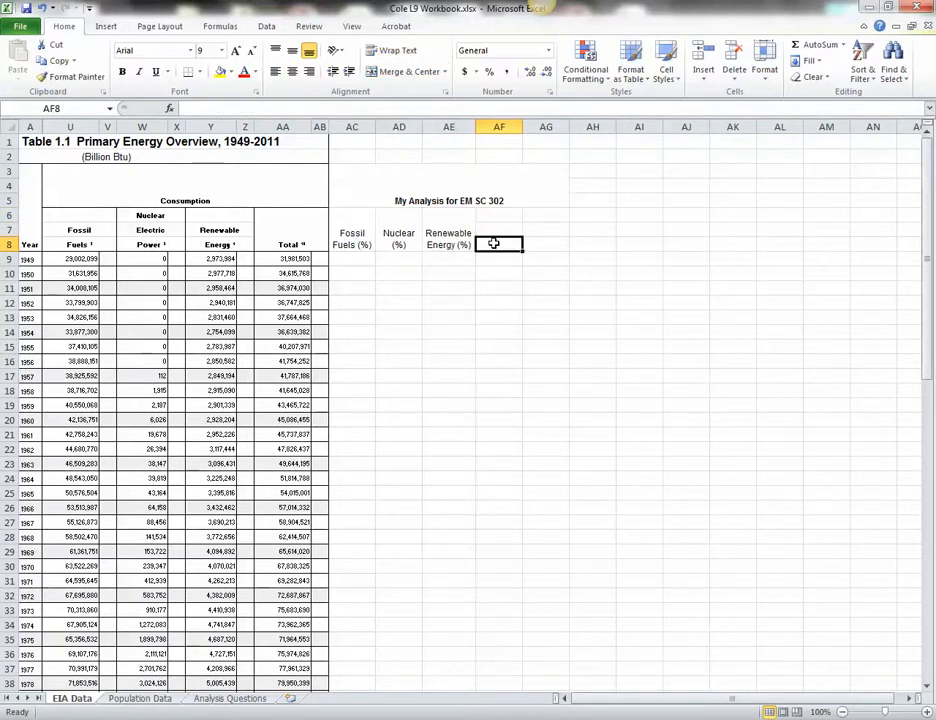
Label AF8 'Population (millions)' and wrap it onto two lines
text(Population (m)
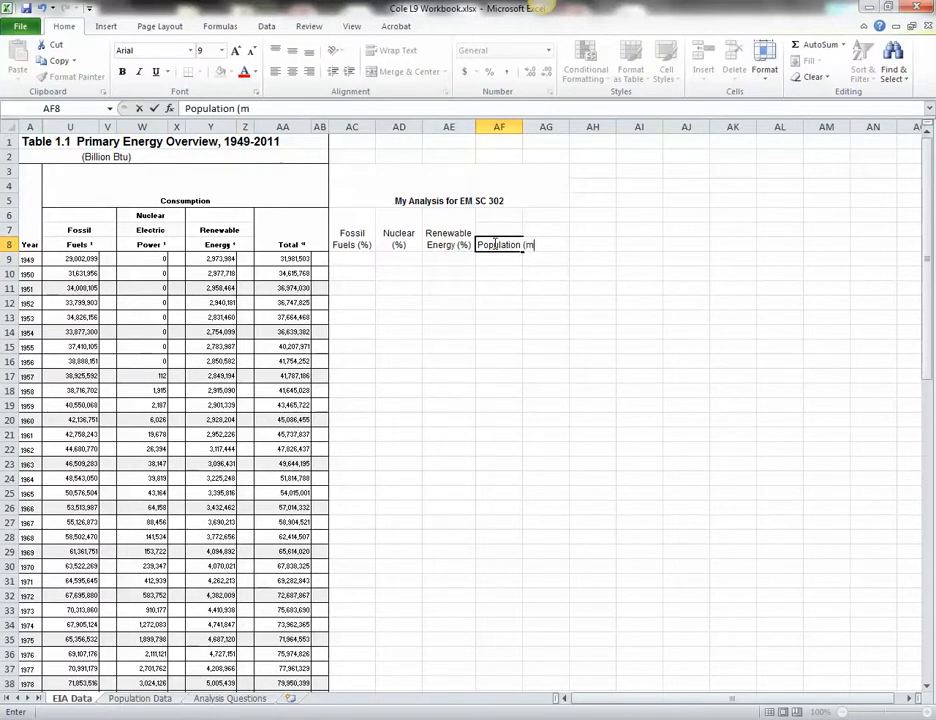
text(illions))
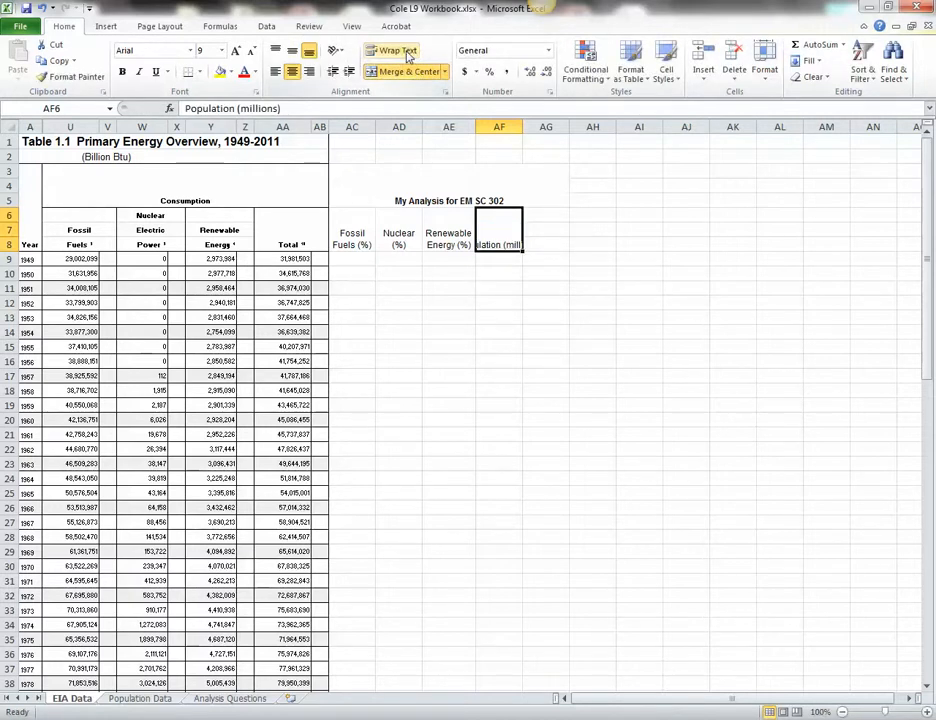
click(392, 50)
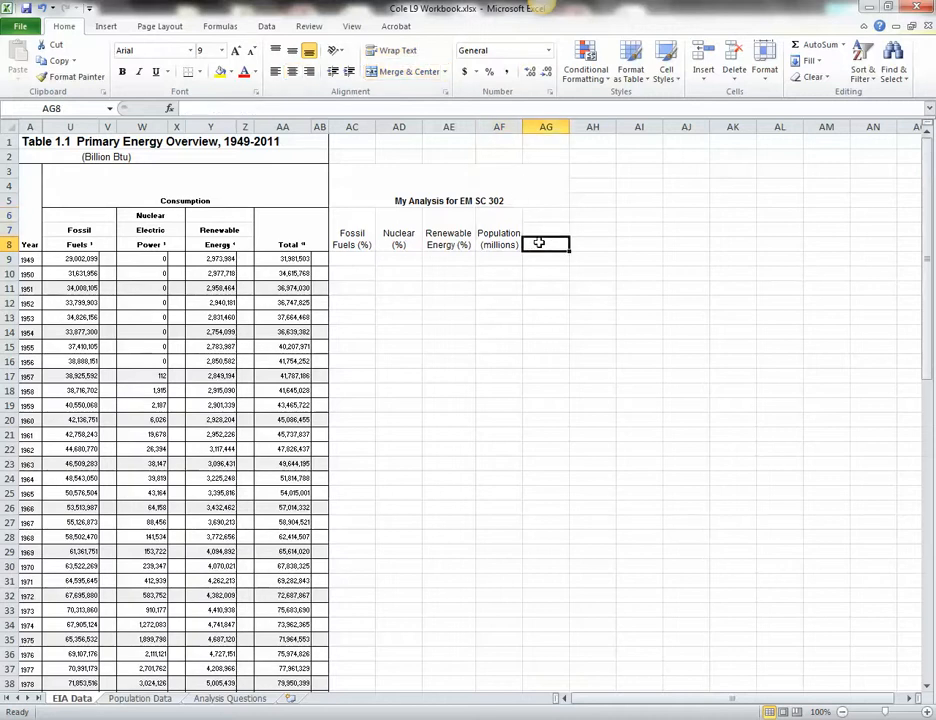
Enter the header 'Consumption per Capita (million Btu)' in AG8
text(Conum)
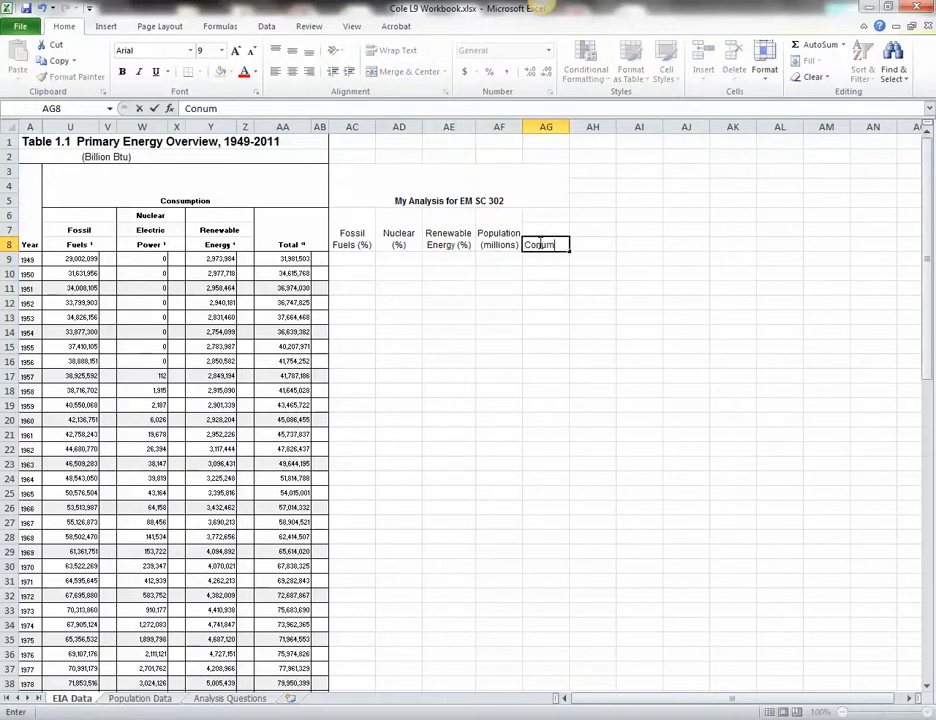
key(Backspace)
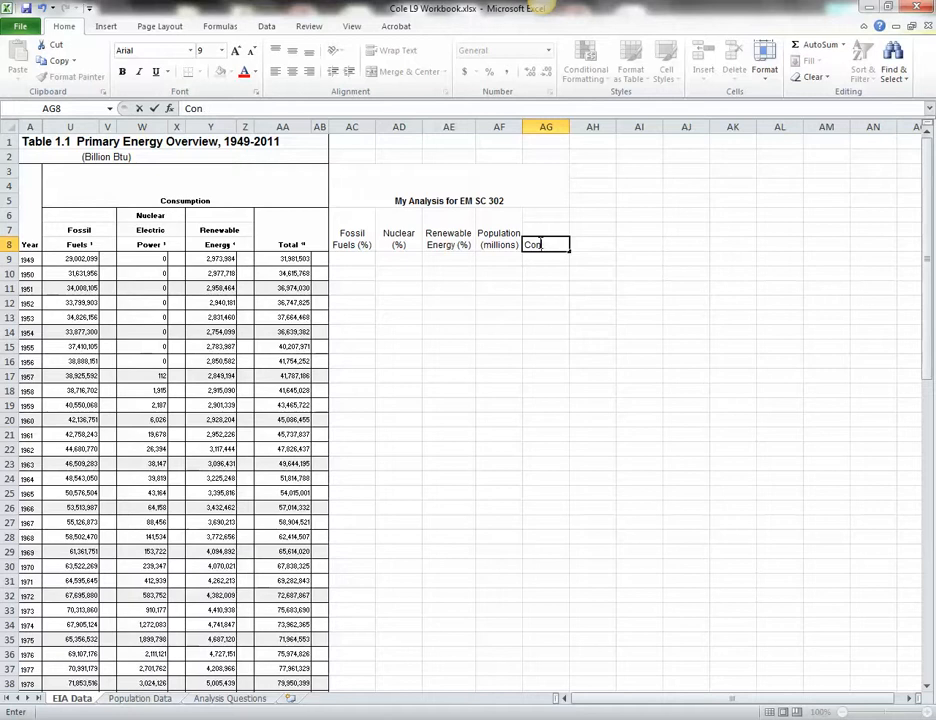
text(sumpo)
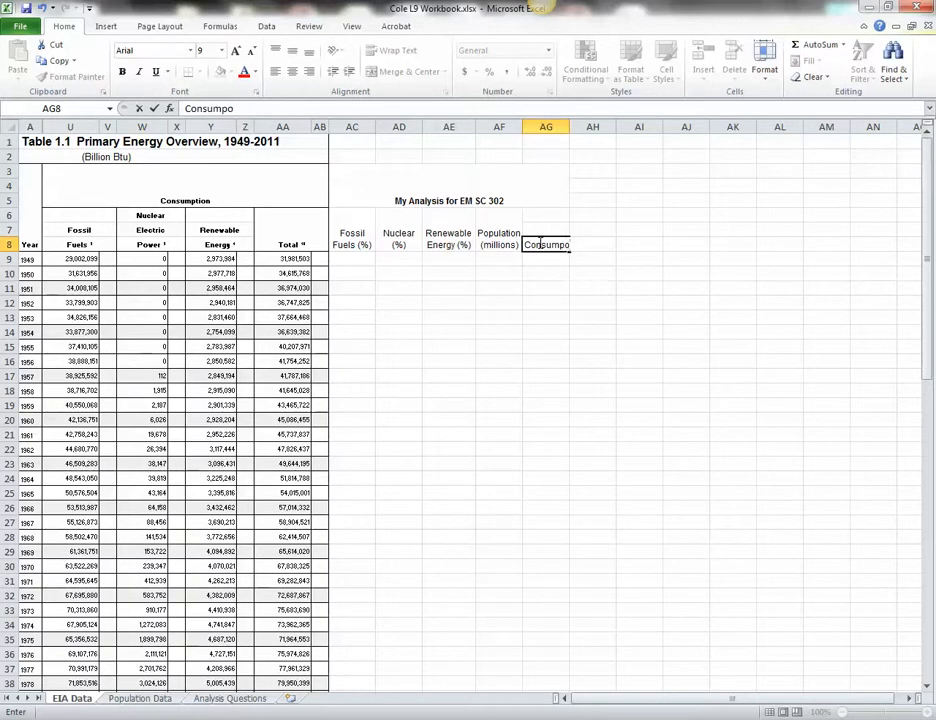
text(Consumption p)
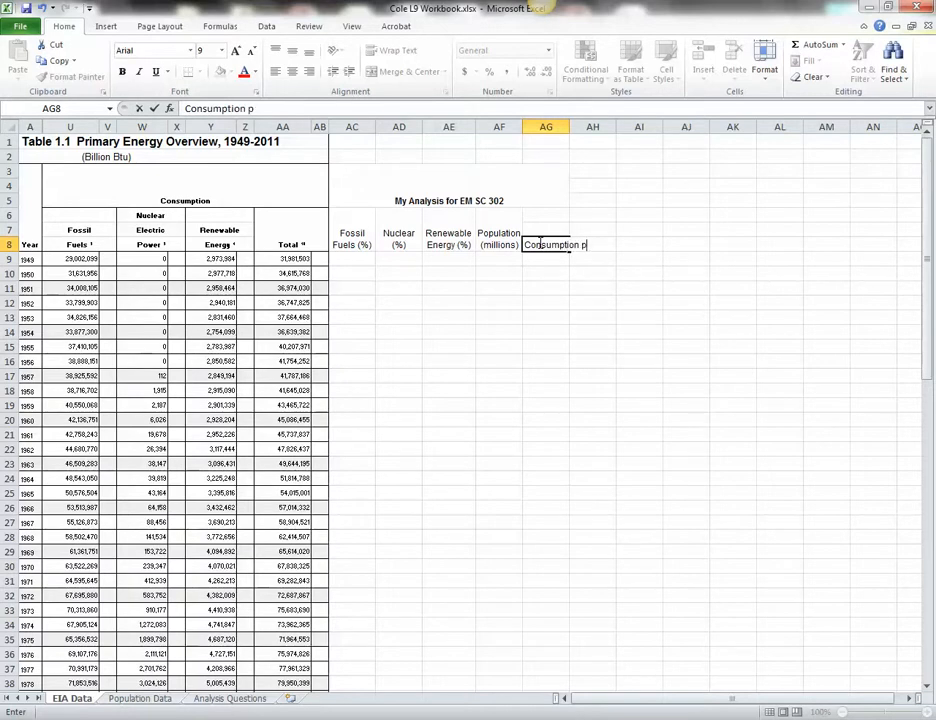
text(er Capita)
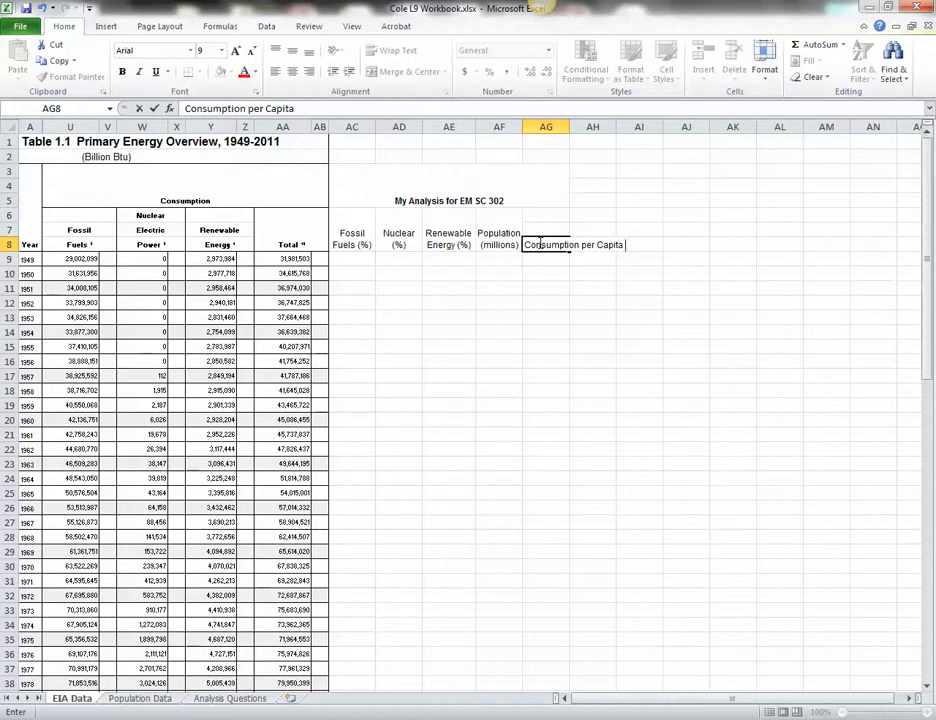
text((mill)
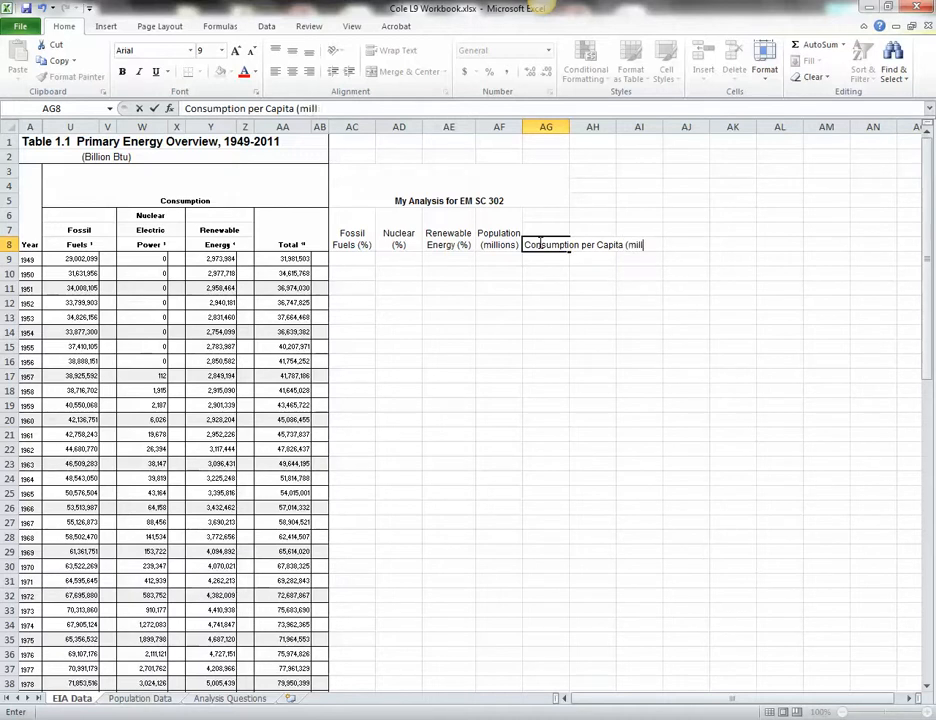
text(ion Btu)
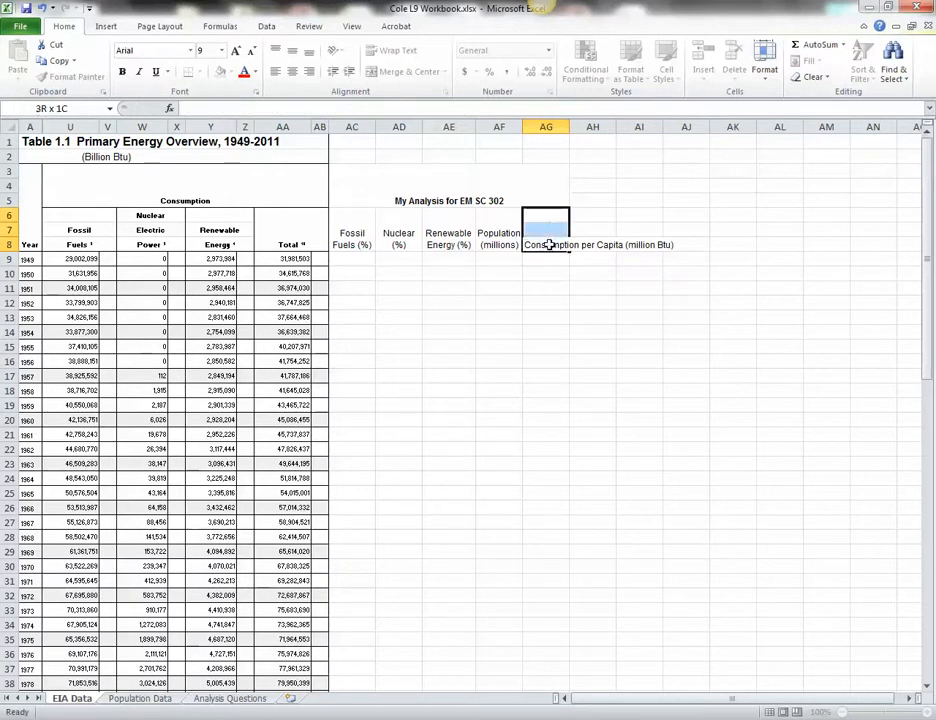
Wrap the AG8 header onto several lines and widen column AG to fit
click(408, 72)
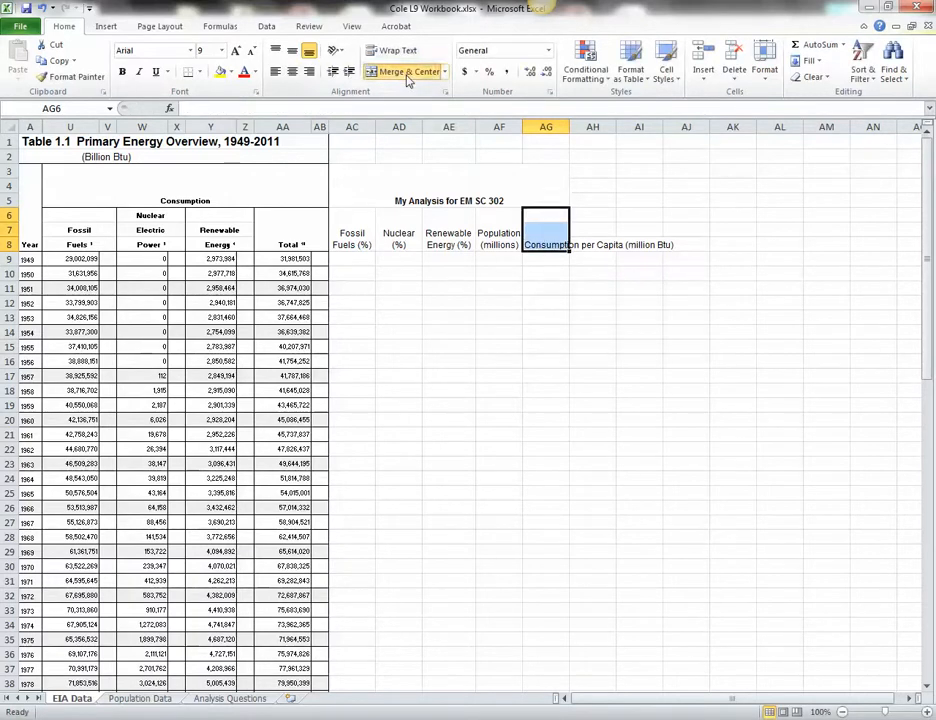
click(394, 50)
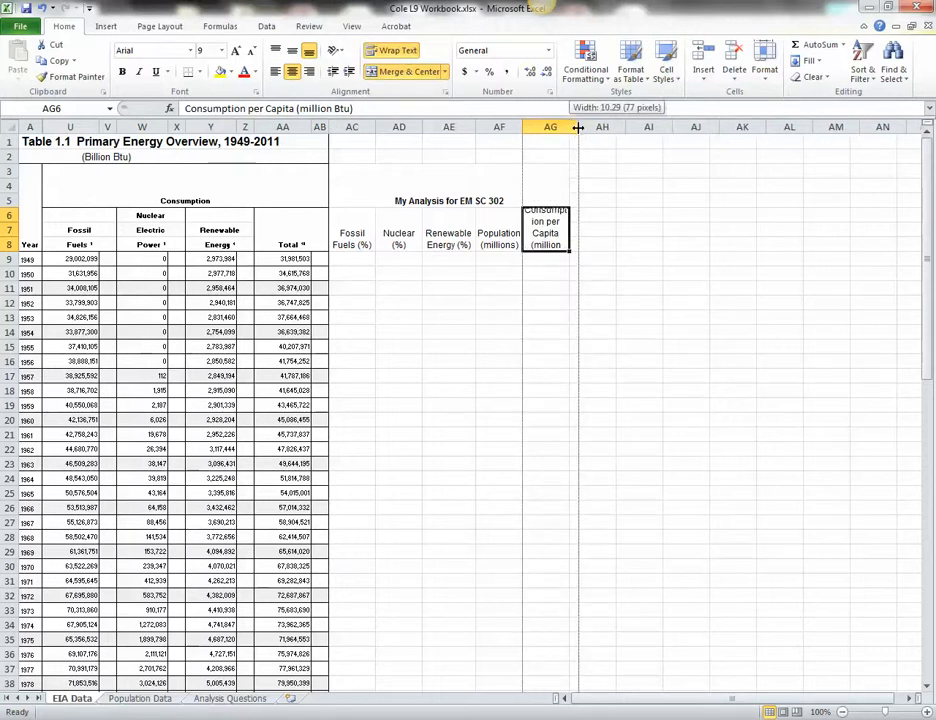
drag(576, 128, 580, 128)
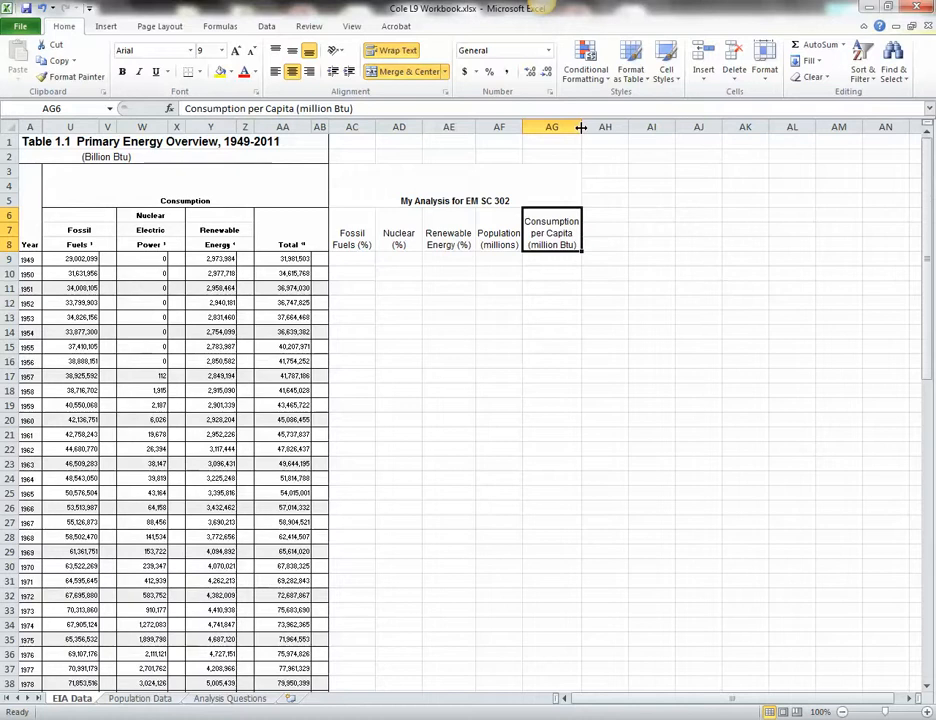
mouse_move(552, 344)
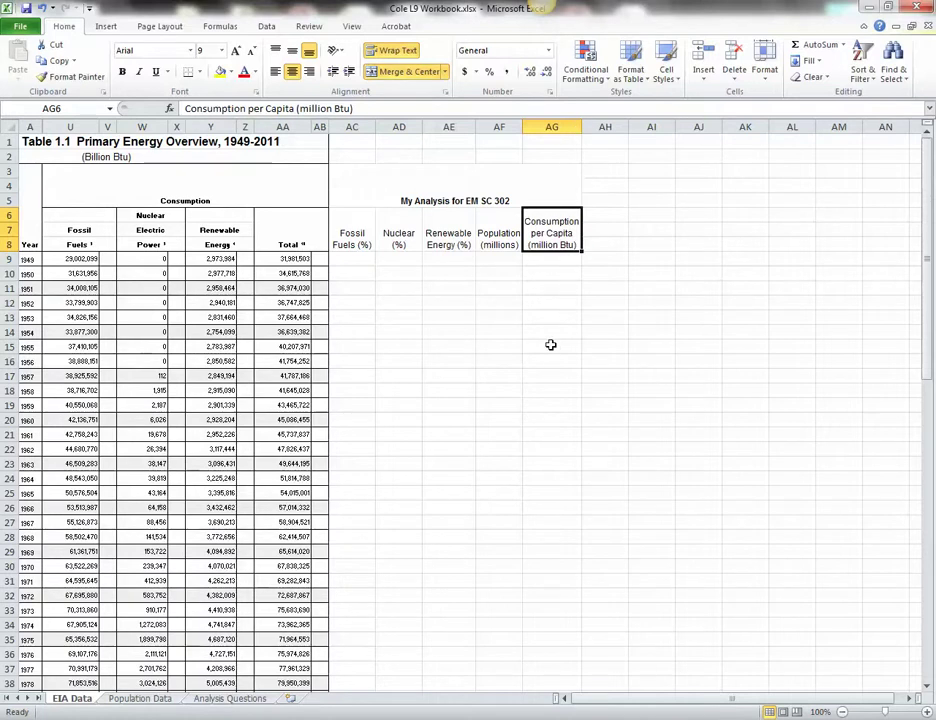
mouse_move(398, 288)
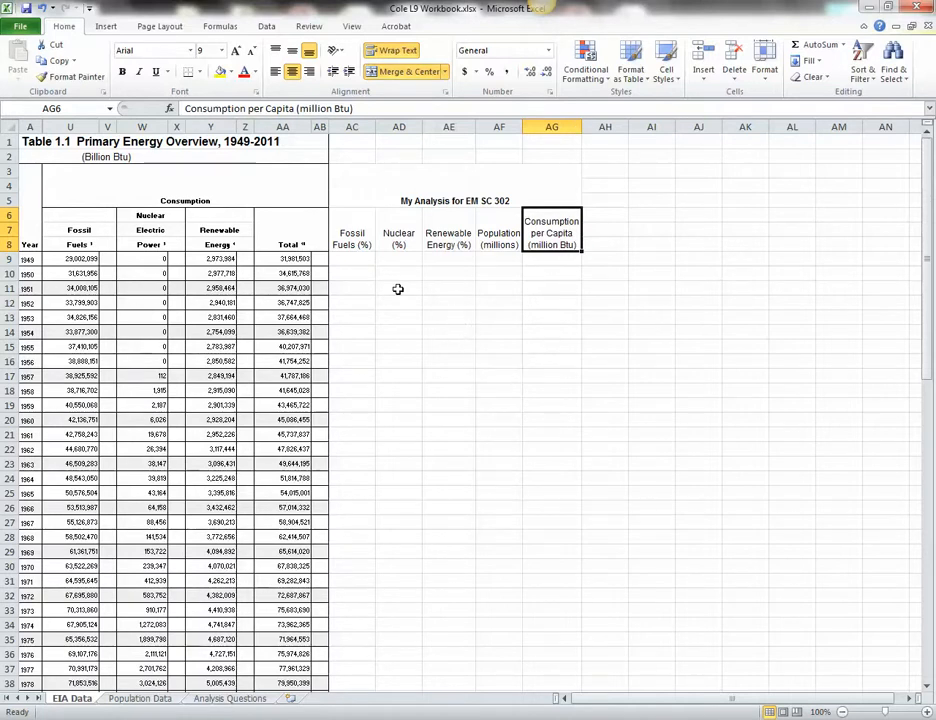
Enter =U9/AA9 in AC9 for the 1949 fossil fuel share
click(352, 260)
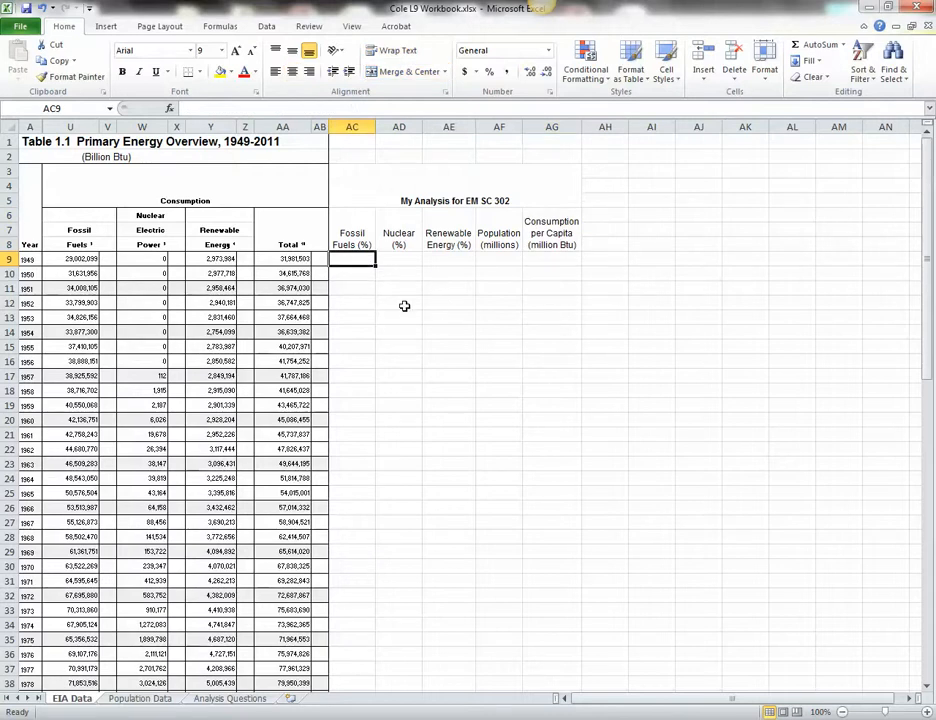
mouse_move(432, 356)
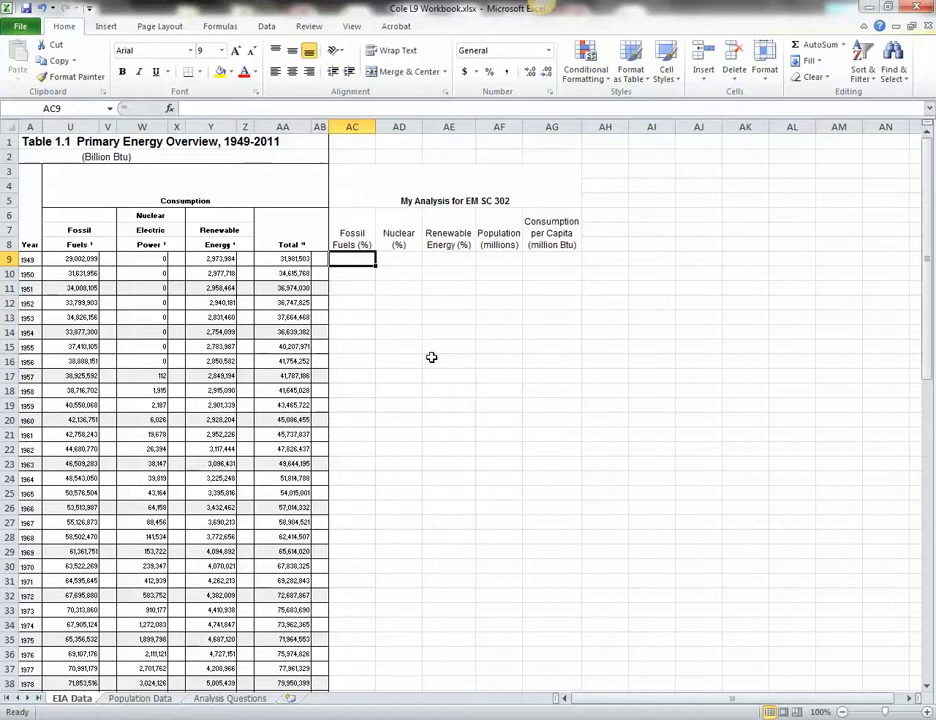
text(=U9)
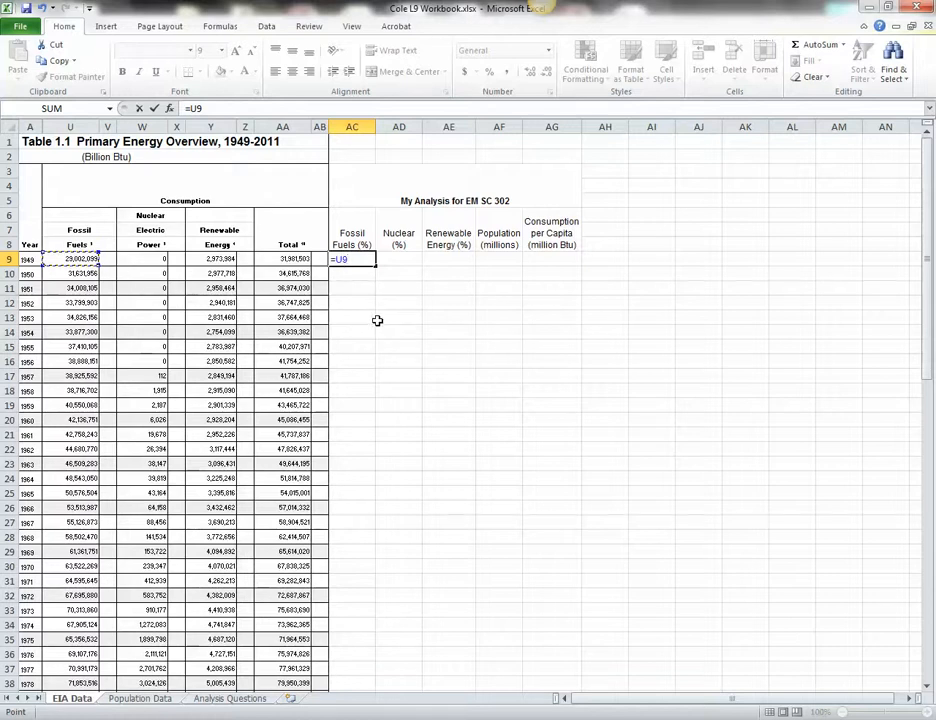
text(/)
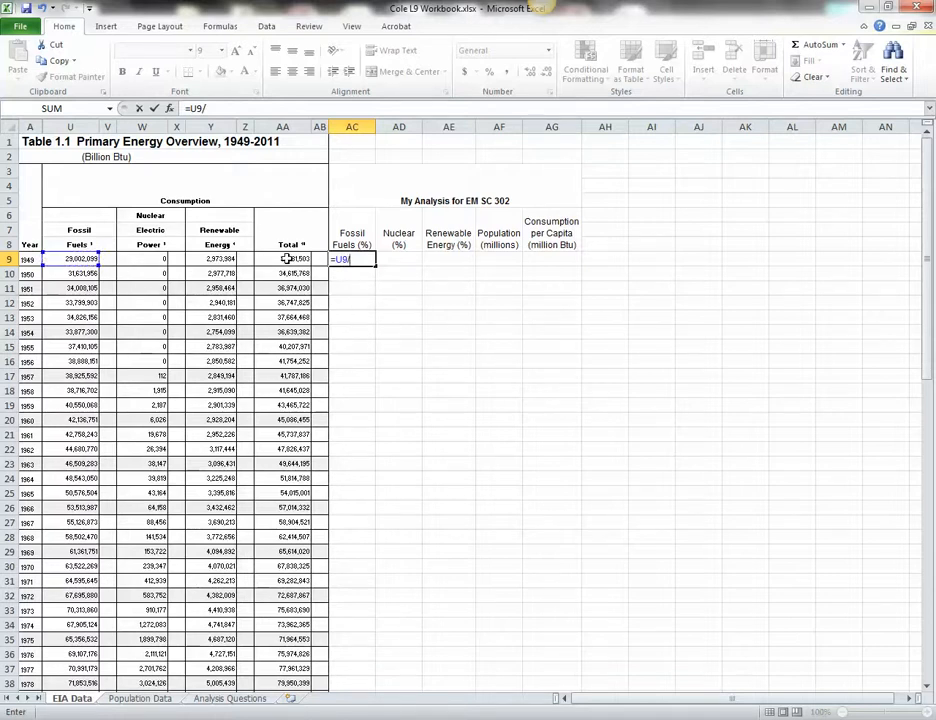
click(292, 258)
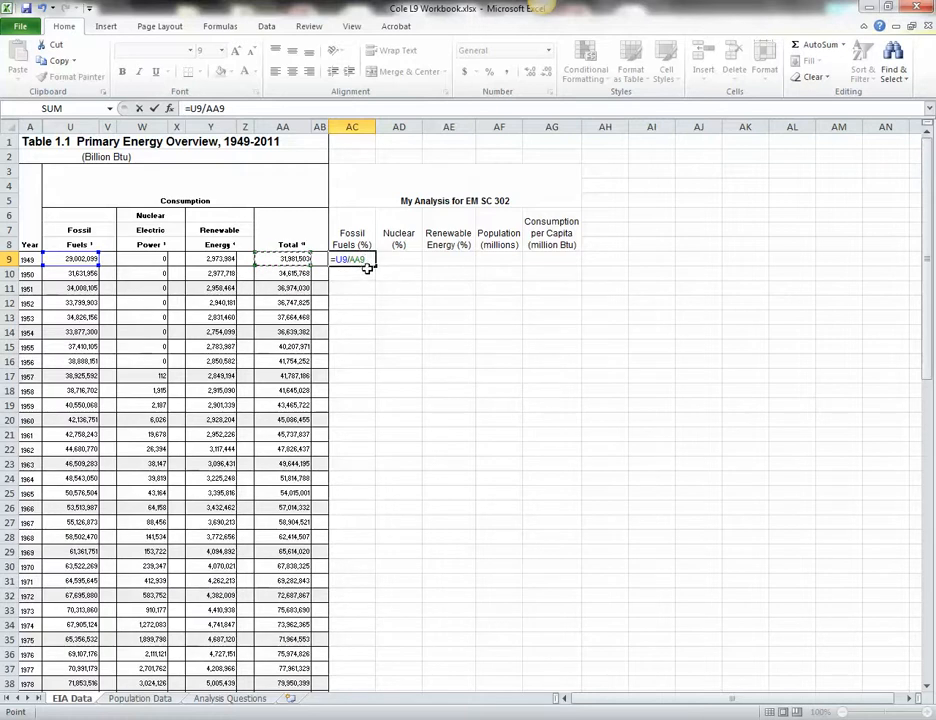
mouse_move(352, 272)
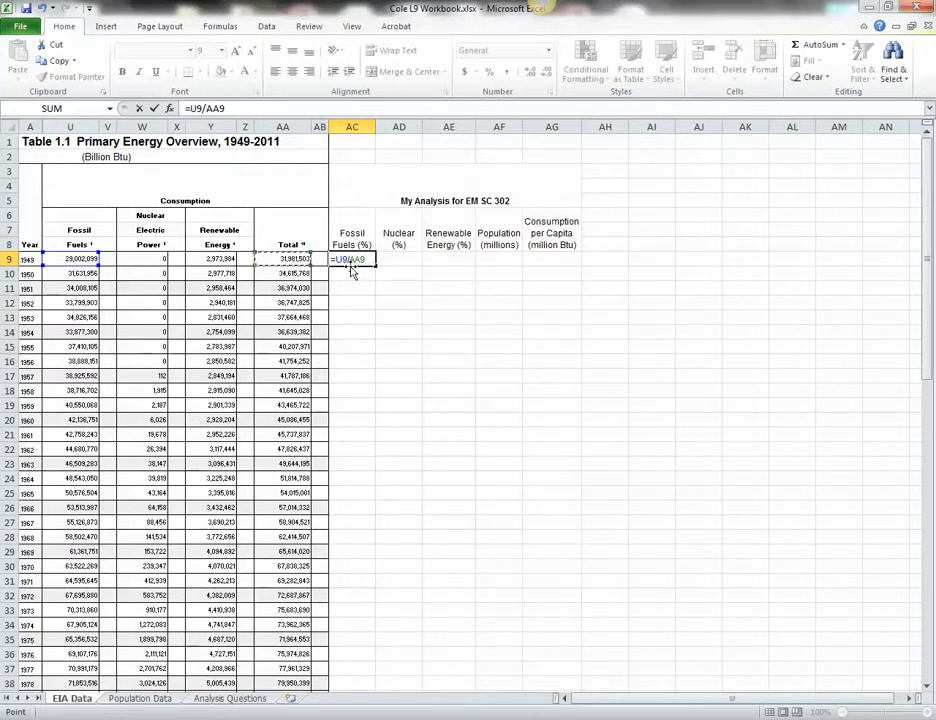
mouse_move(360, 272)
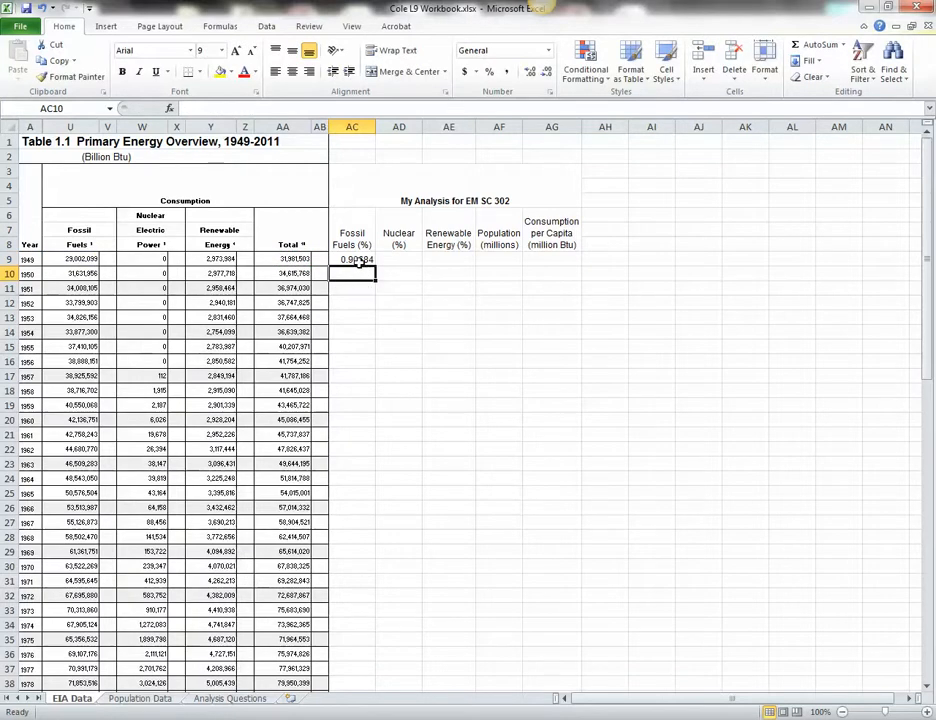
Format AC9 as a one-decimal percentage, showing 90.7%
click(352, 260)
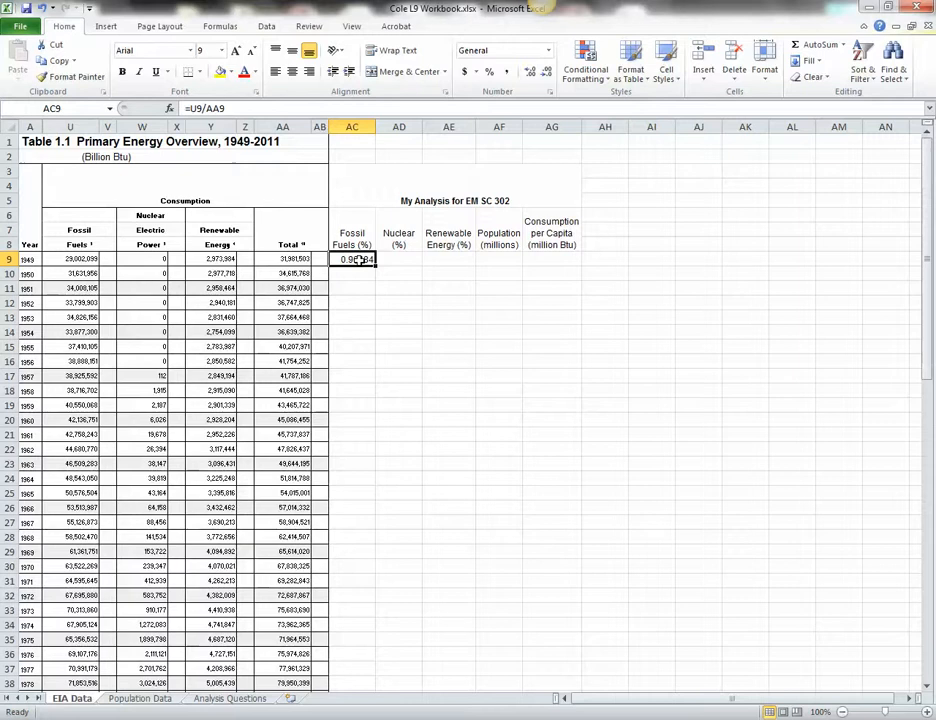
right_click(352, 260)
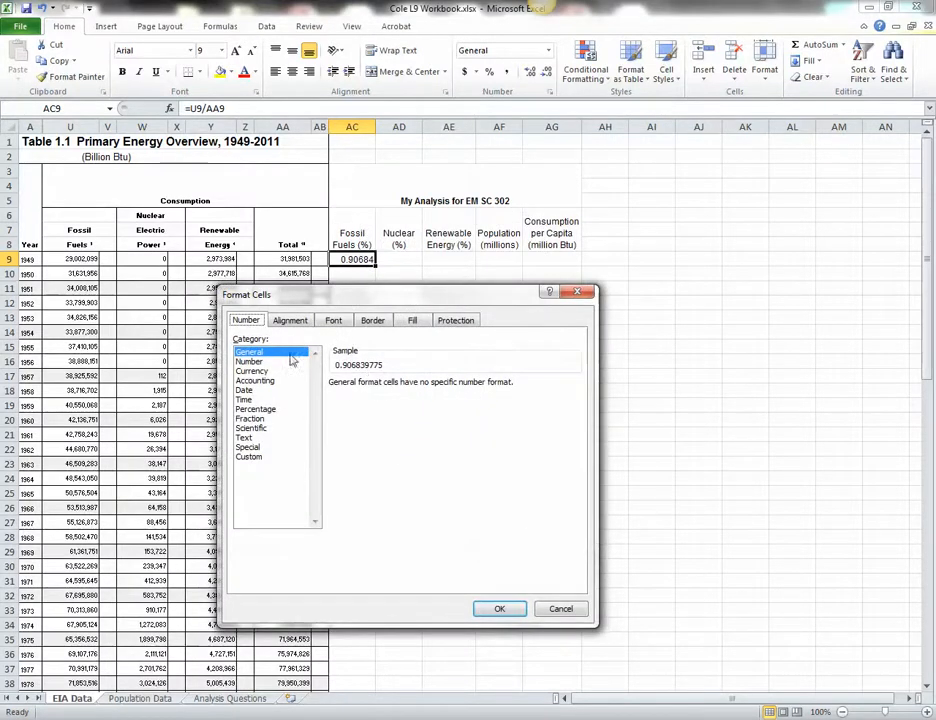
click(254, 408)
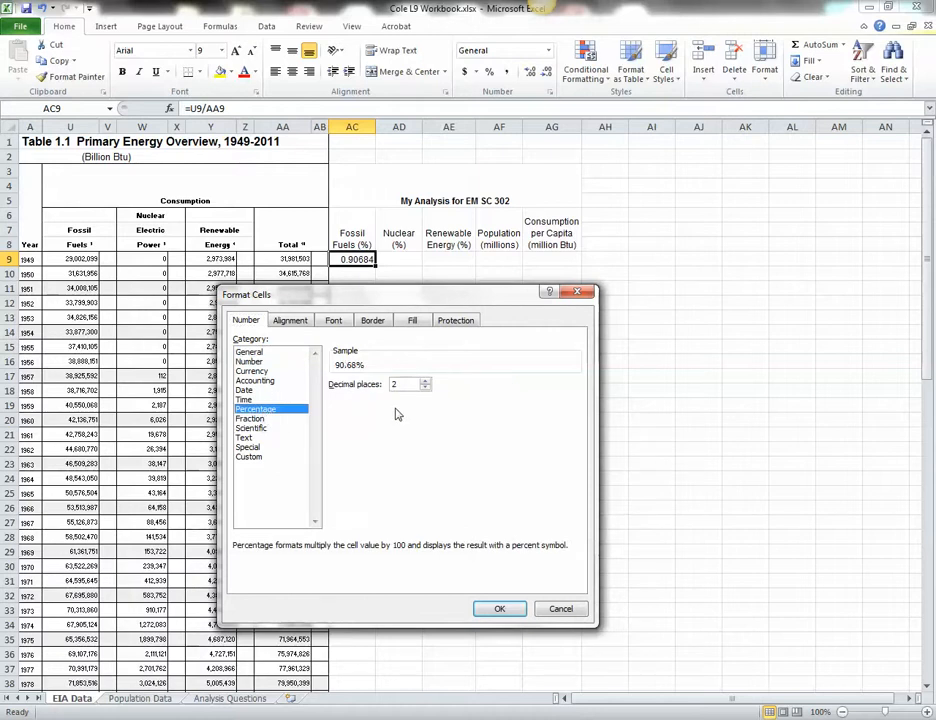
click(420, 388)
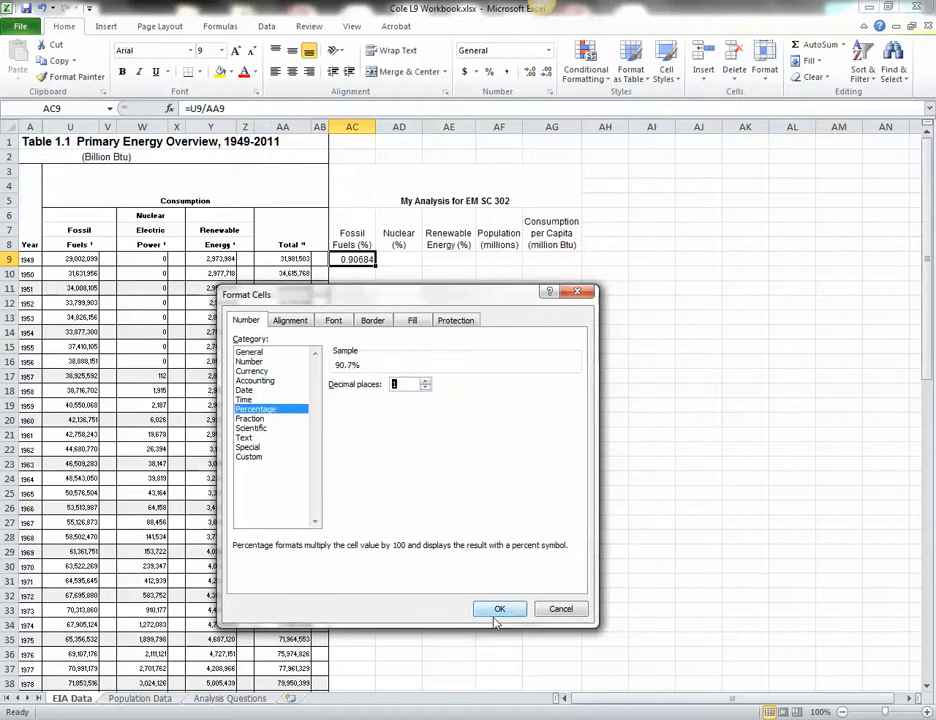
click(500, 608)
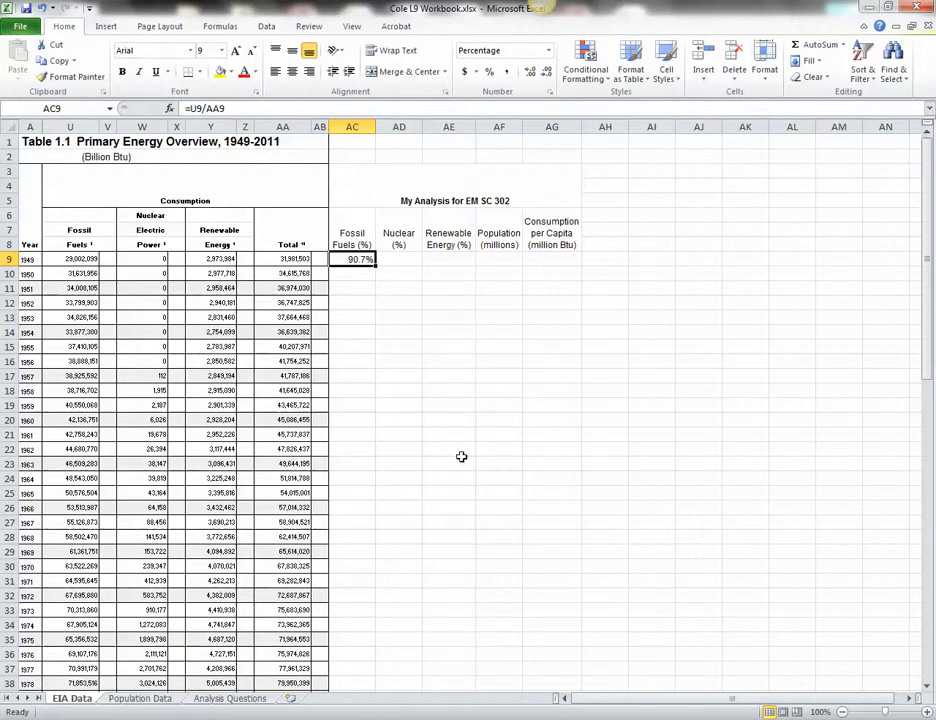
click(400, 260)
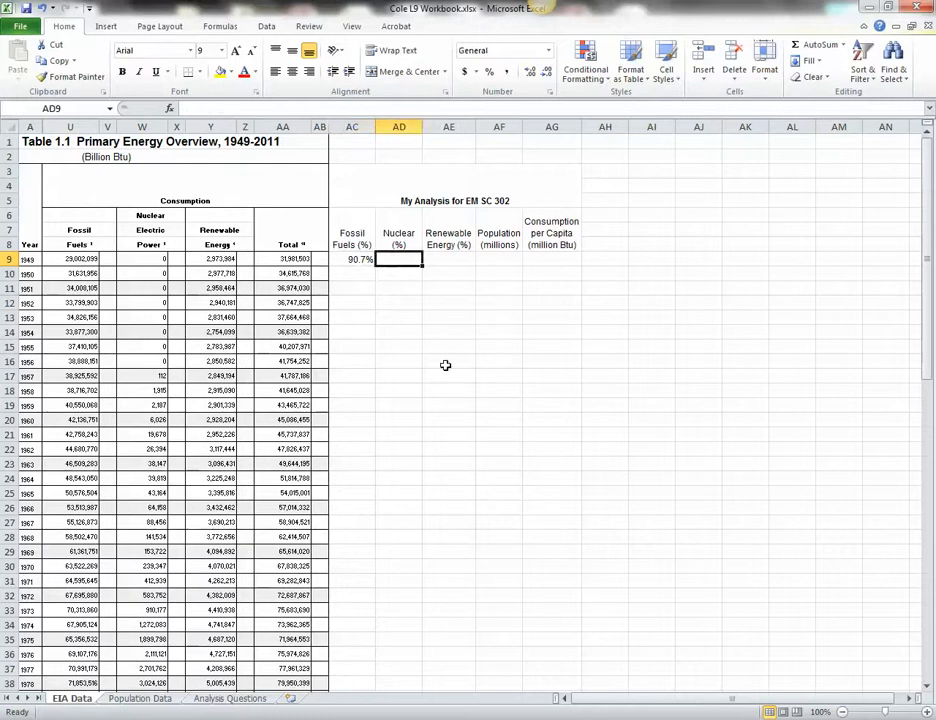
Enter =V9/AA9 in AD9 and format it as a one-decimal percentage (0.0%)
text(=)
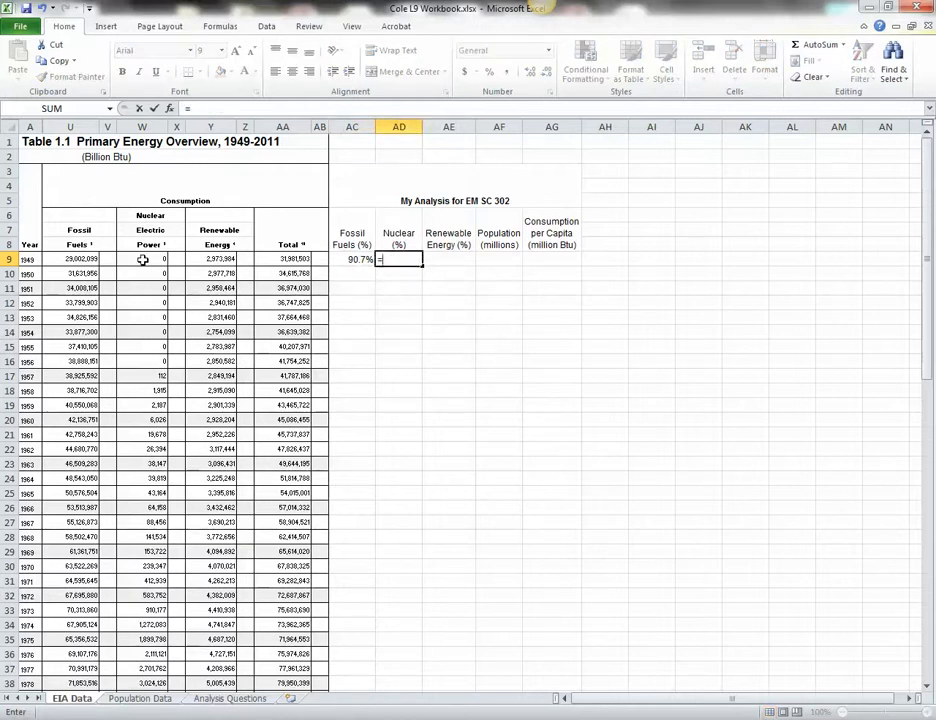
click(144, 260)
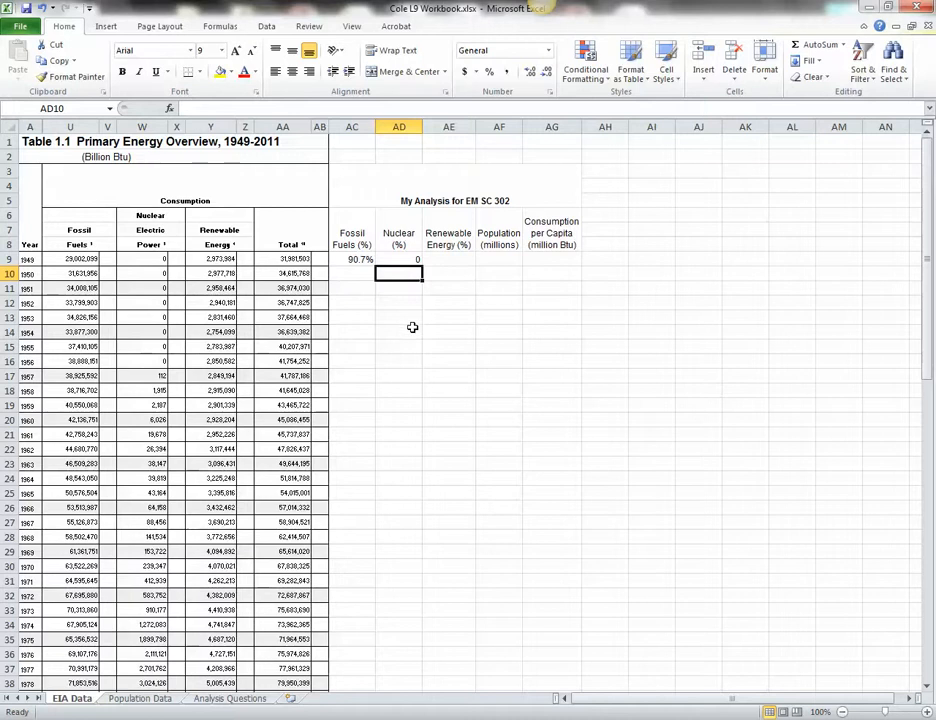
right_click(400, 260)
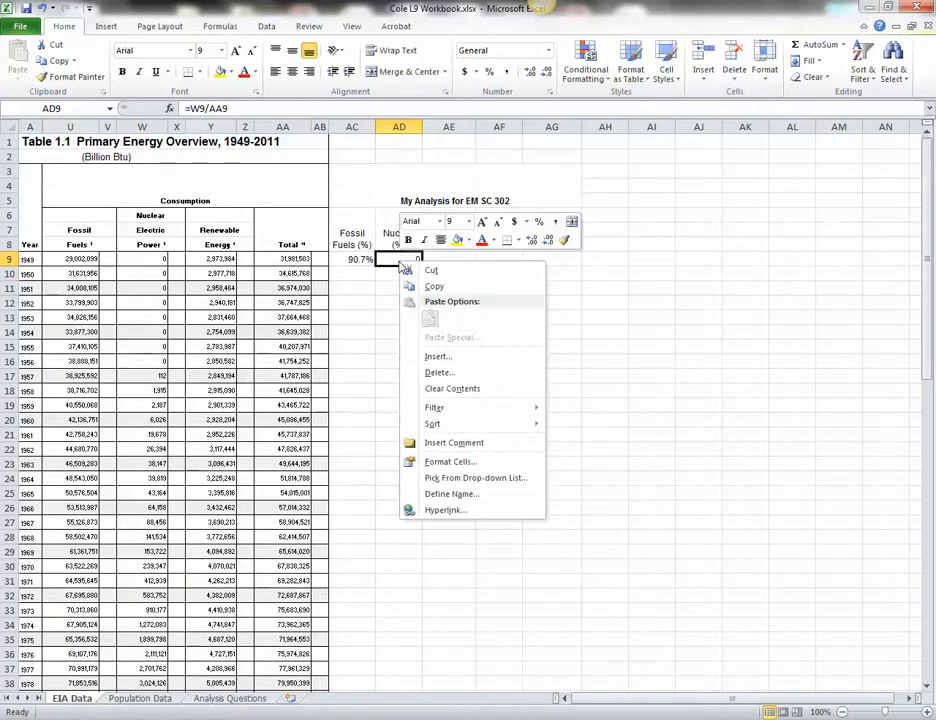
mouse_move(450, 460)
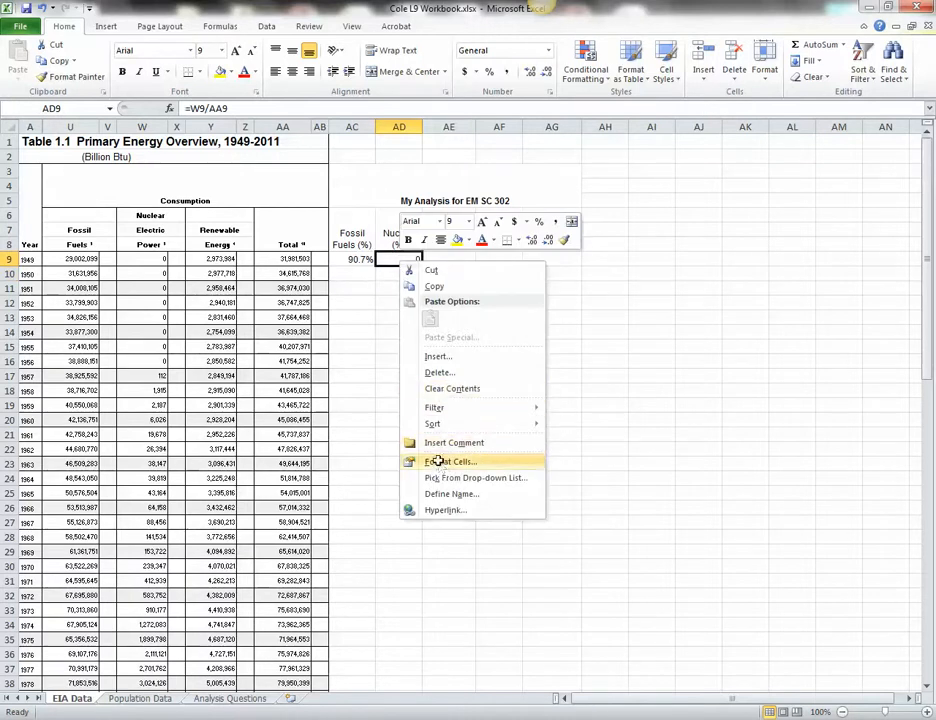
click(450, 460)
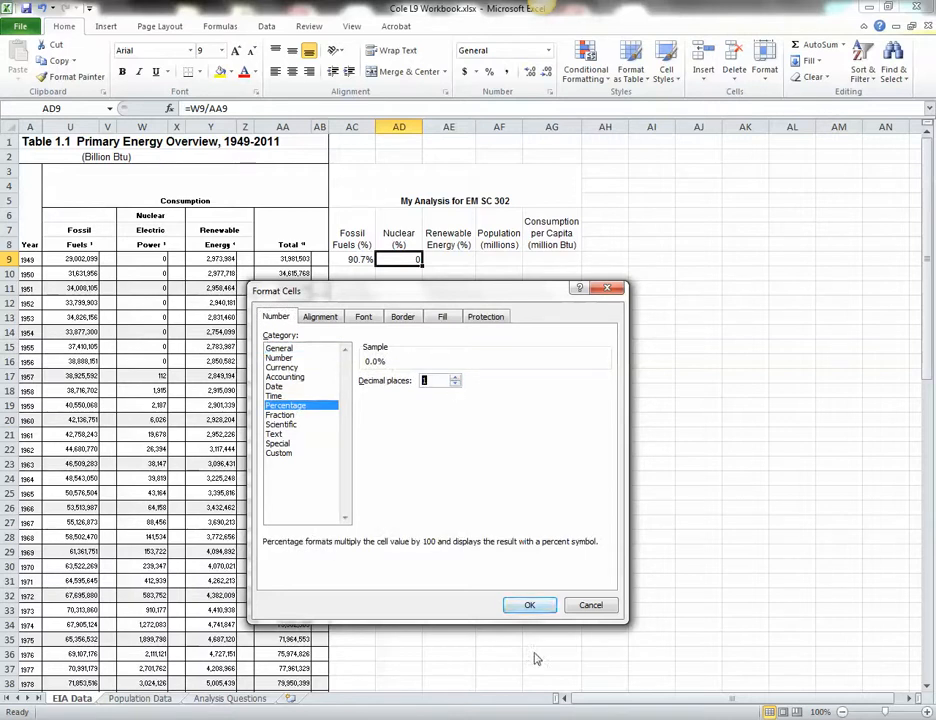
click(528, 604)
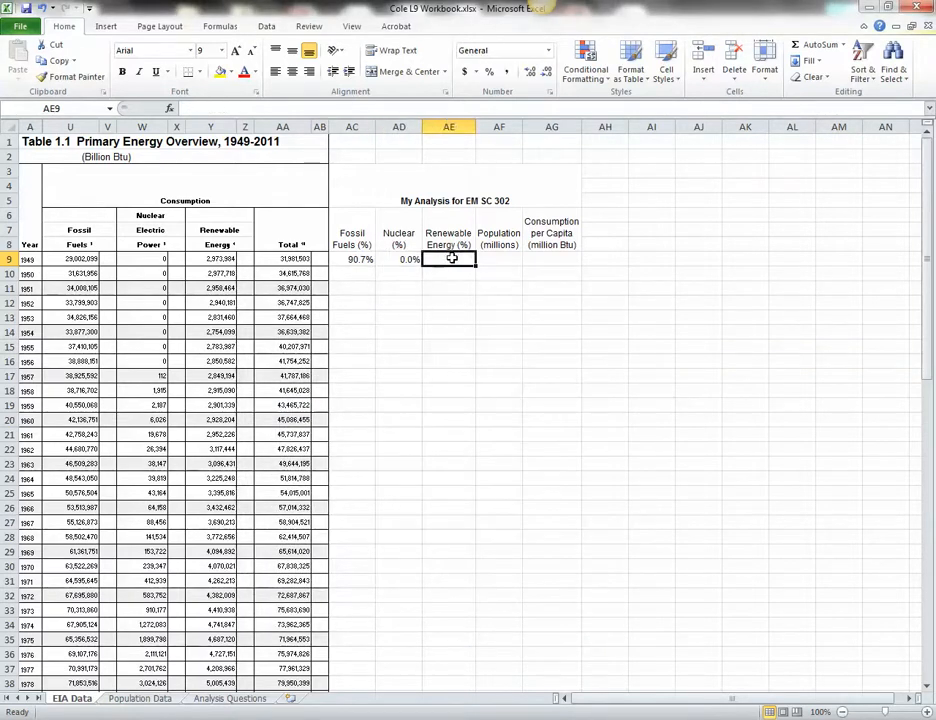
Enter the renewable share formula in AE9 and format it as 9.3% with one decimal
text(=)
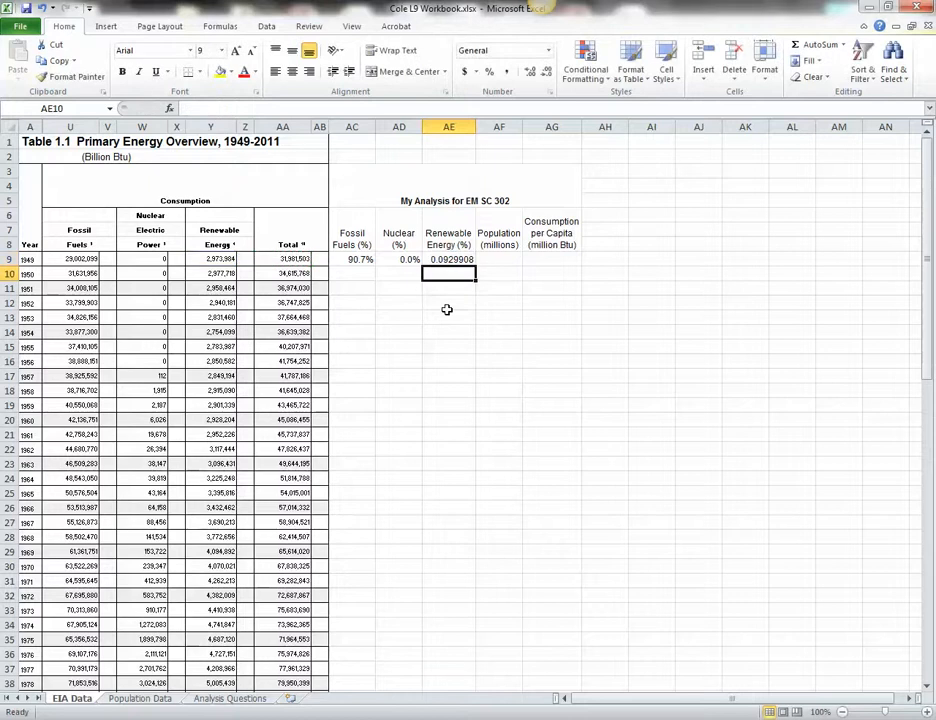
right_click(448, 260)
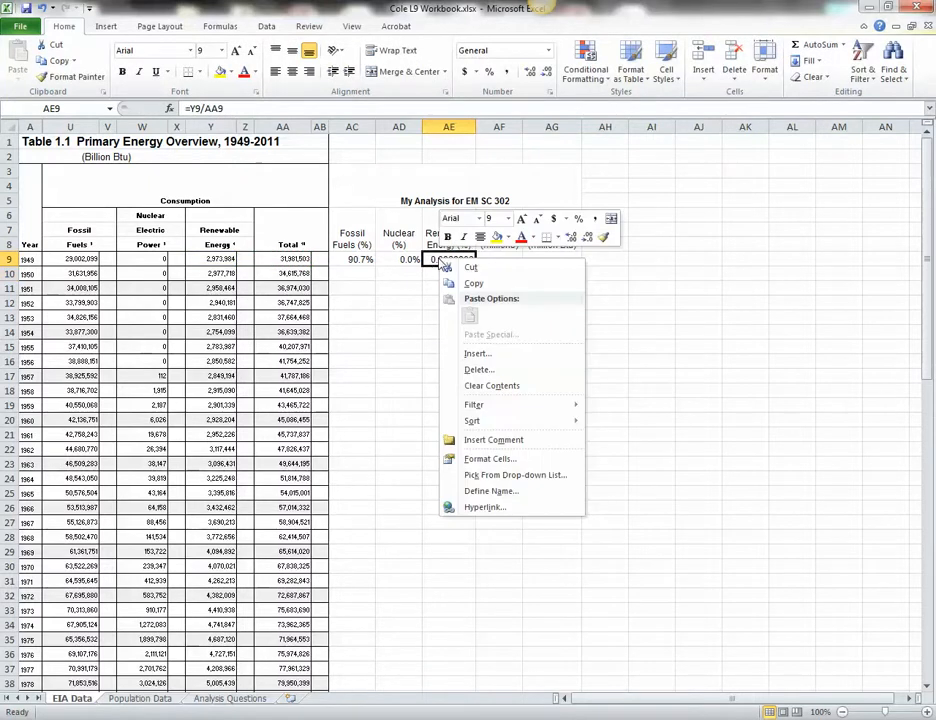
click(490, 458)
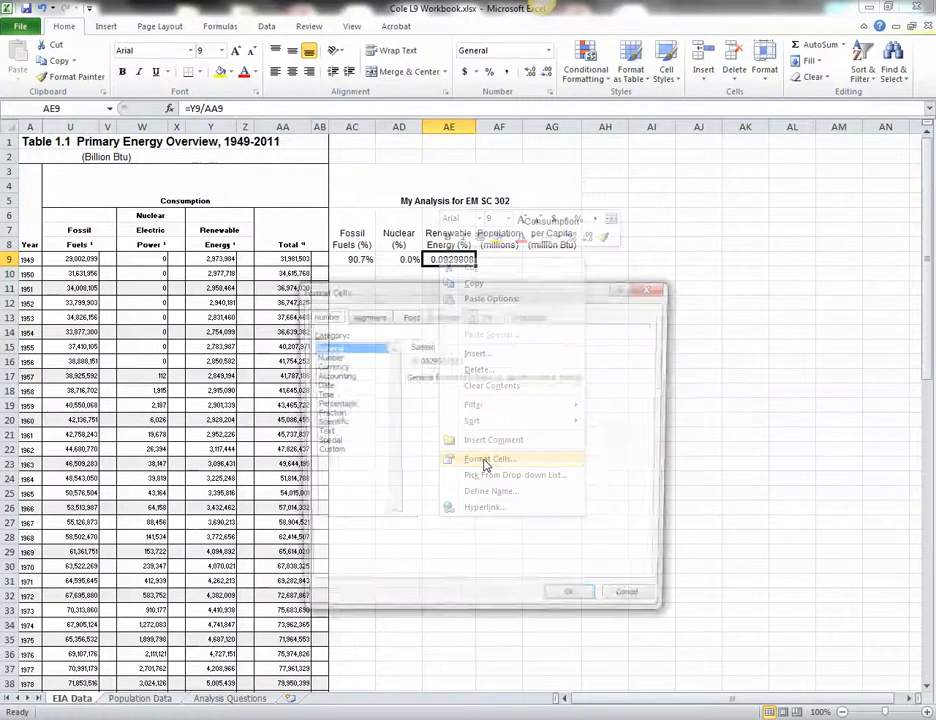
click(486, 458)
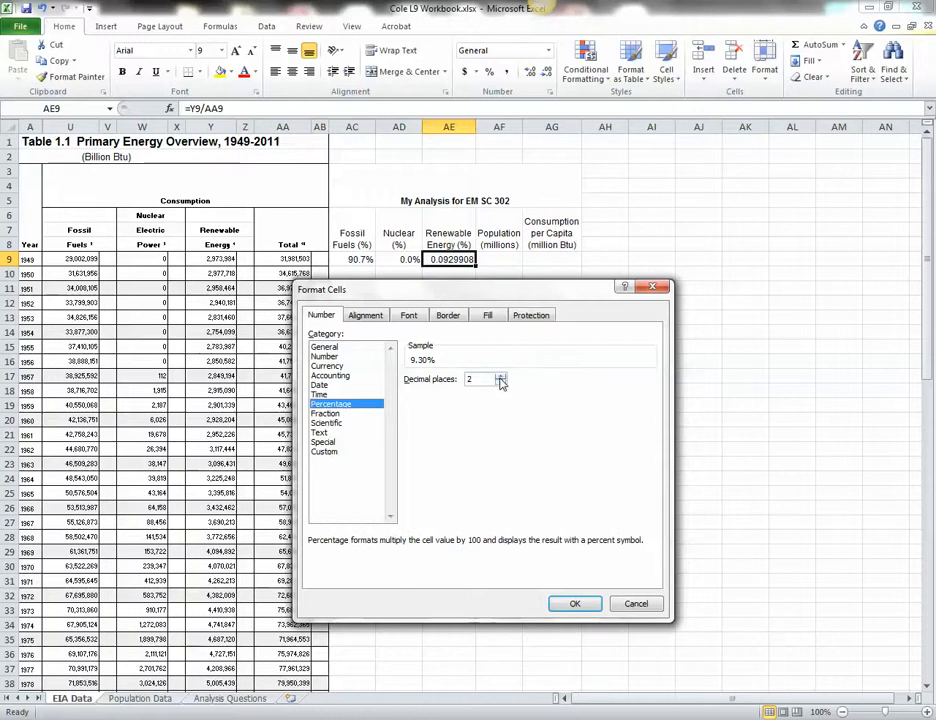
click(500, 384)
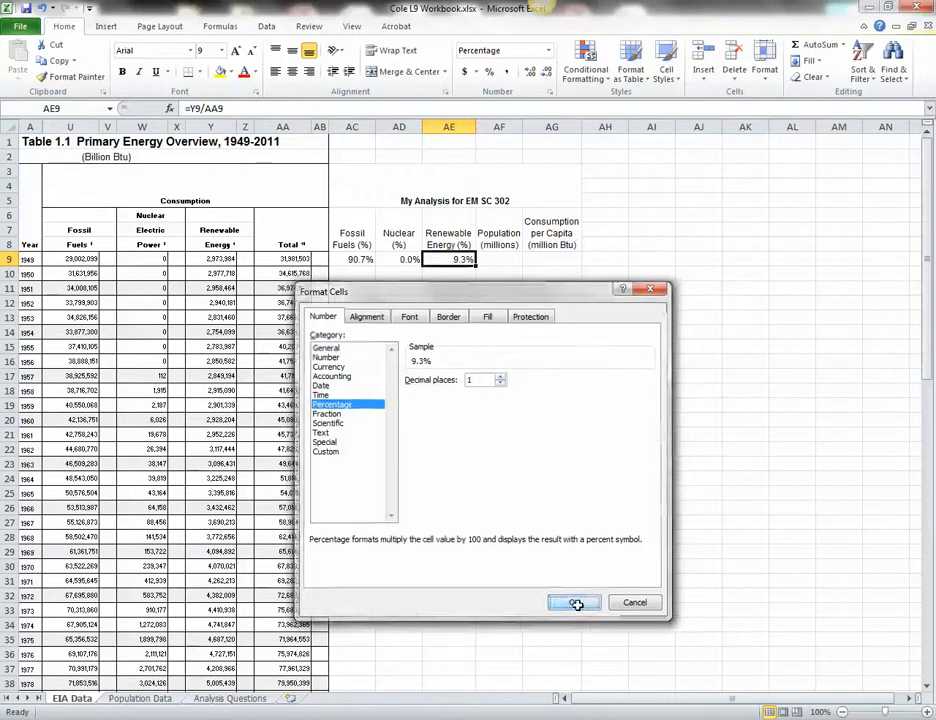
click(576, 602)
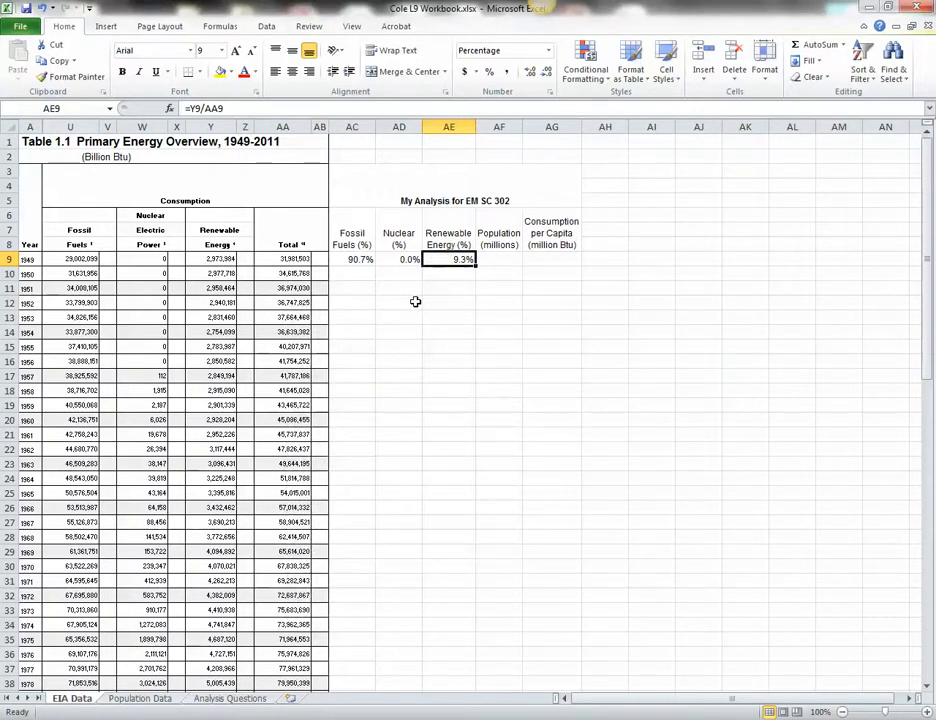
mouse_move(360, 268)
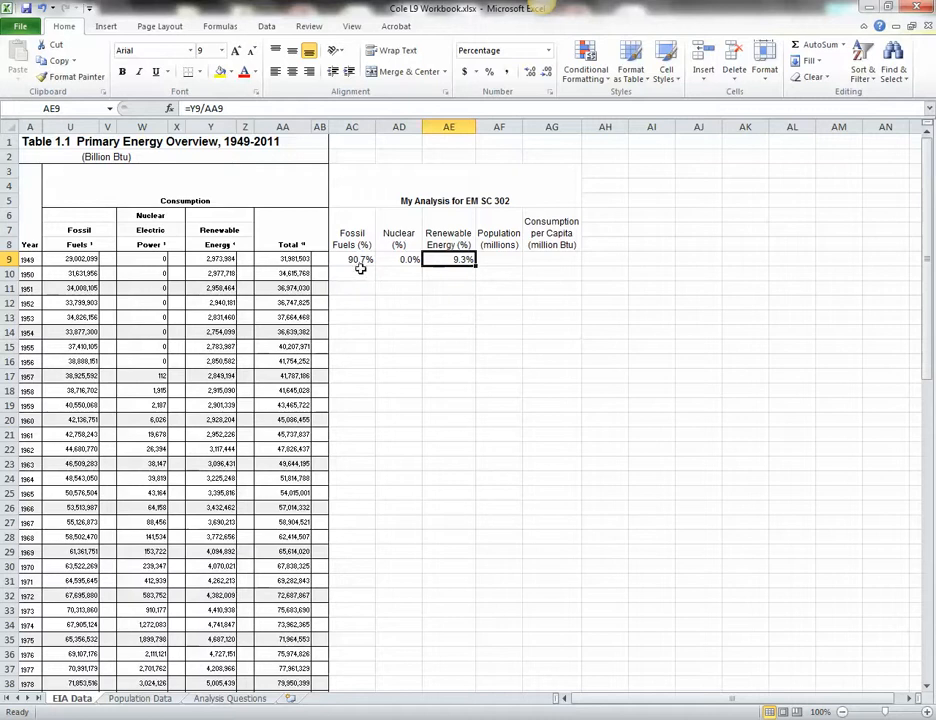
mouse_move(450, 260)
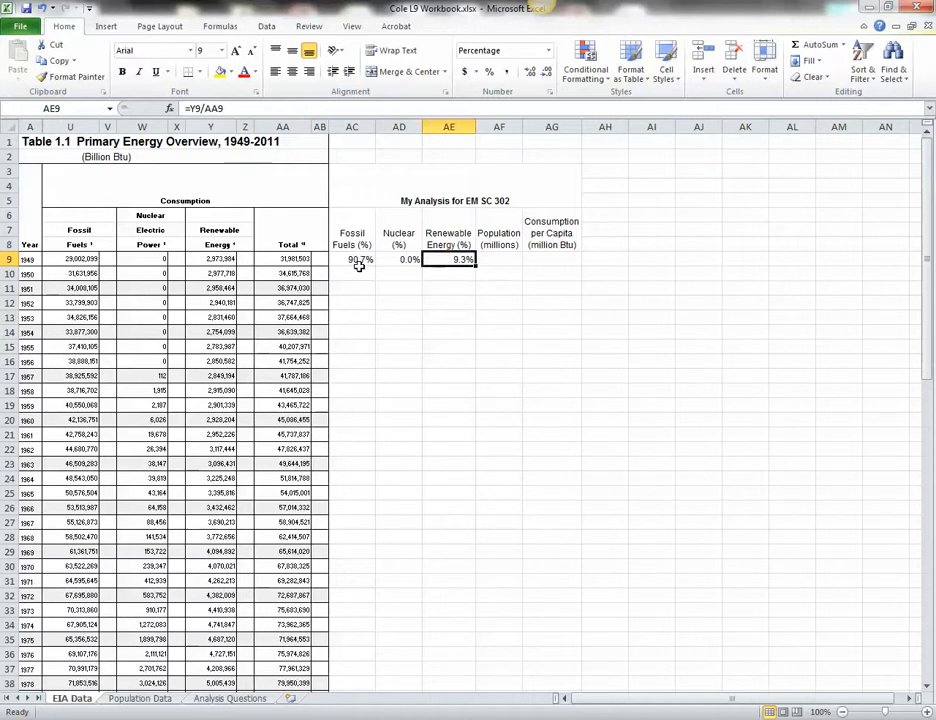
click(352, 260)
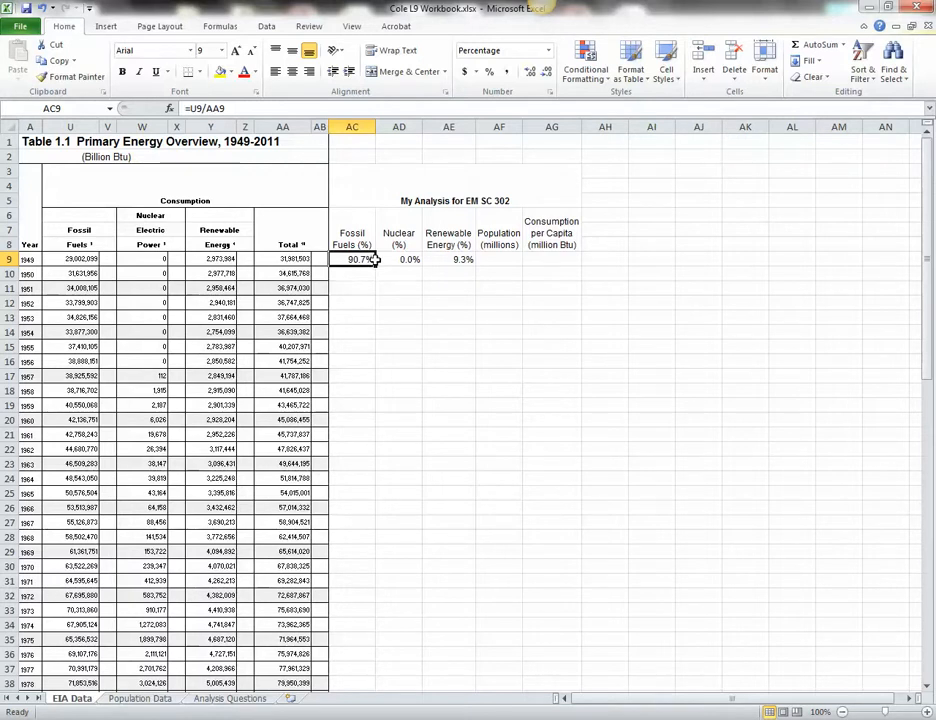
Copy the AC9:AE9 percentage formulas down through AC10:AE71 for every year
drag(352, 260, 464, 260)
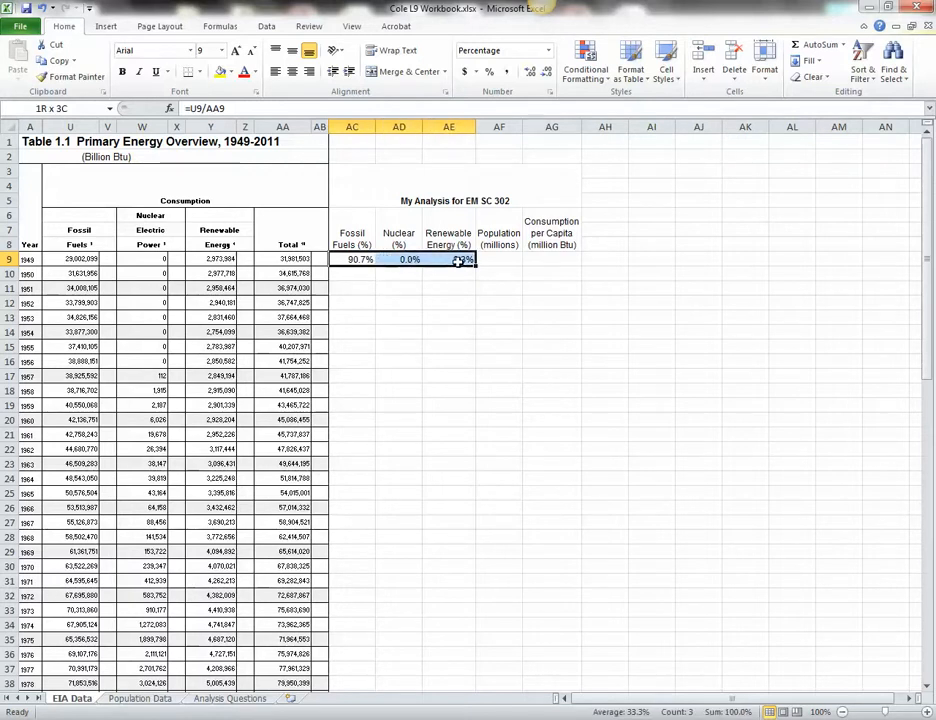
click(352, 260)
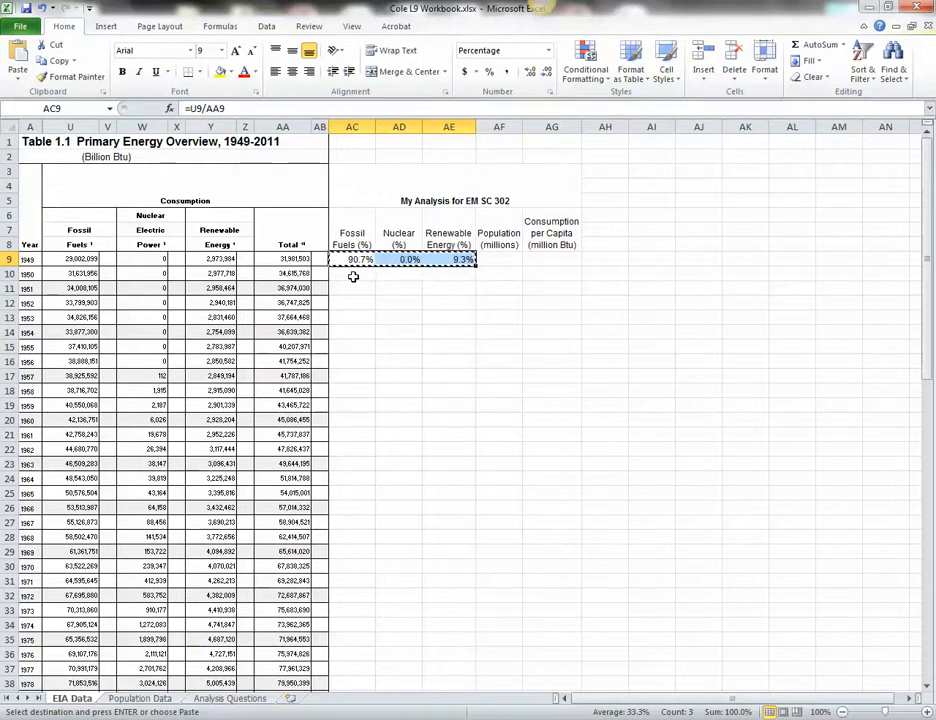
drag(352, 272, 470, 384)
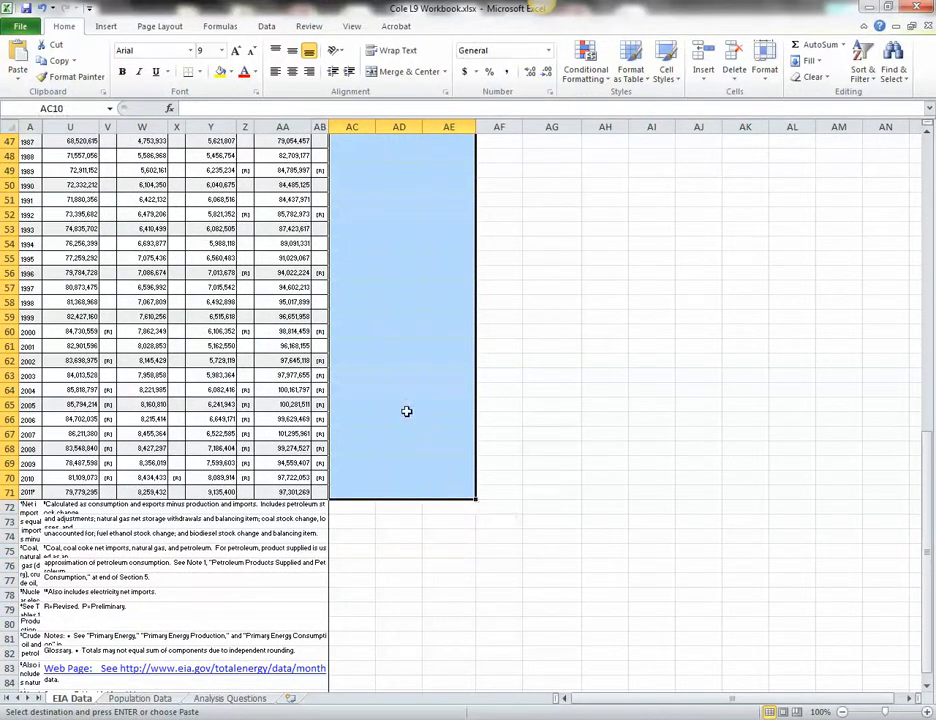
mouse_move(398, 414)
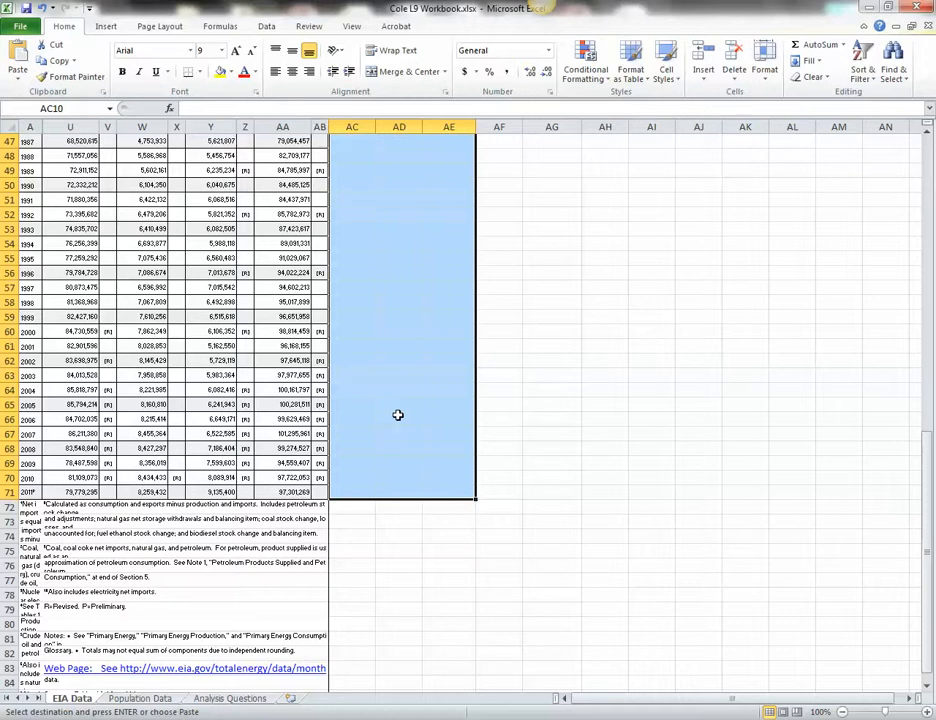
right_click(398, 414)
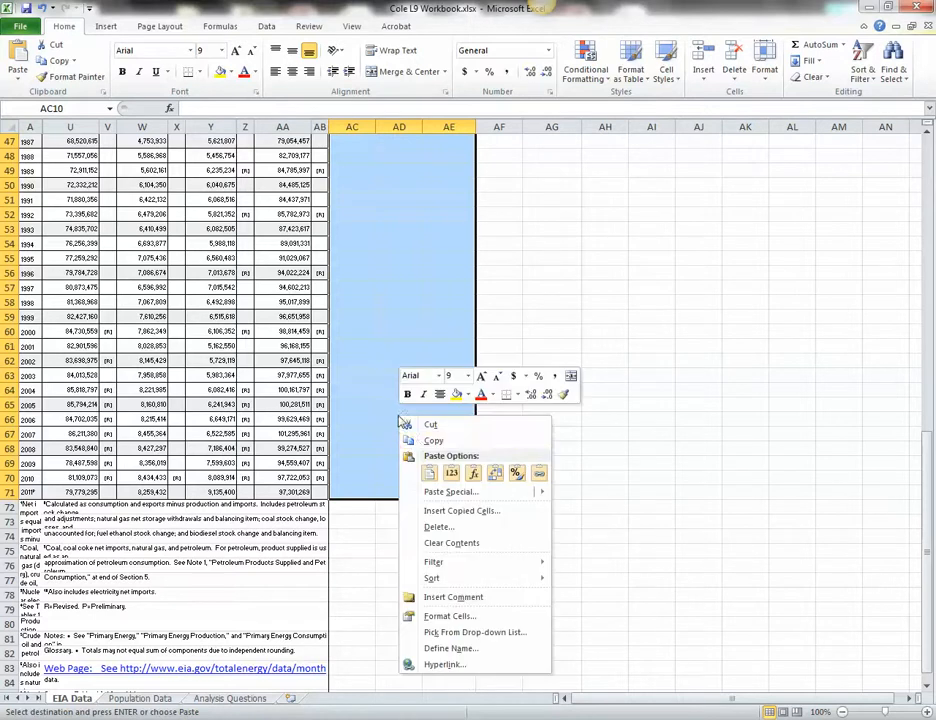
click(432, 476)
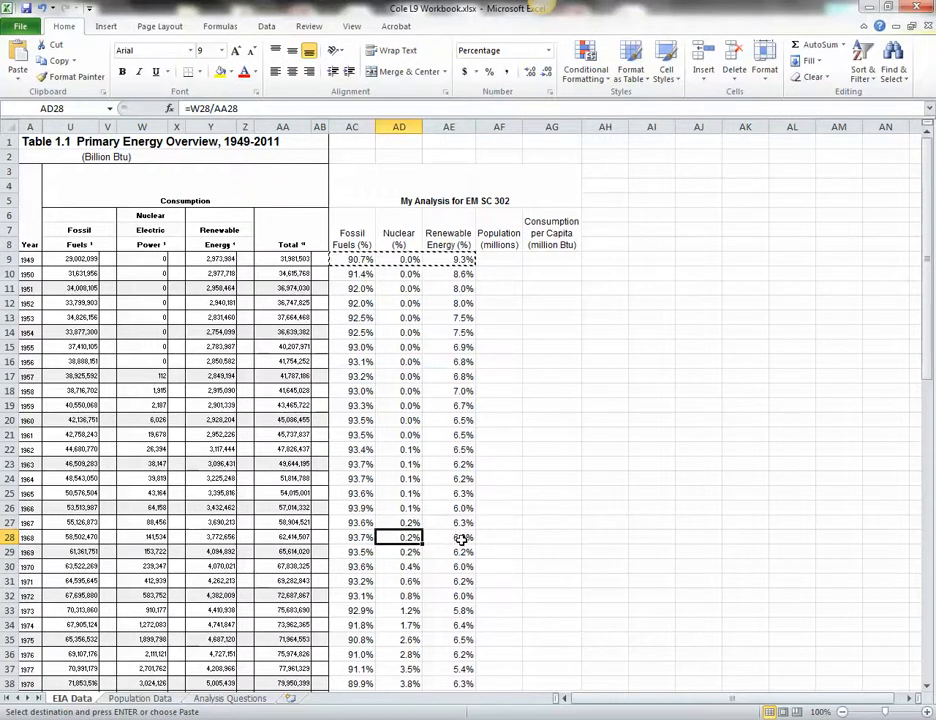
Check a copied formula further down, then switch to the Population Data sheet
click(446, 540)
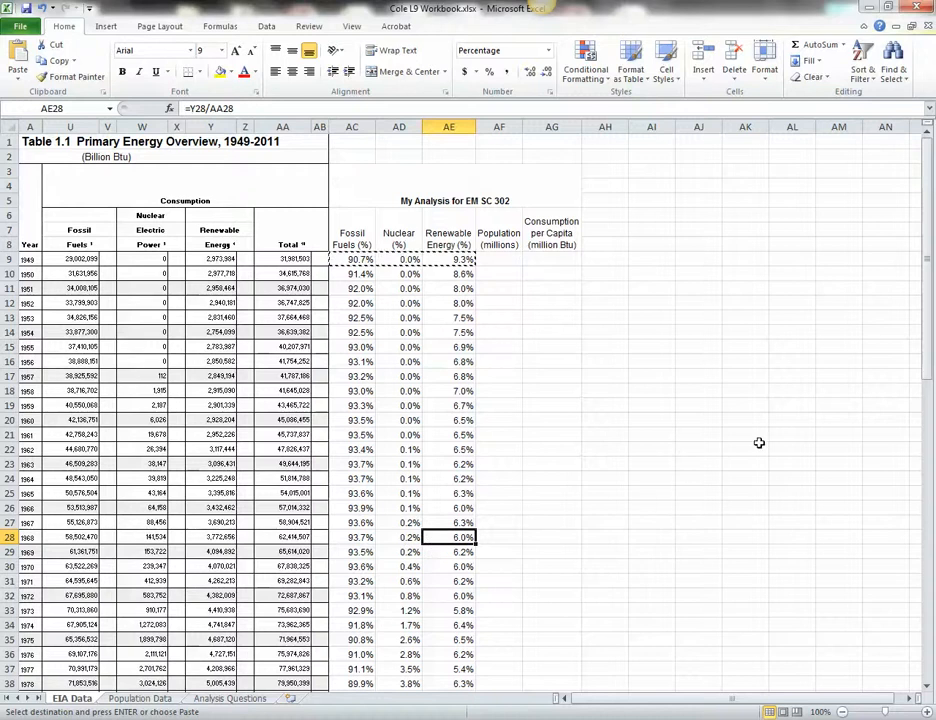
scroll(down, 3)
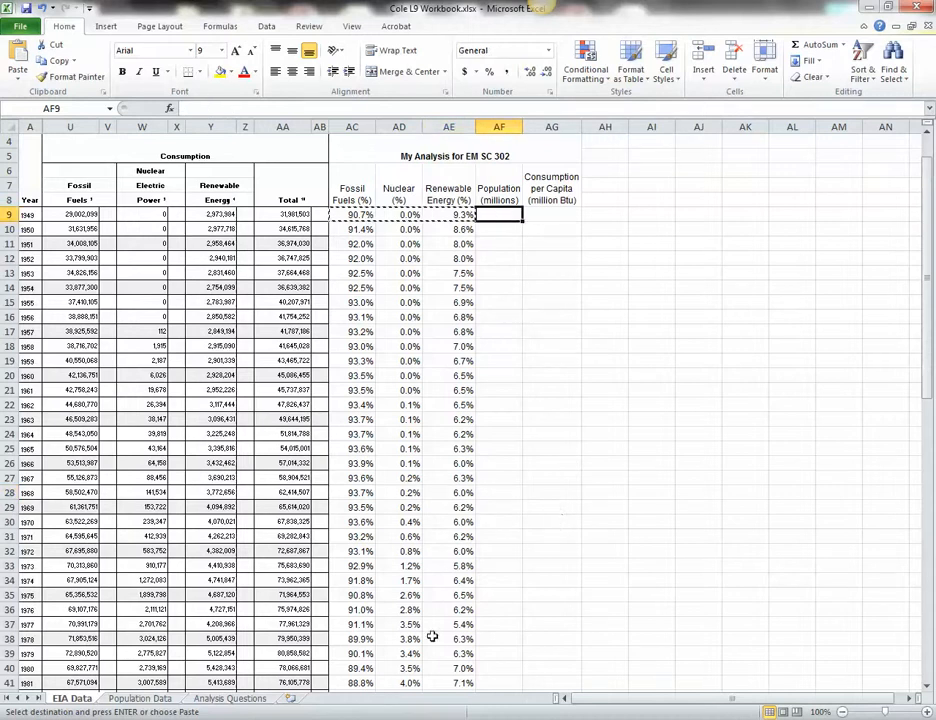
click(148, 698)
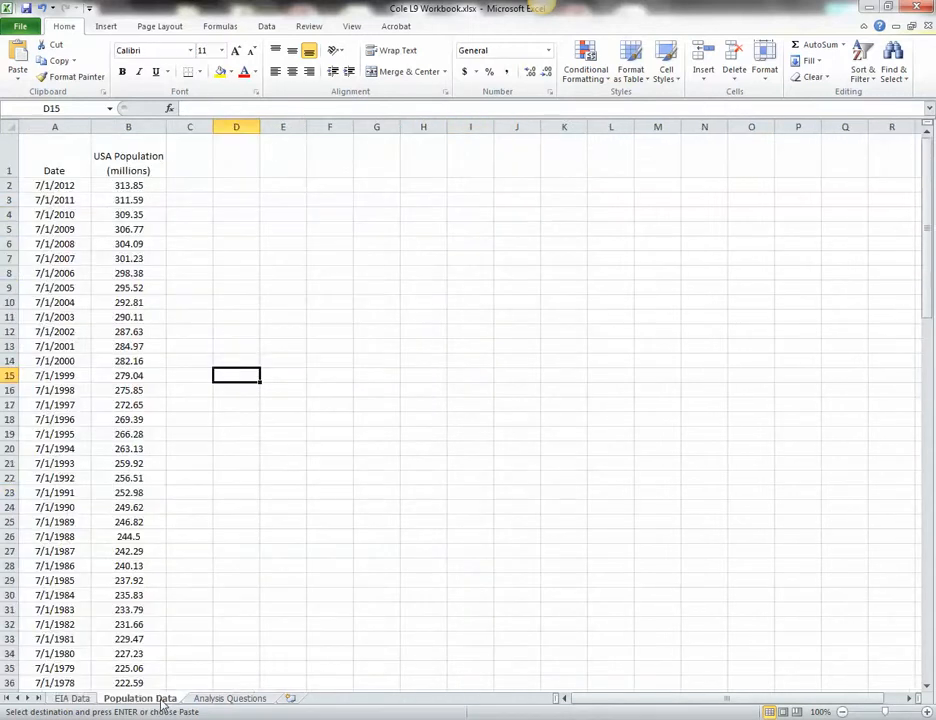
mouse_move(248, 390)
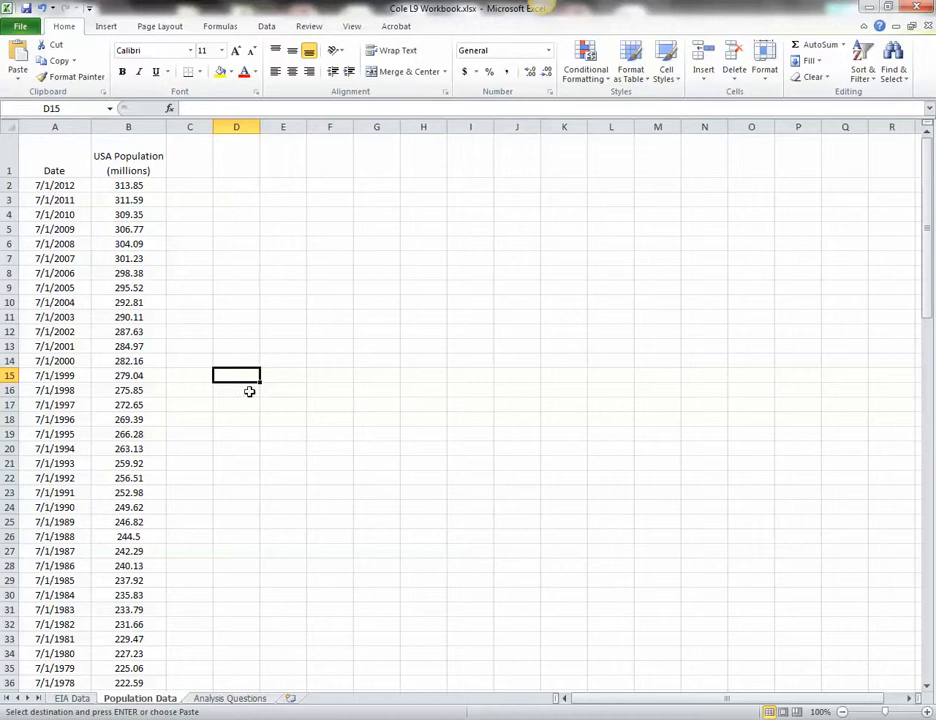
mouse_move(124, 288)
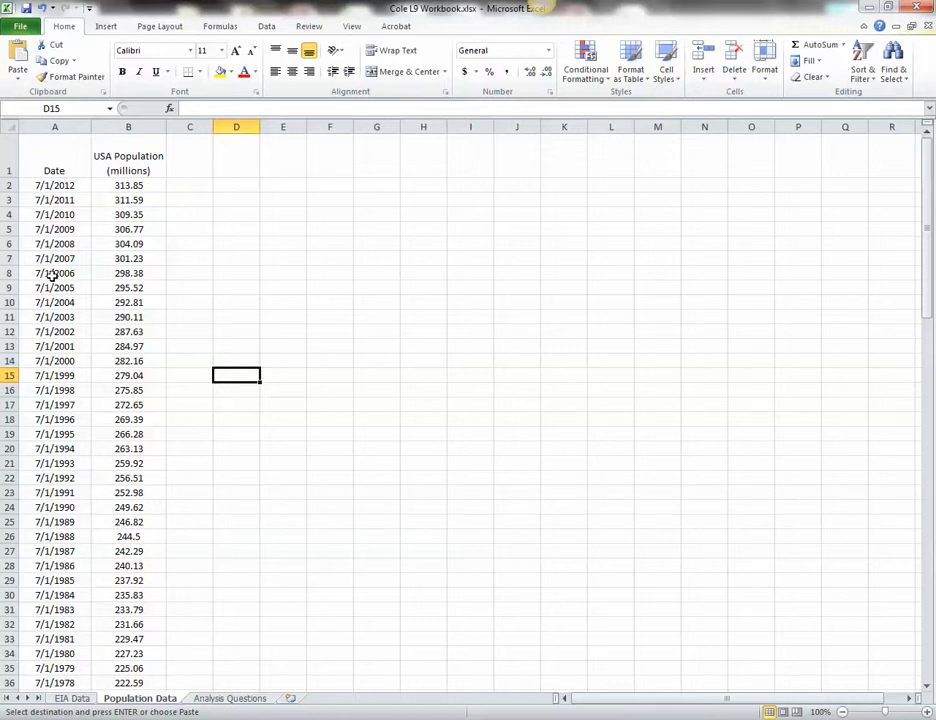
Sort the population table by date from oldest to newest via Data > Sort
click(54, 272)
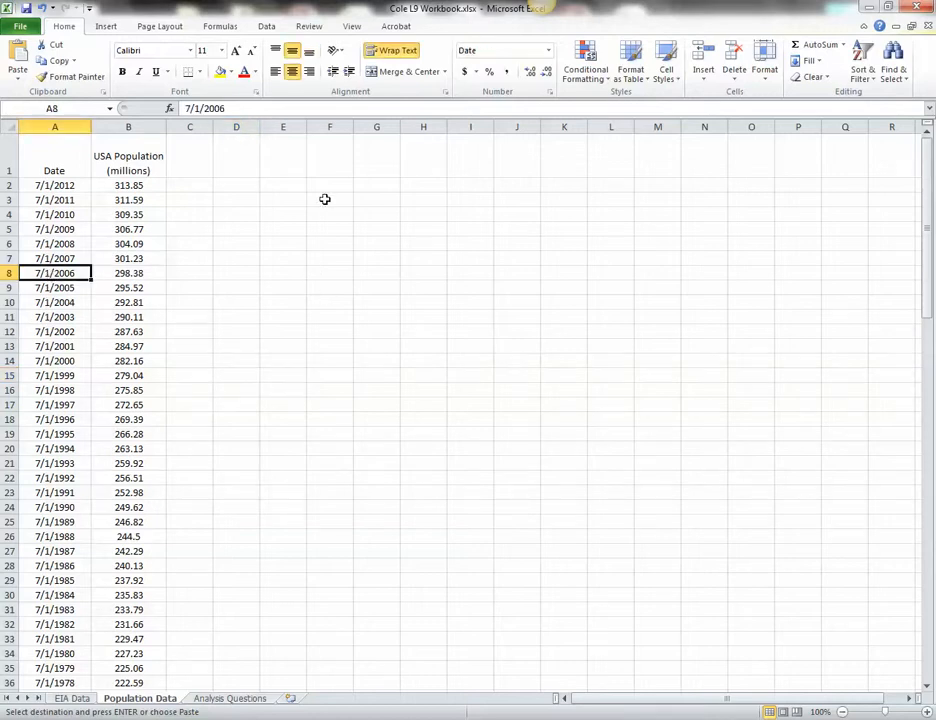
click(266, 26)
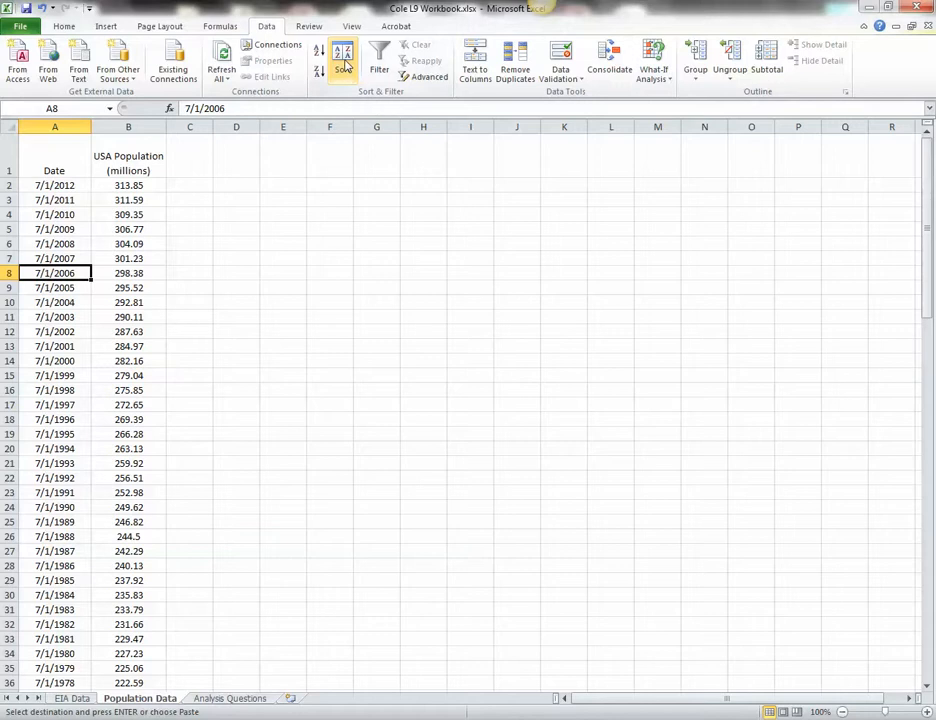
click(344, 62)
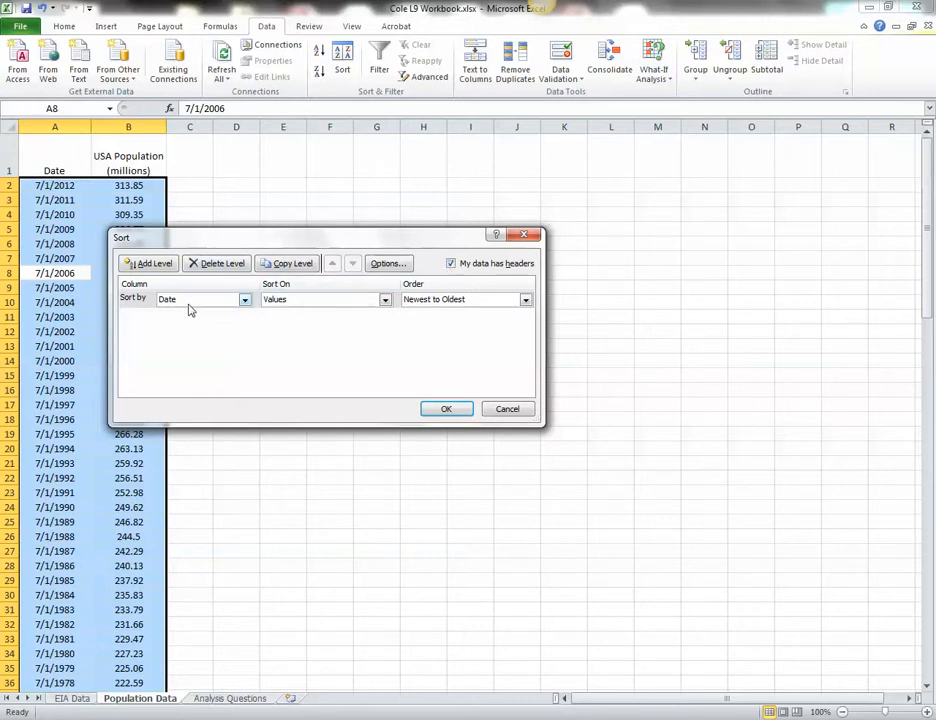
mouse_move(388, 338)
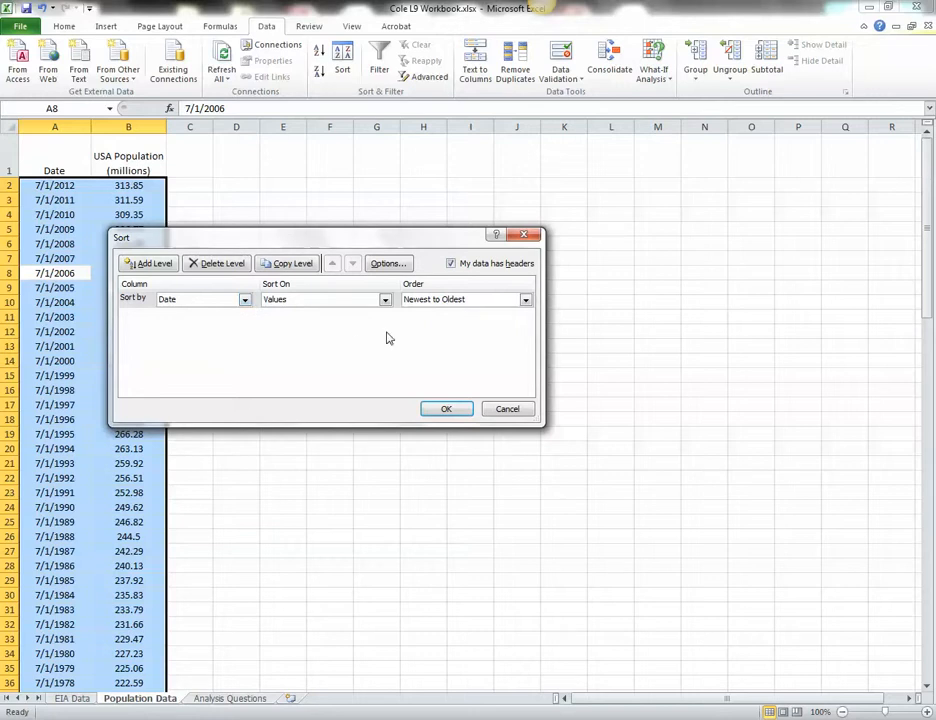
click(526, 300)
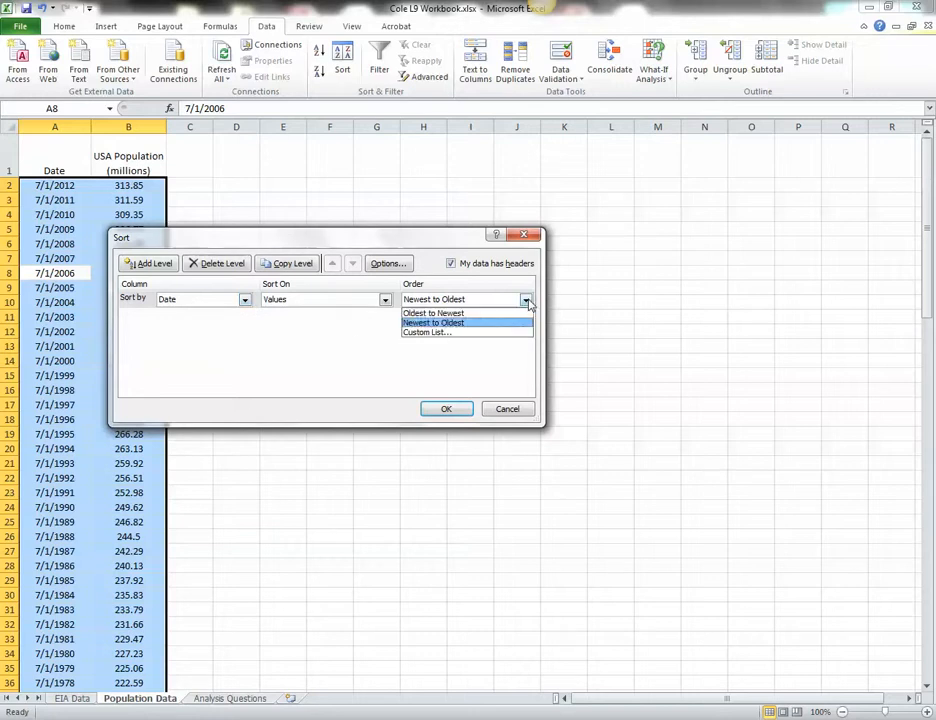
click(432, 312)
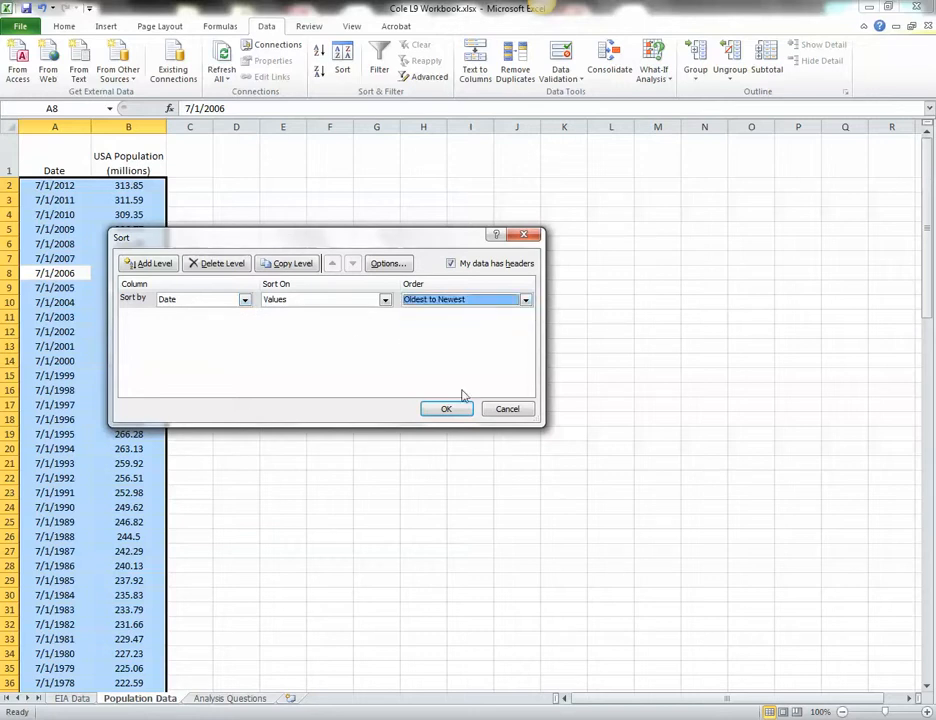
click(446, 408)
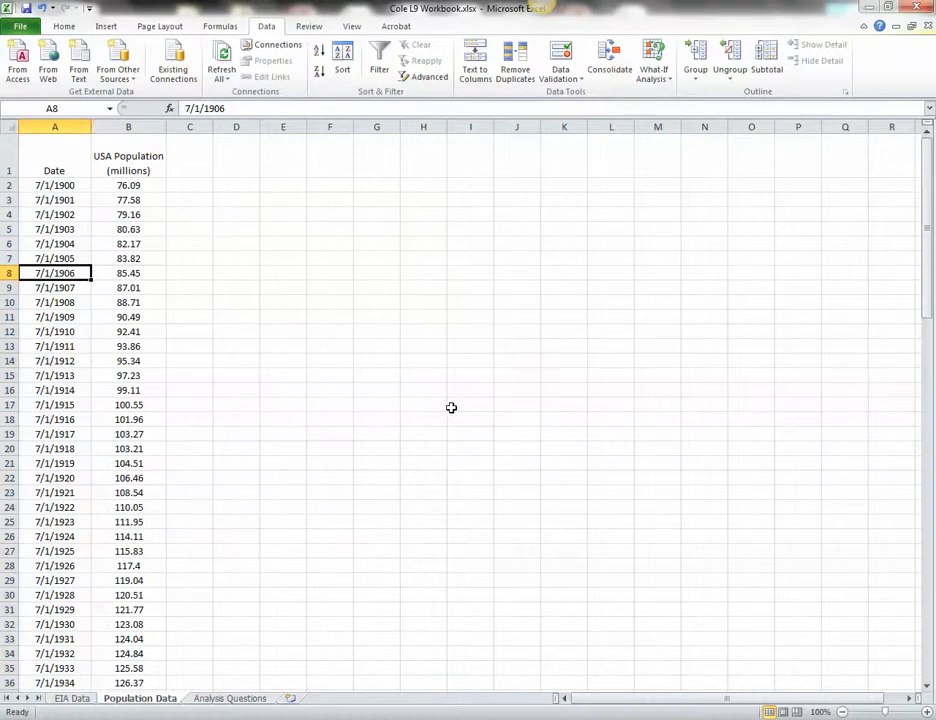
mouse_move(616, 344)
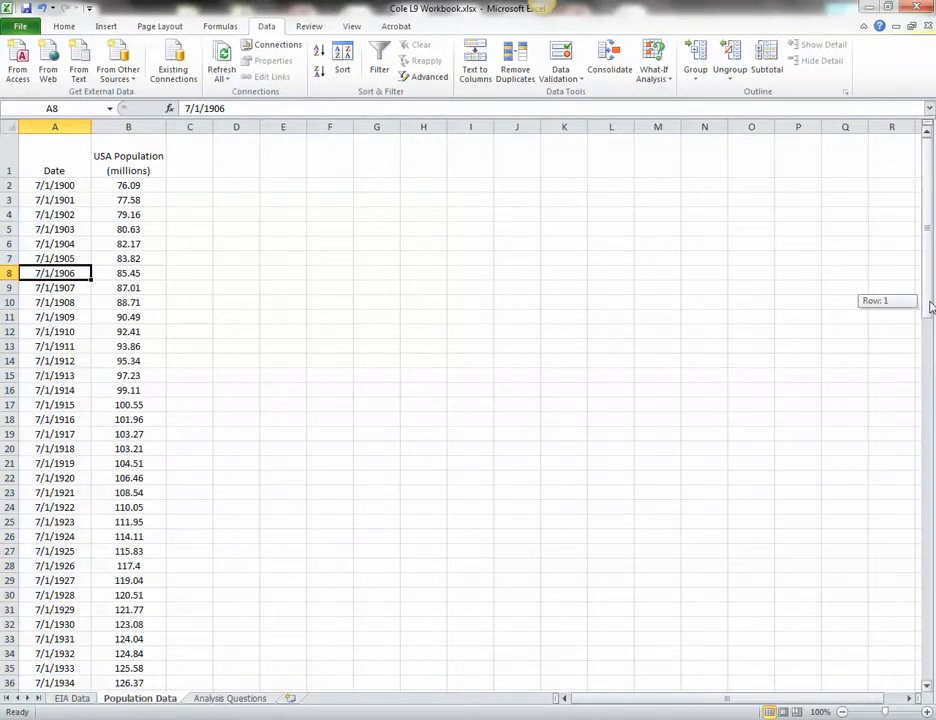
Select the column B population values from 1949 onward for copying
scroll(down, 3)
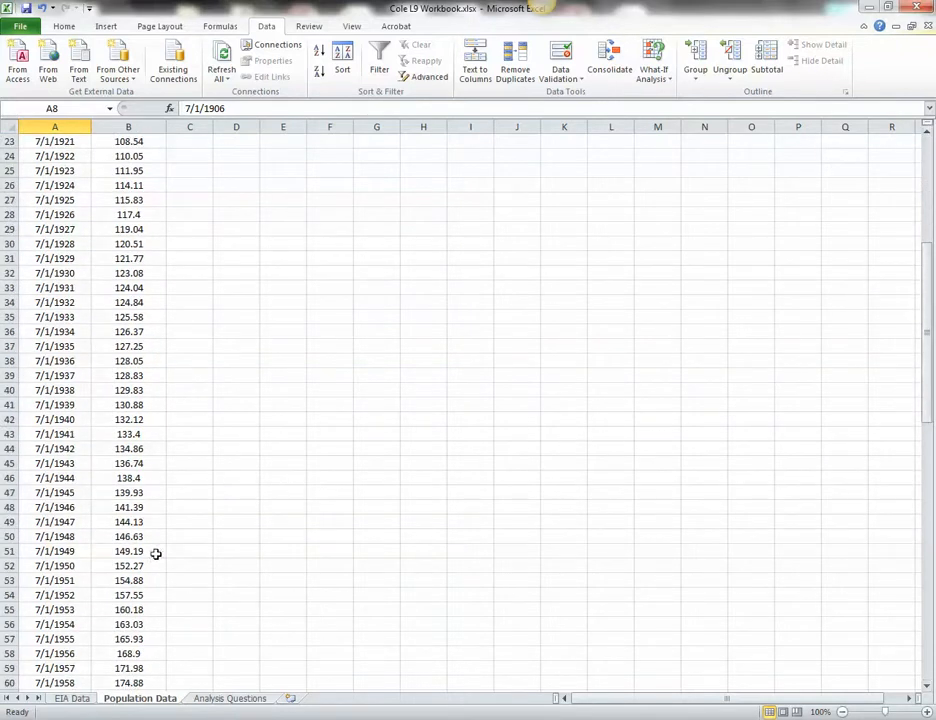
click(128, 552)
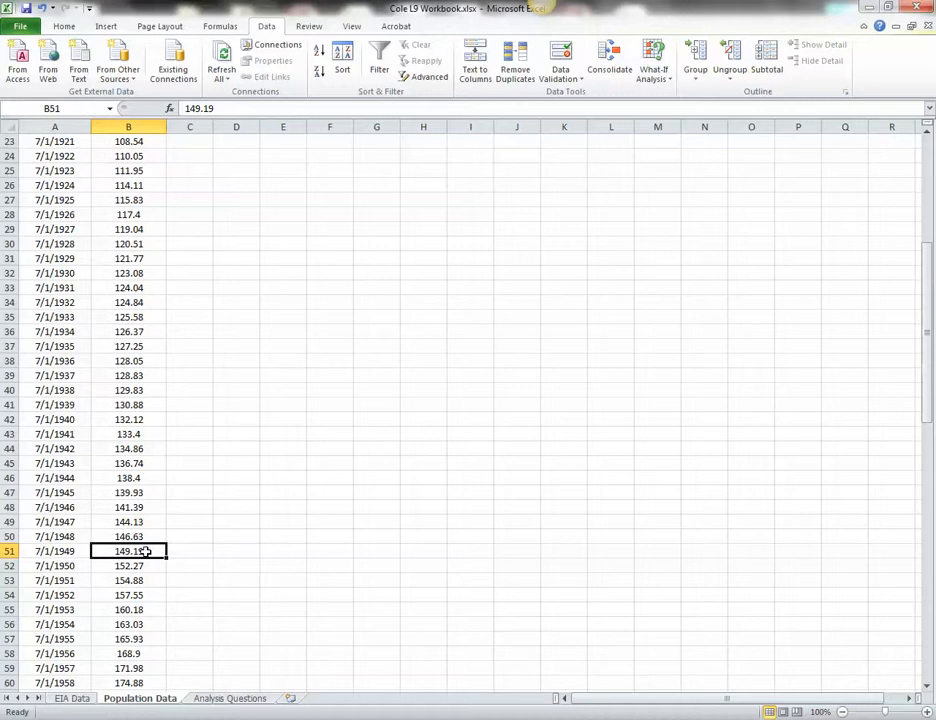
drag(128, 552, 128, 624)
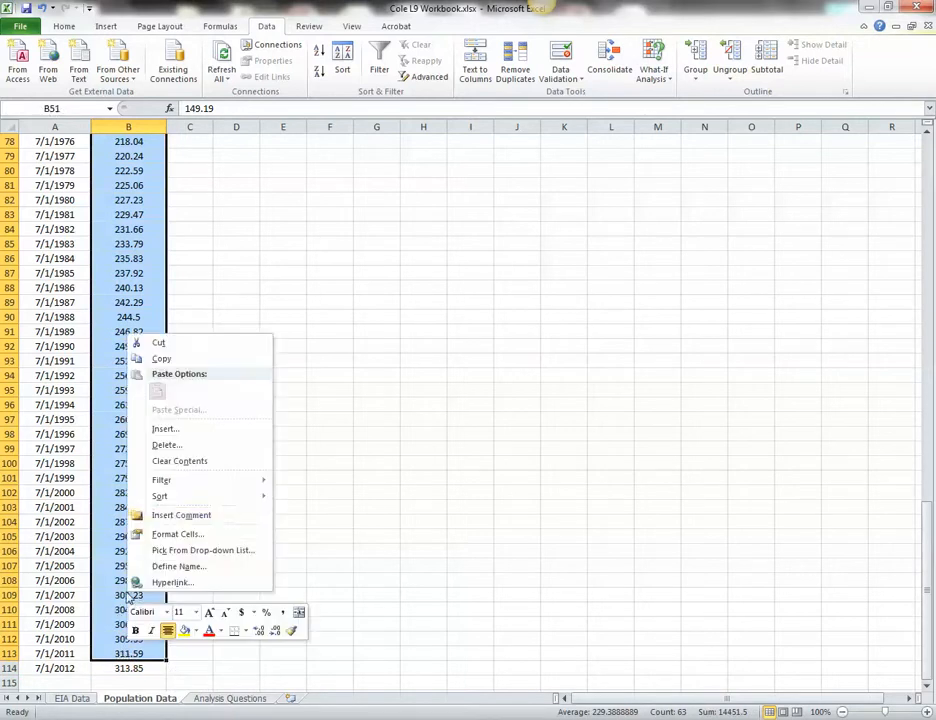
mouse_move(160, 360)
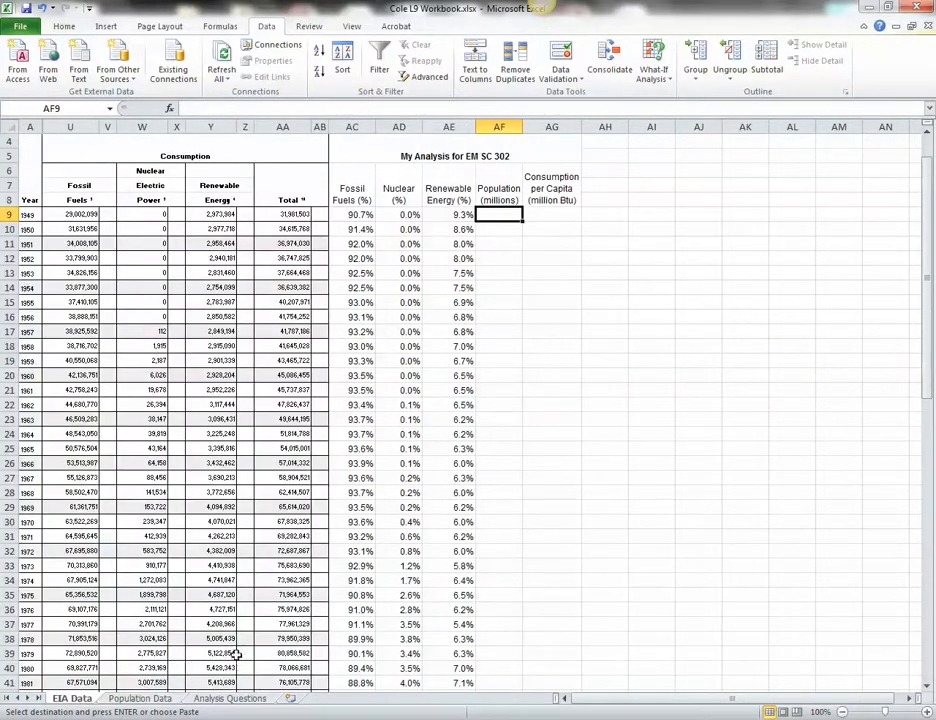
mouse_move(508, 234)
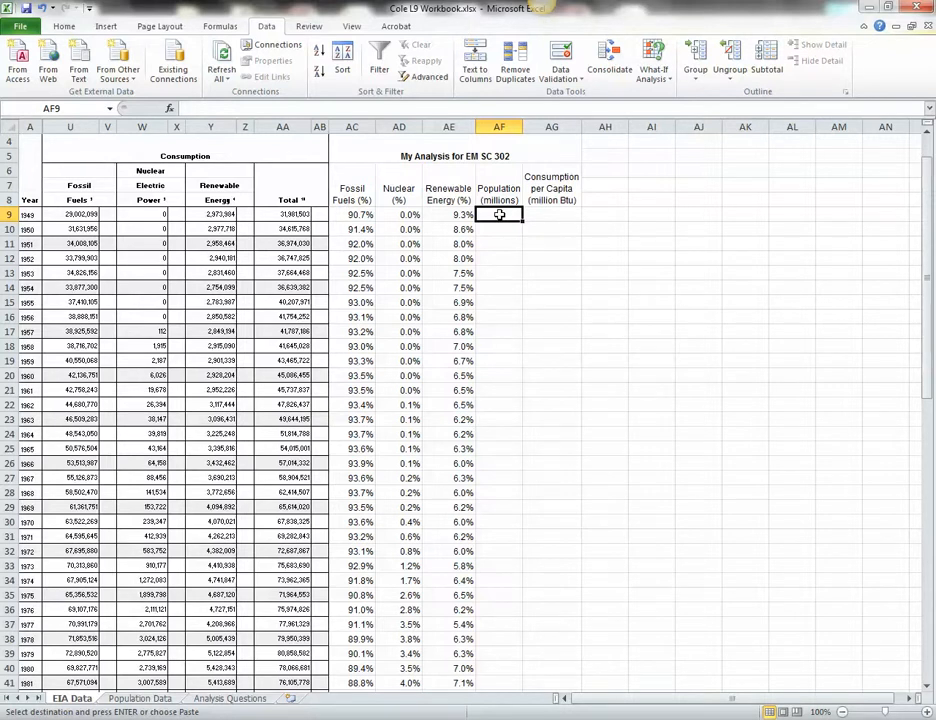
Paste the population values into AF9 on the EIA Data sheet as values
right_click(500, 214)
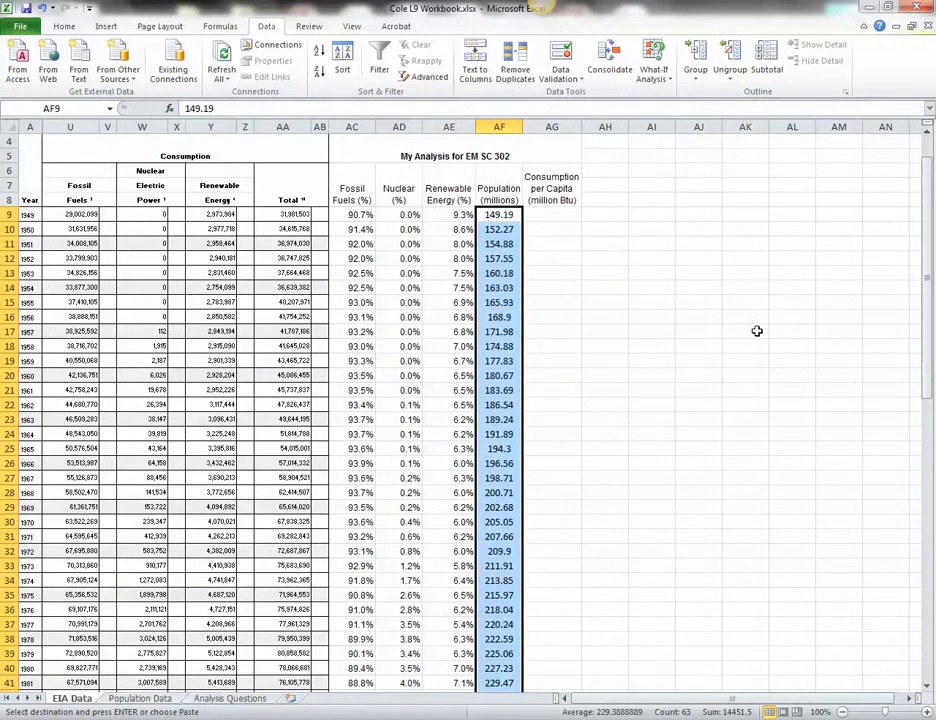
mouse_move(548, 246)
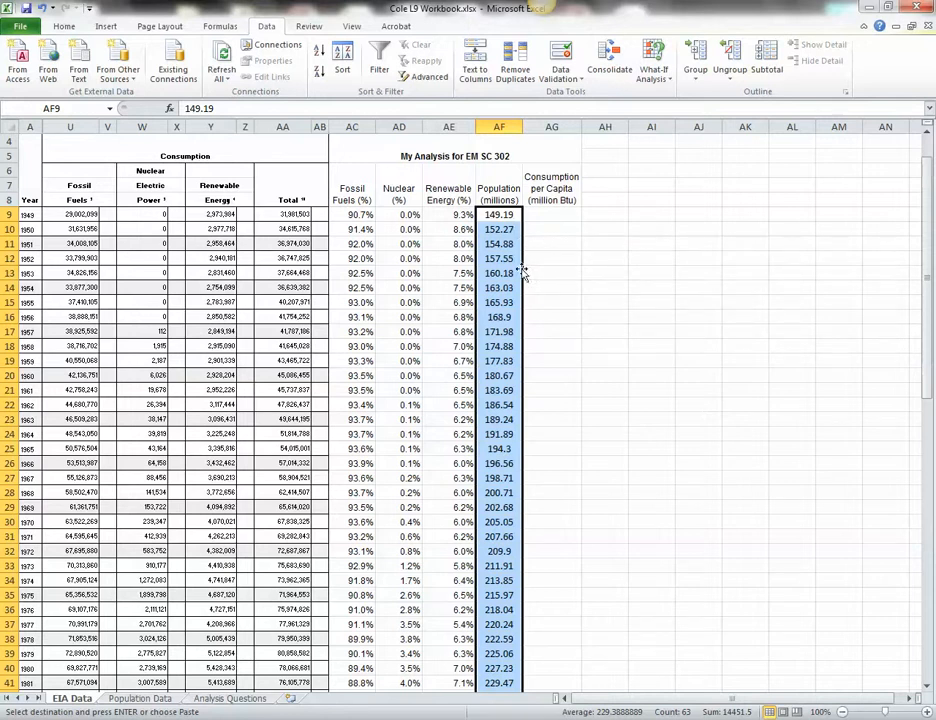
mouse_move(544, 332)
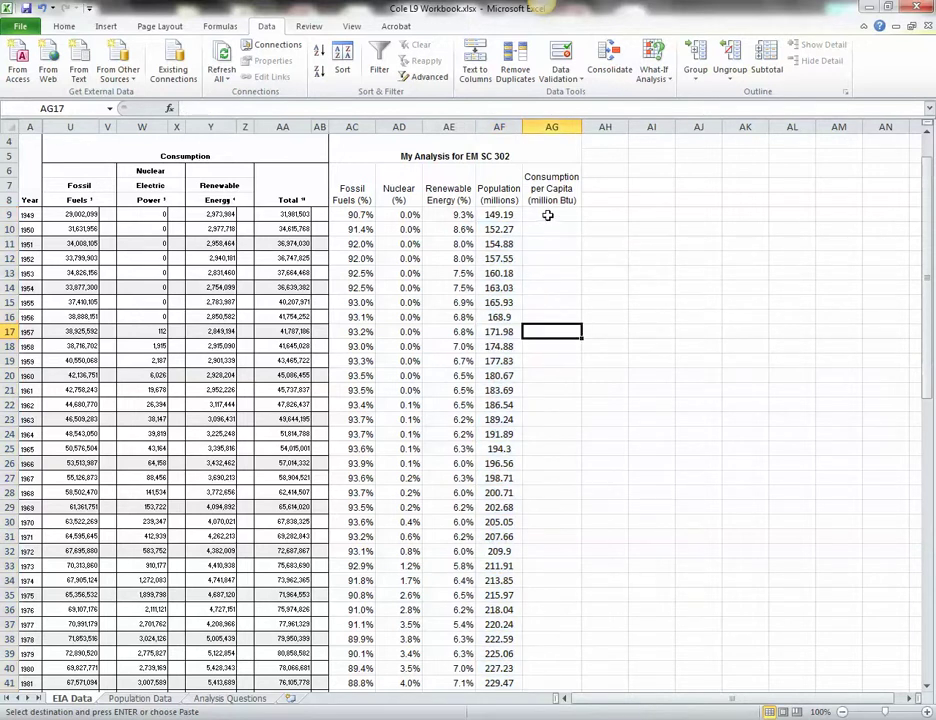
Build =AA9/(AF9*1000) in AG9 for 1949 consumption per capita
click(552, 214)
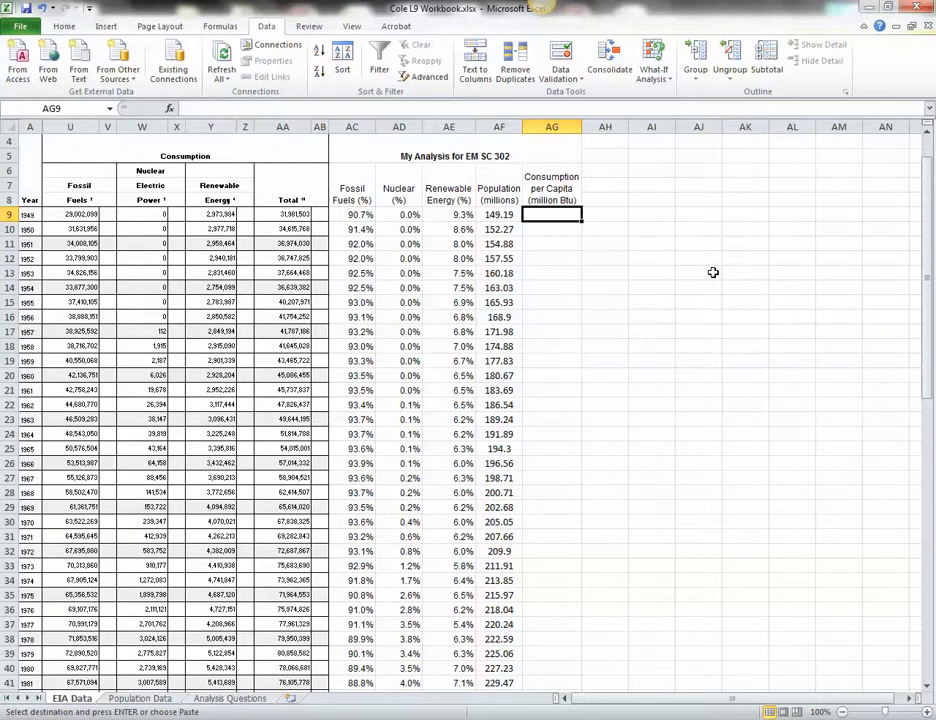
mouse_move(616, 244)
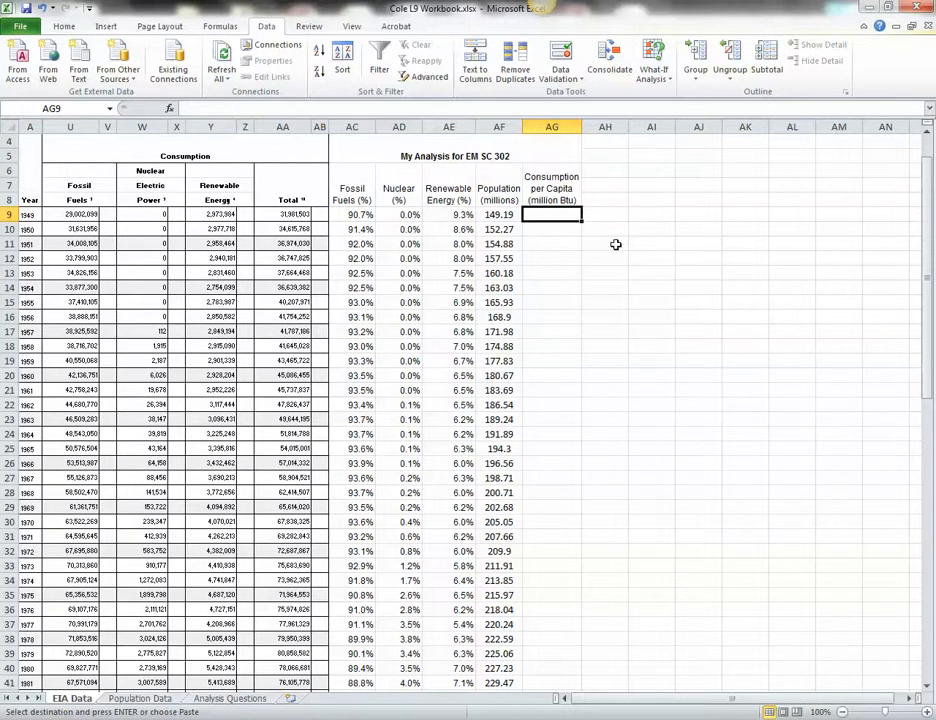
mouse_move(624, 248)
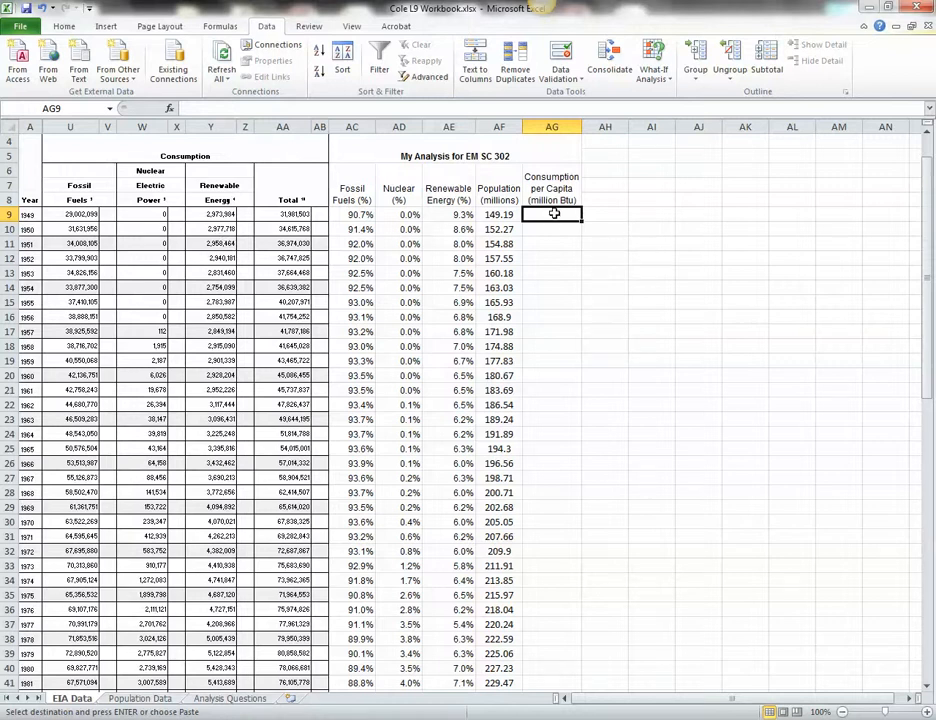
text(=)
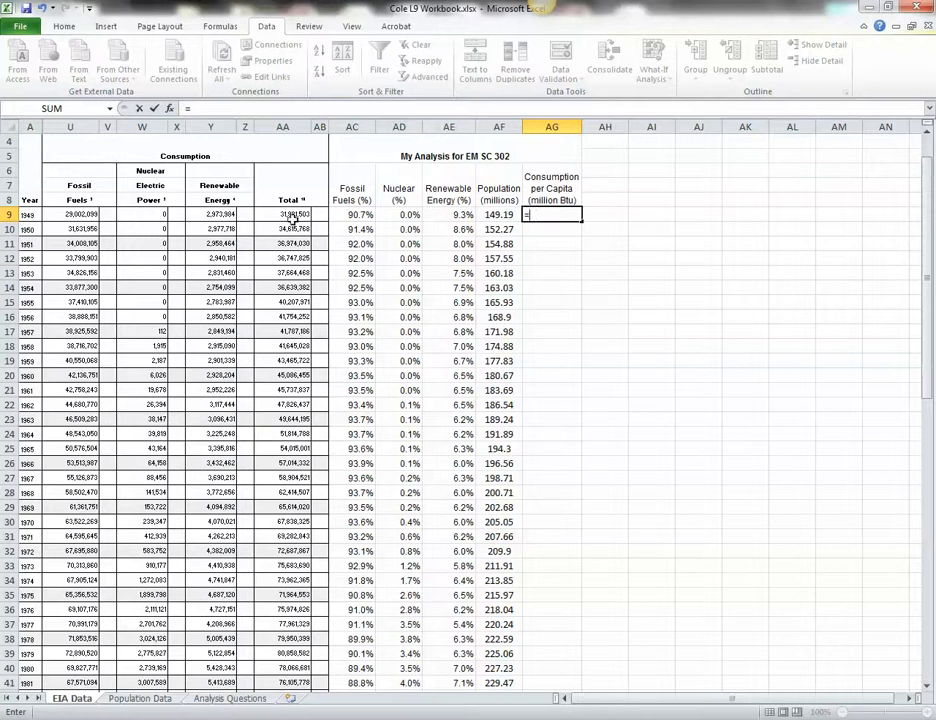
click(290, 214)
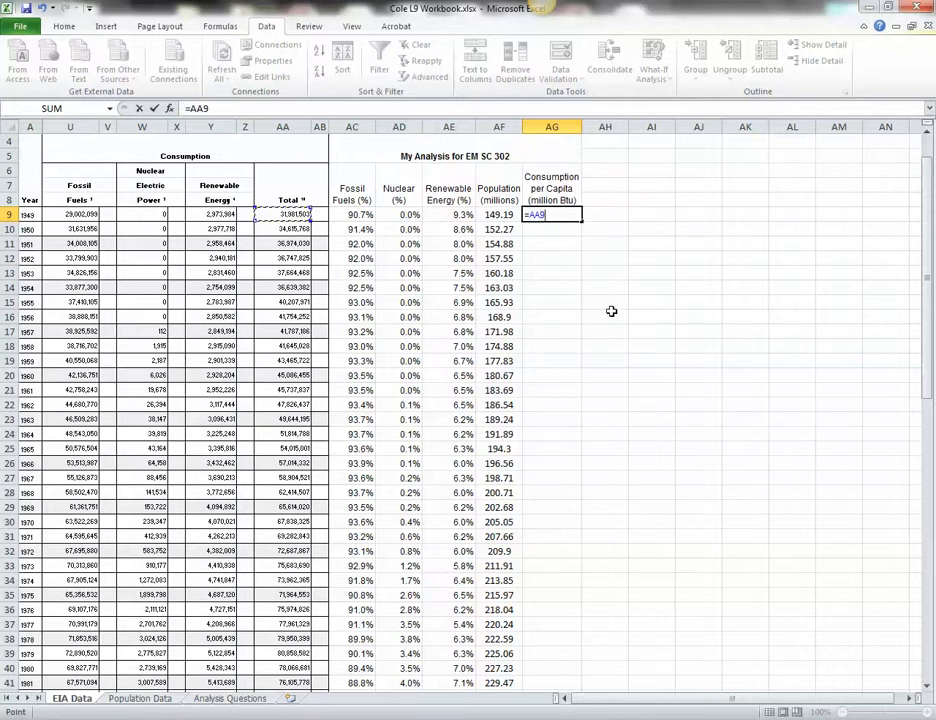
text(/)
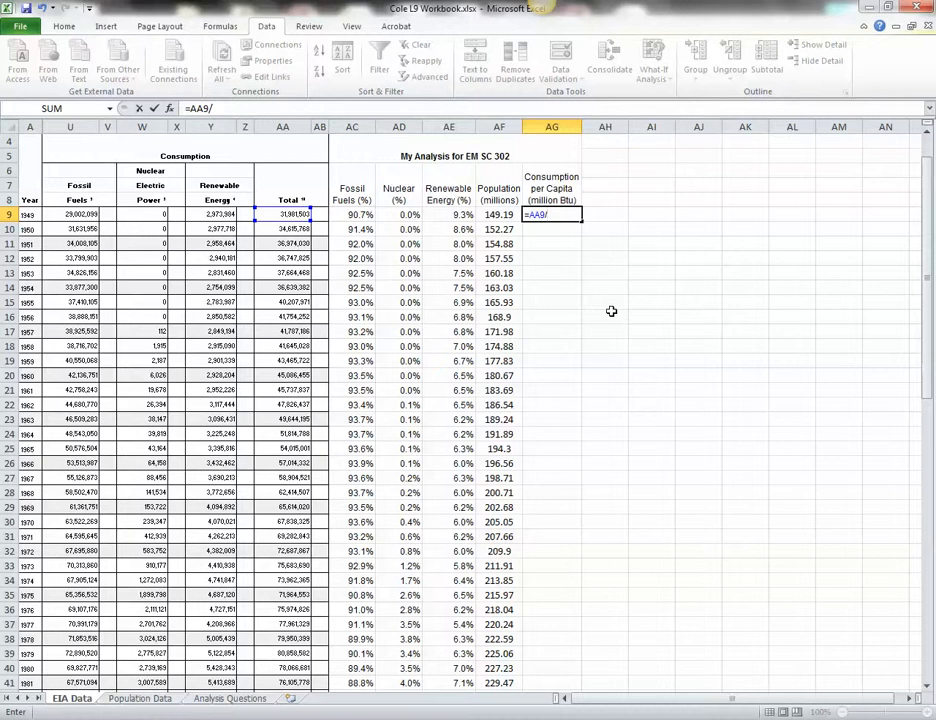
mouse_move(568, 296)
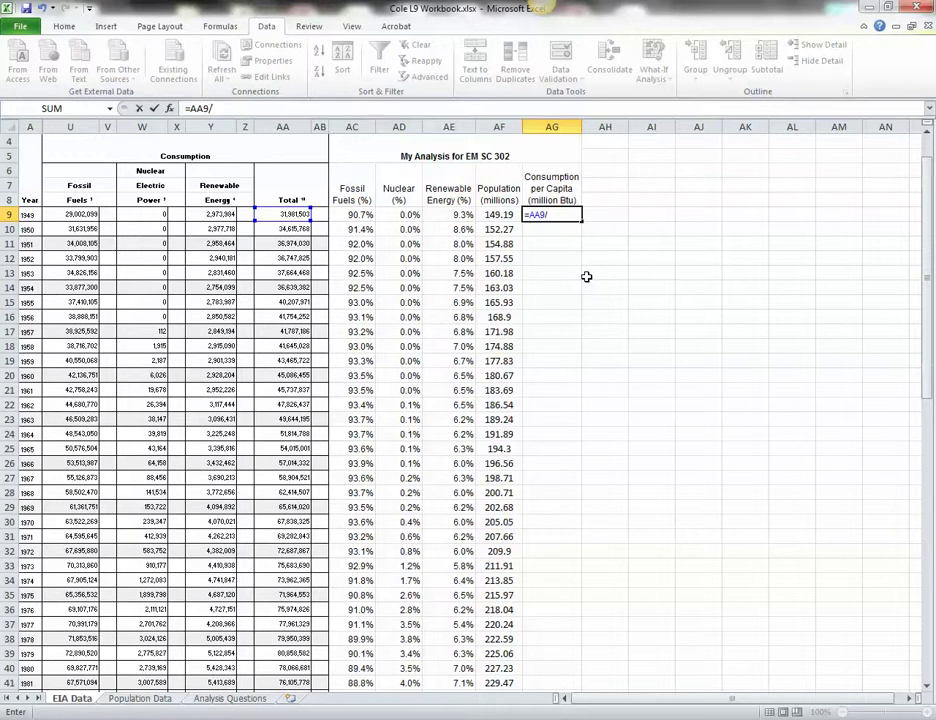
text(()
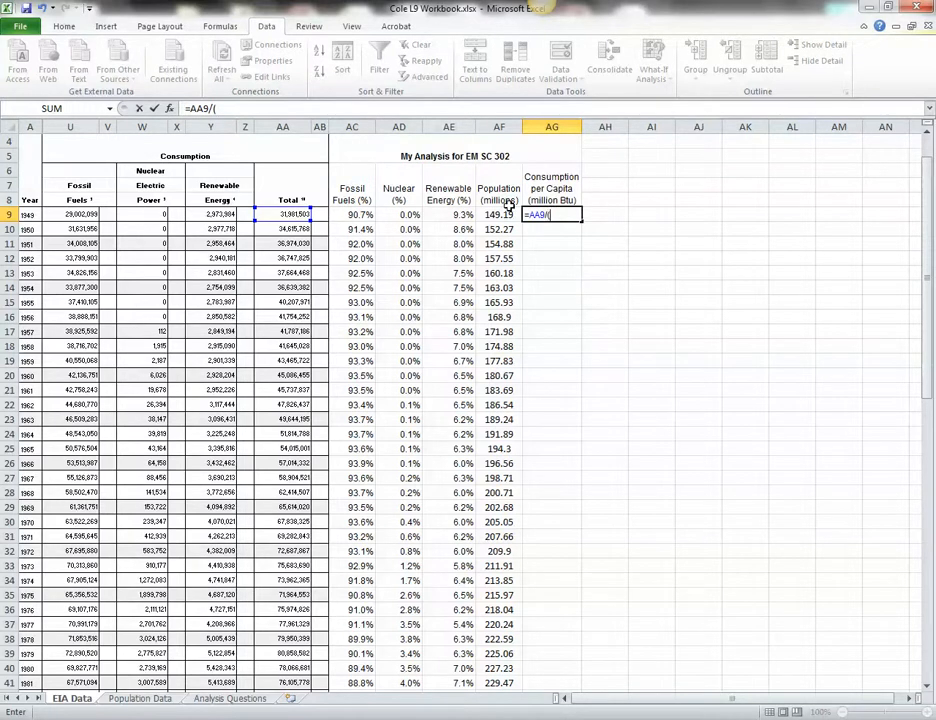
click(500, 214)
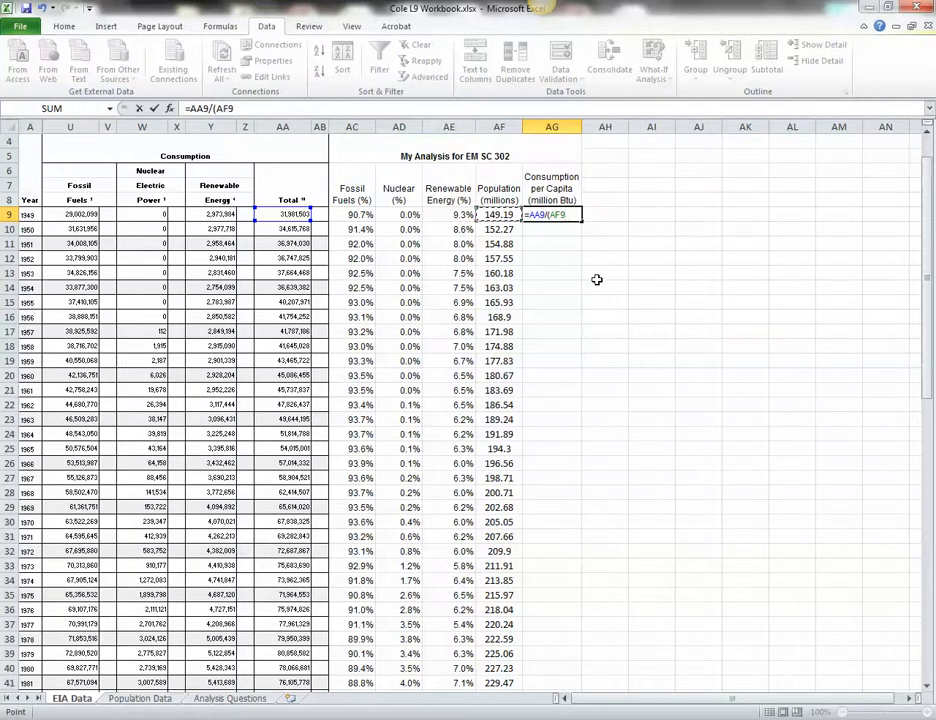
text(*1000))
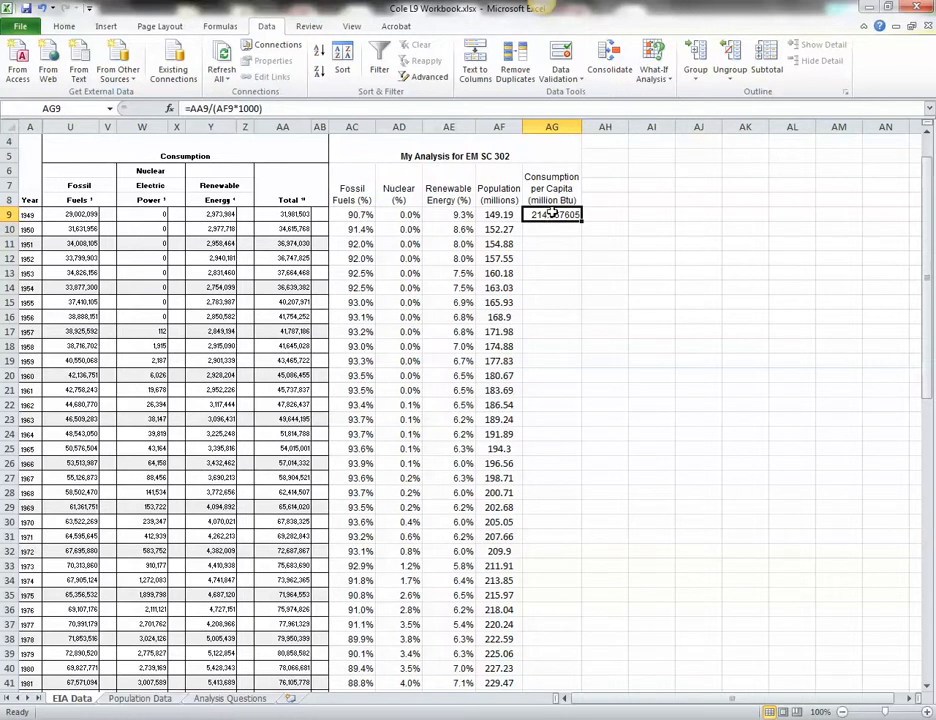
Format AG9 as a Number with 0 decimal places so the 1949 value reads 214
right_click(552, 214)
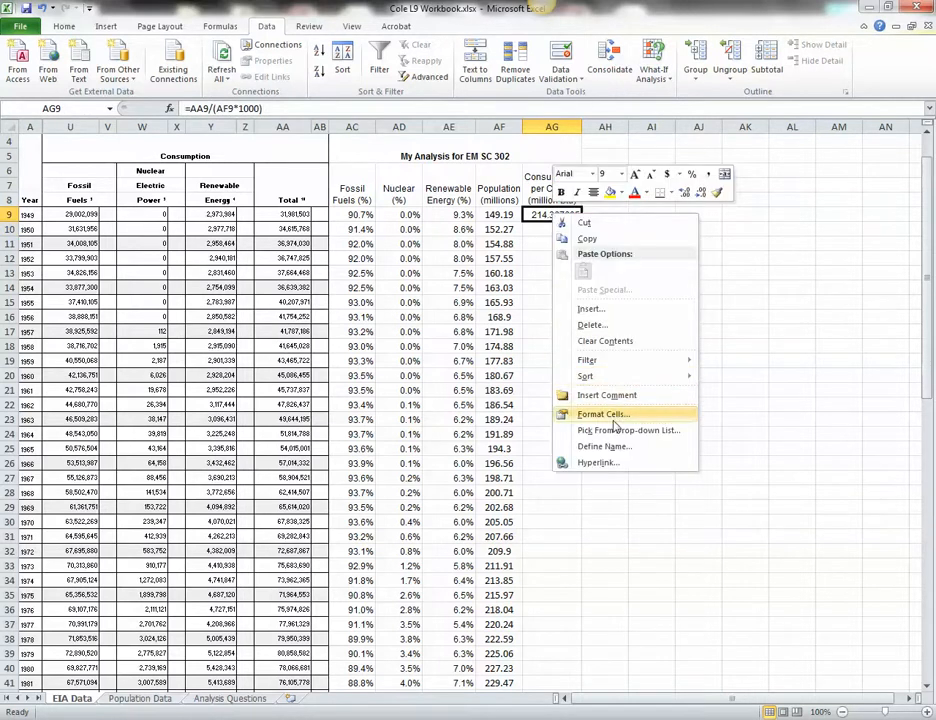
click(604, 412)
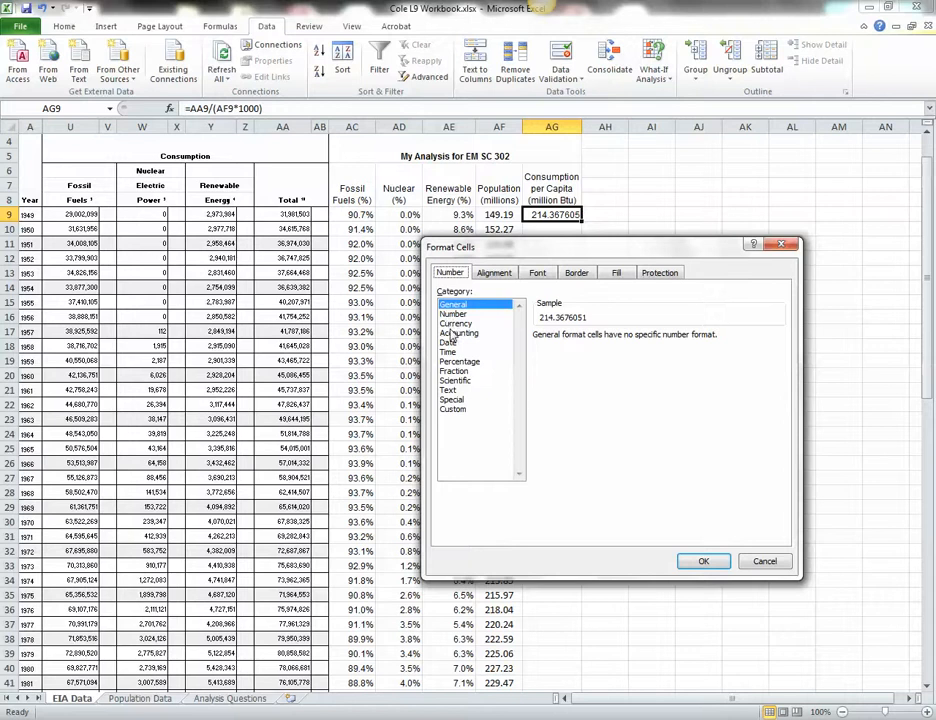
click(452, 312)
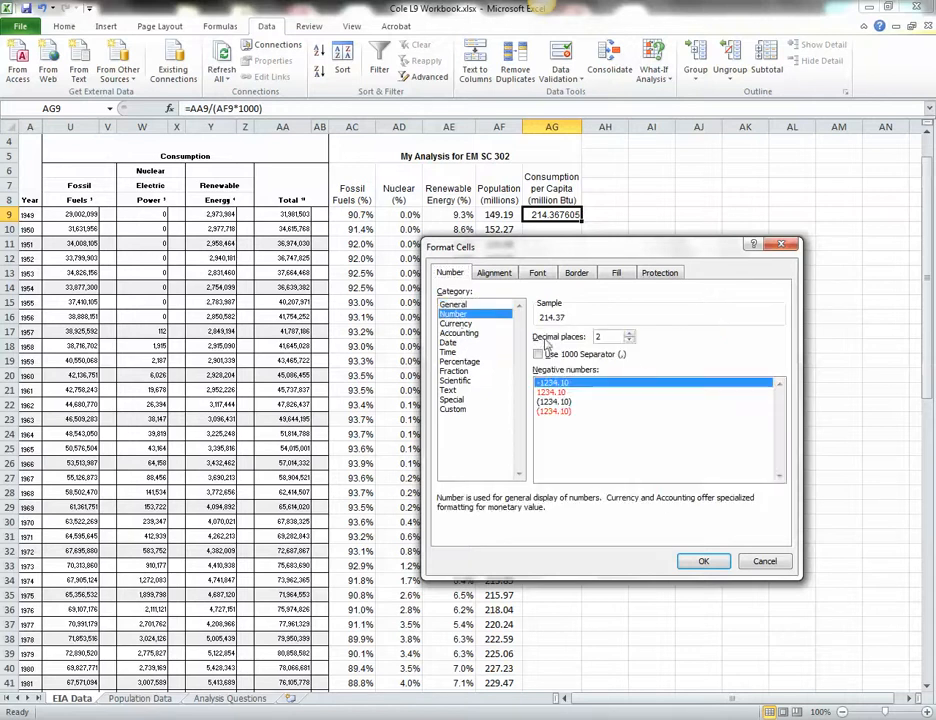
click(628, 340)
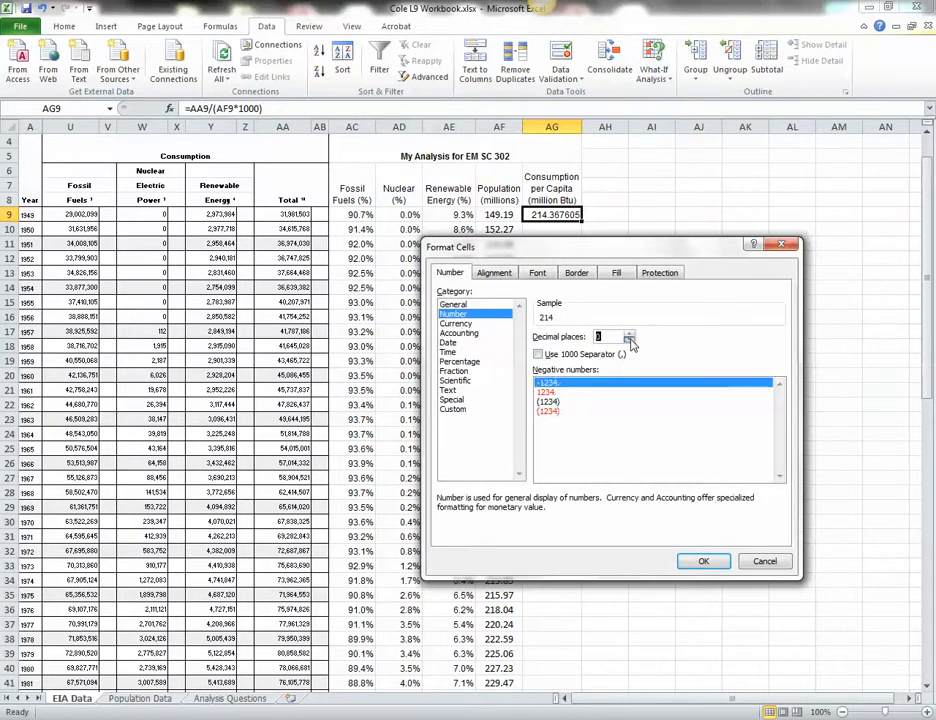
click(704, 560)
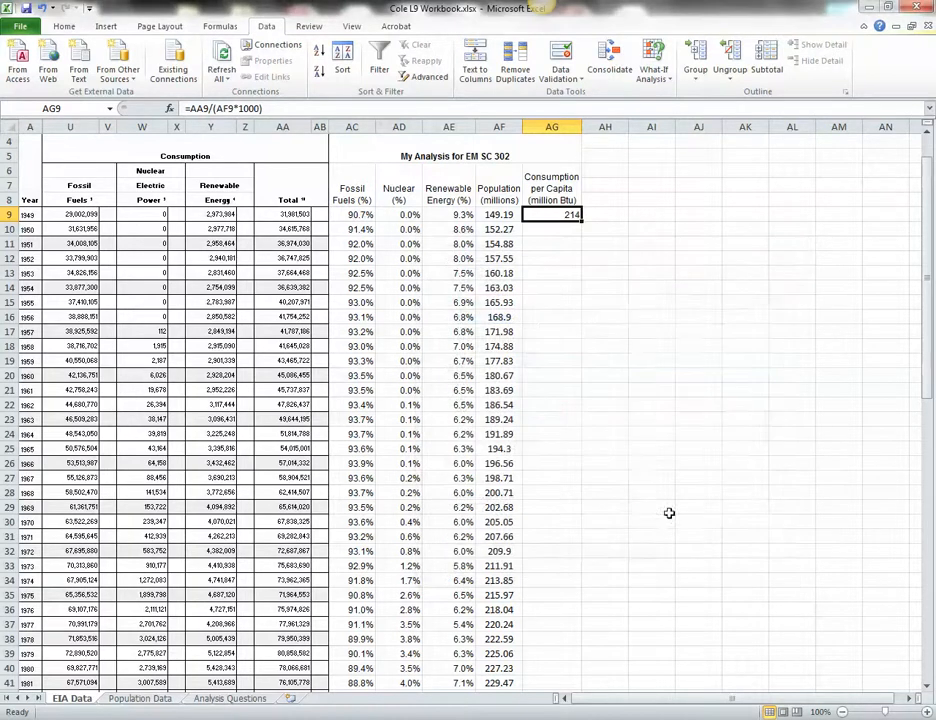
mouse_move(548, 240)
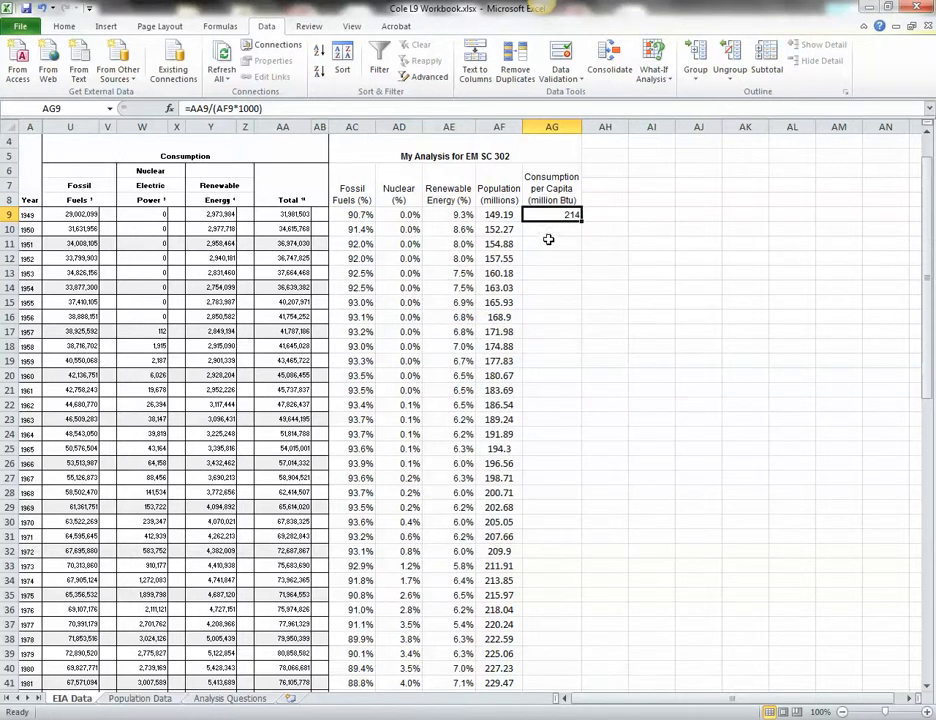
mouse_move(554, 228)
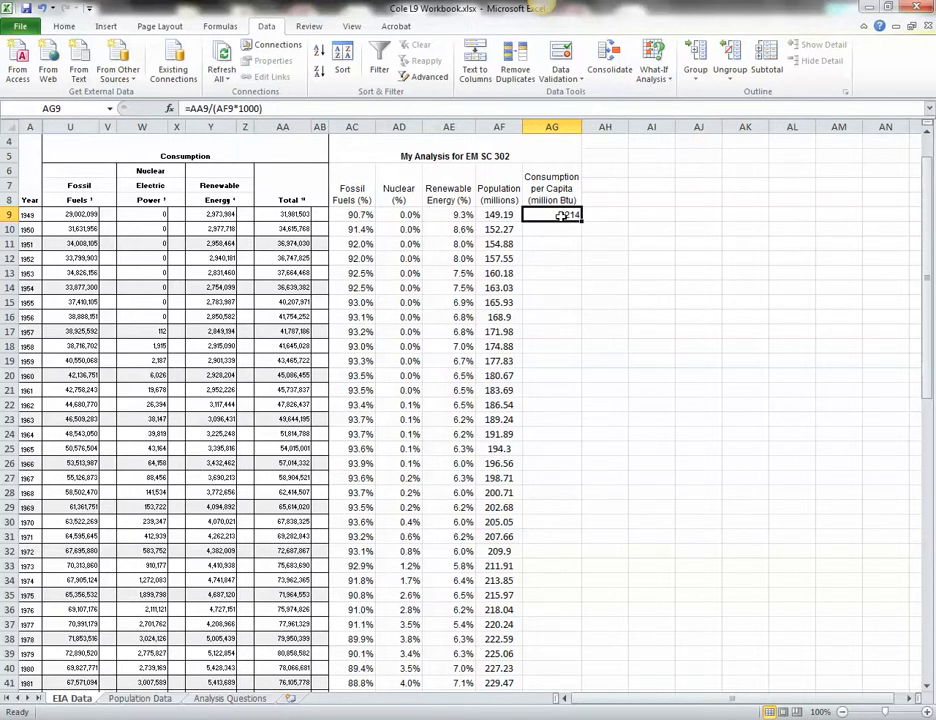
Copy the AG9 formula and fill it down AG10 through the 2011 row
right_click(552, 214)
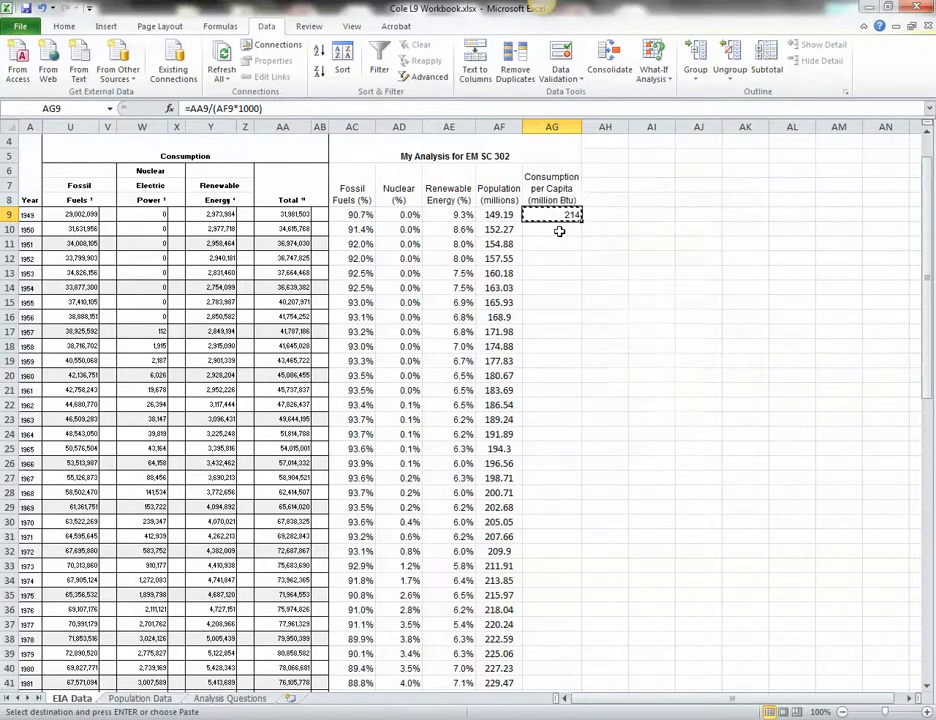
drag(552, 228, 552, 516)
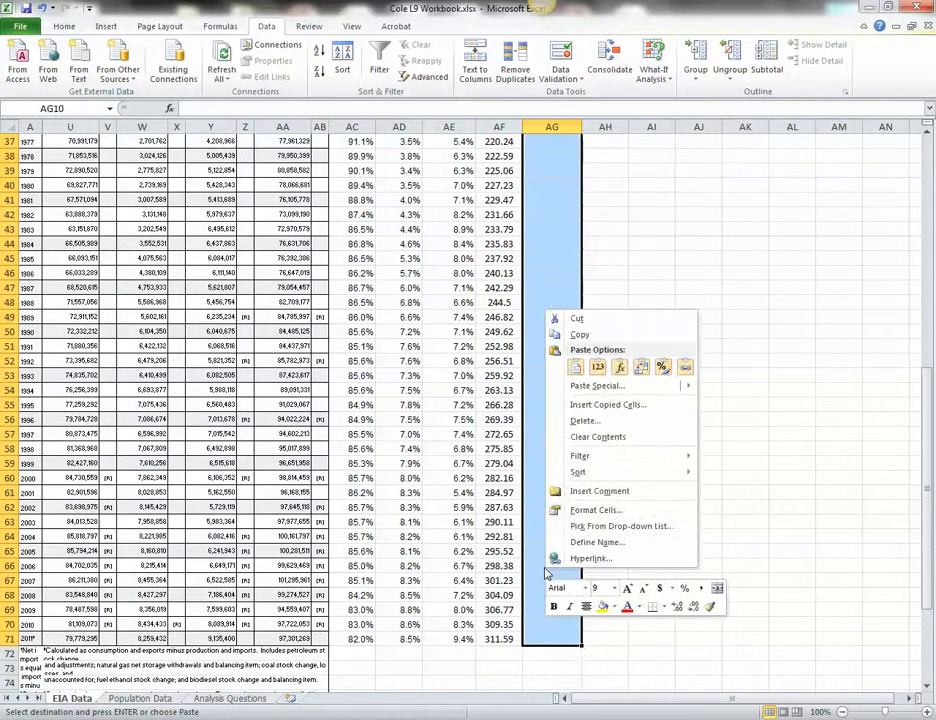
mouse_move(576, 368)
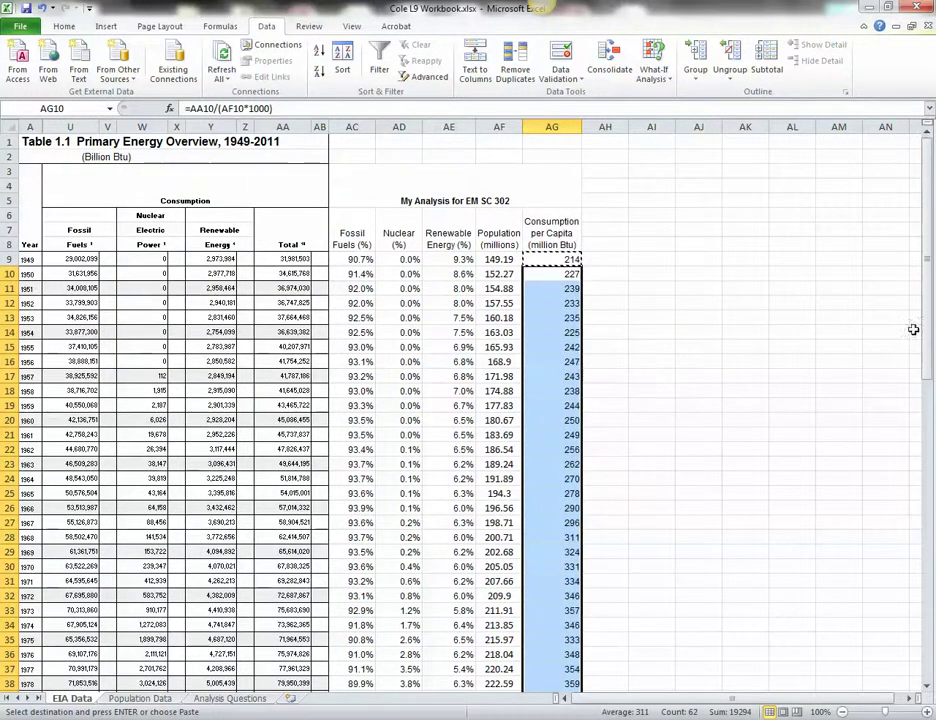
scroll(down, 3)
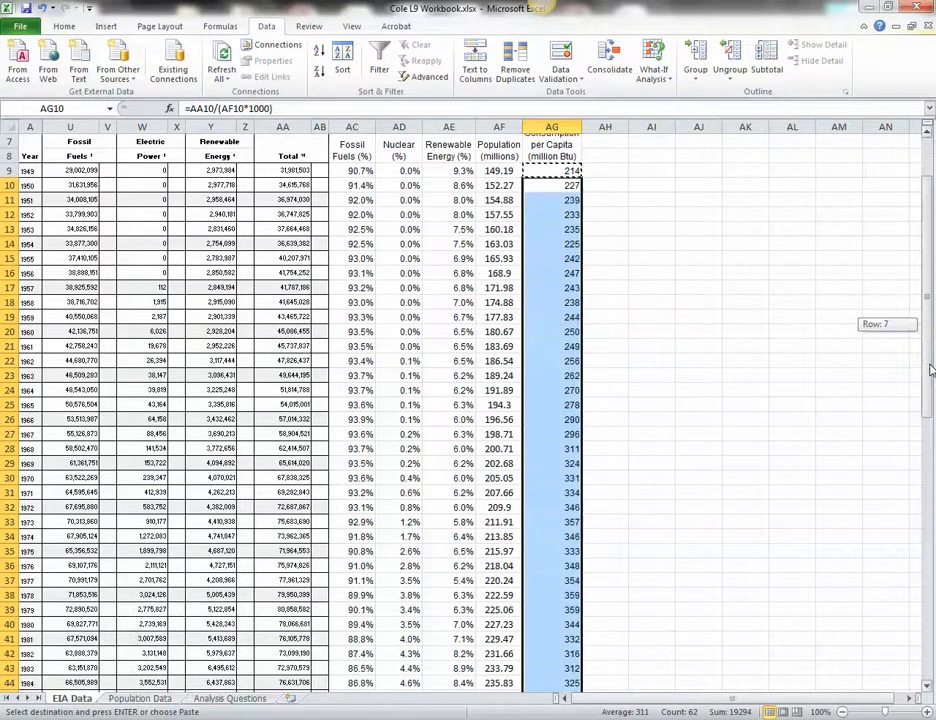
scroll(down, 3)
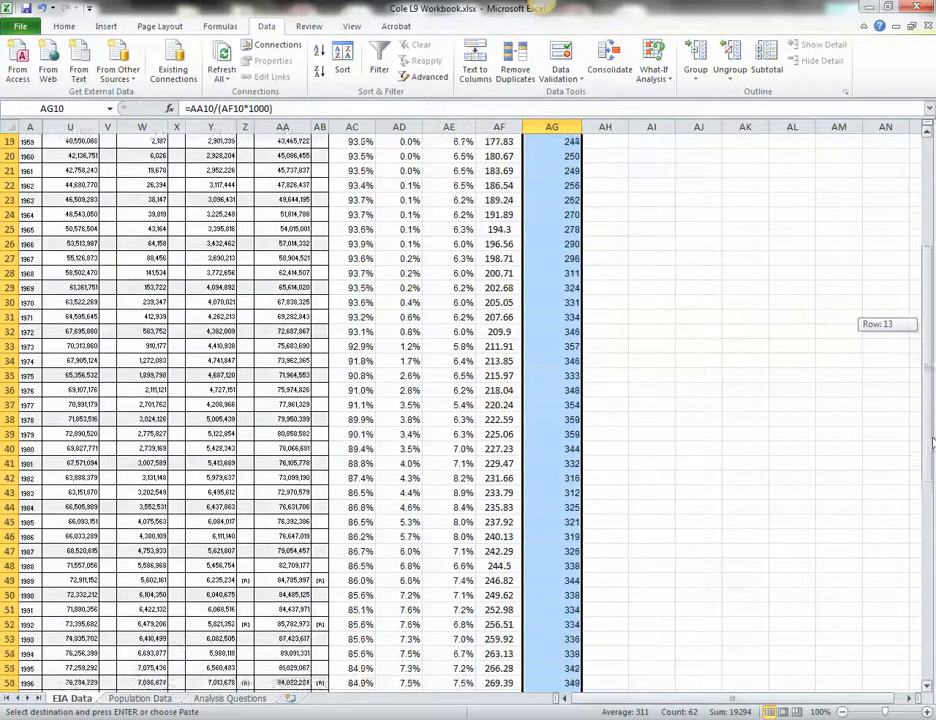
scroll(down, 3)
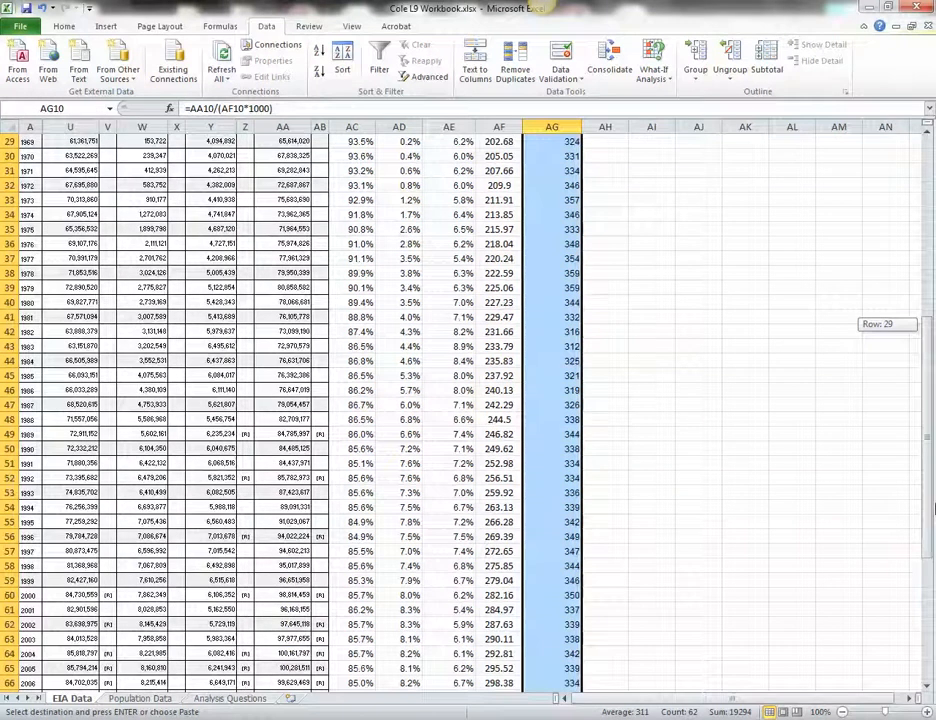
scroll(down, 3)
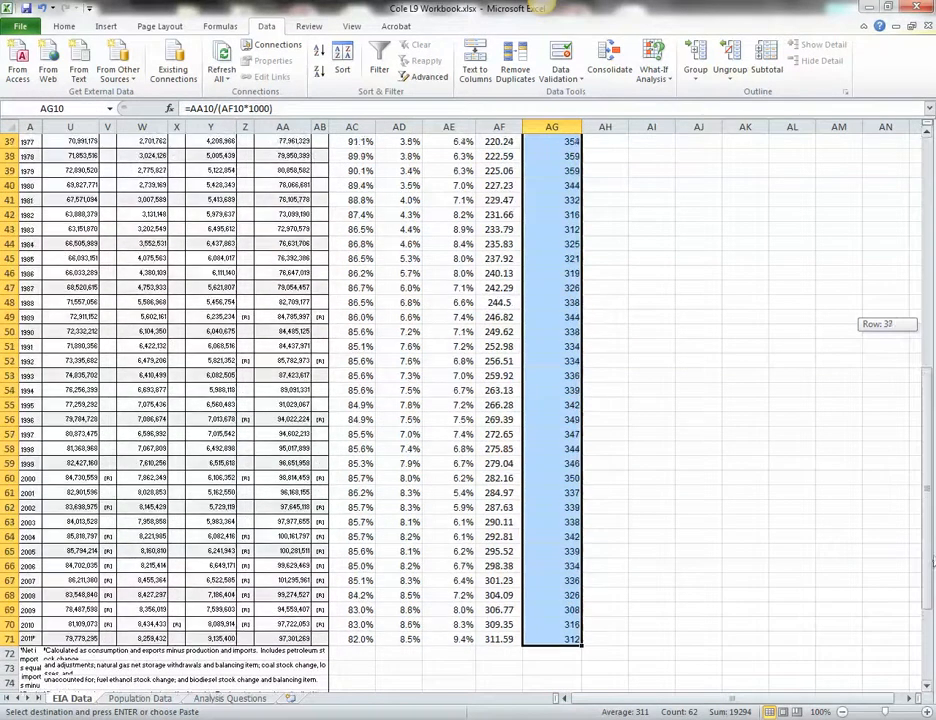